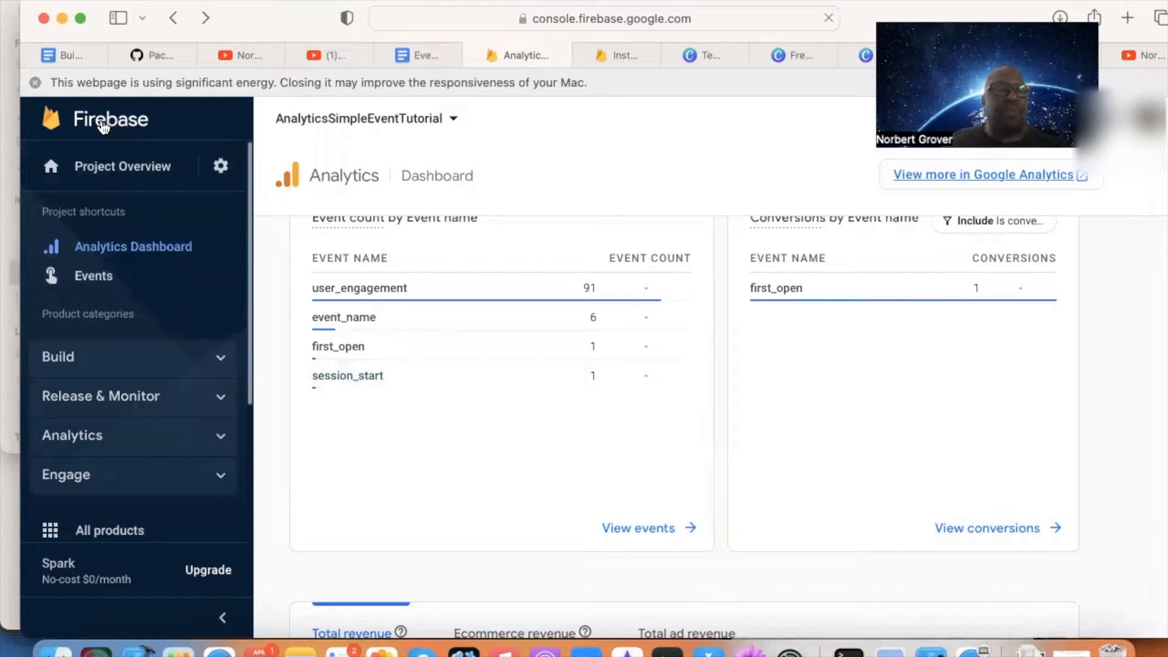
Step: Leave the analytics dashboard for the Firebase Recent projects home page
{"action": "left_click", "coordinate": [109, 119]}
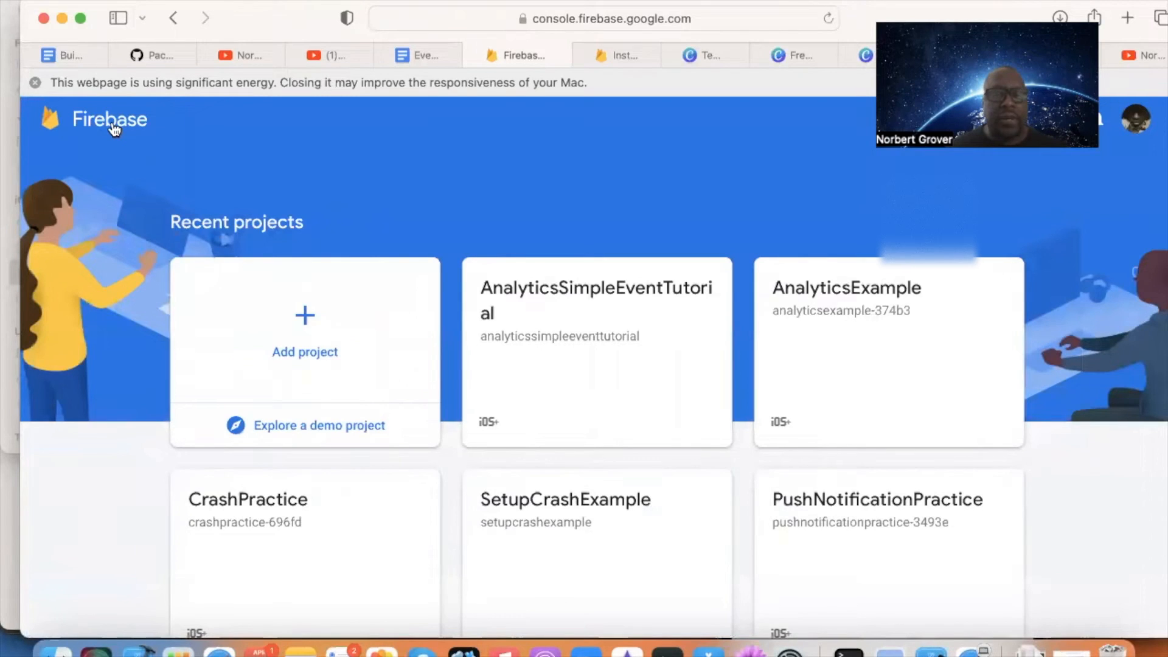
{"action": "mouse_move", "coordinate": [365, 159]}
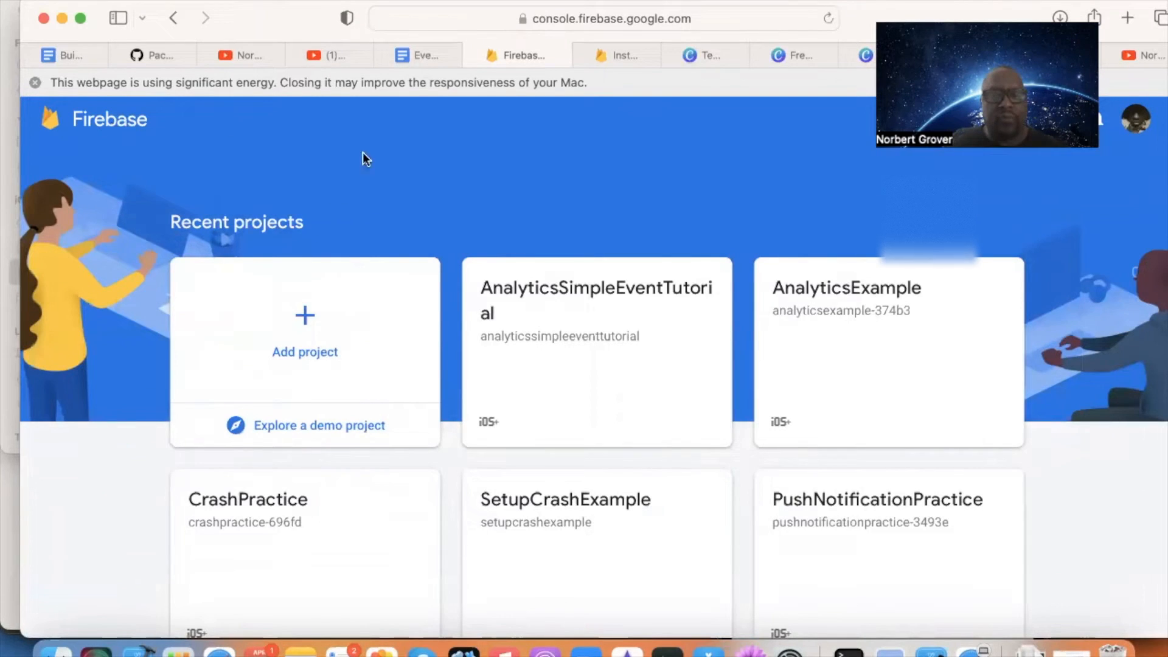
{"action": "mouse_move", "coordinate": [562, 303]}
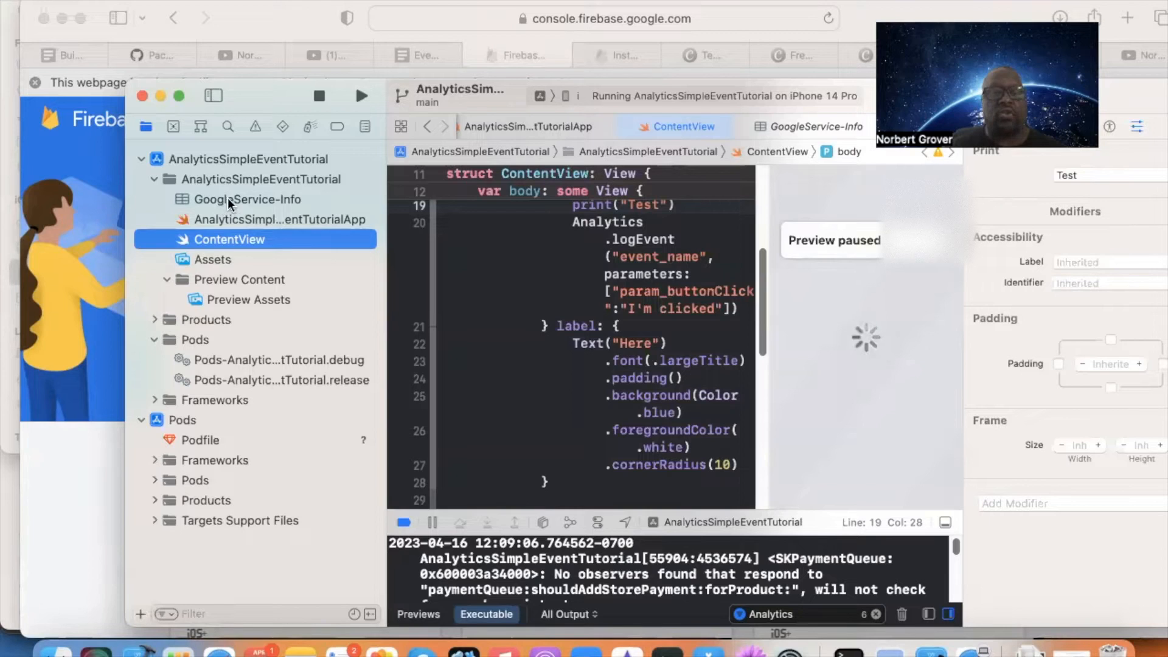
Step: Open GoogleService-Info.plist in Xcode to view the PROJECT_ID
{"action": "left_click", "coordinate": [247, 199]}
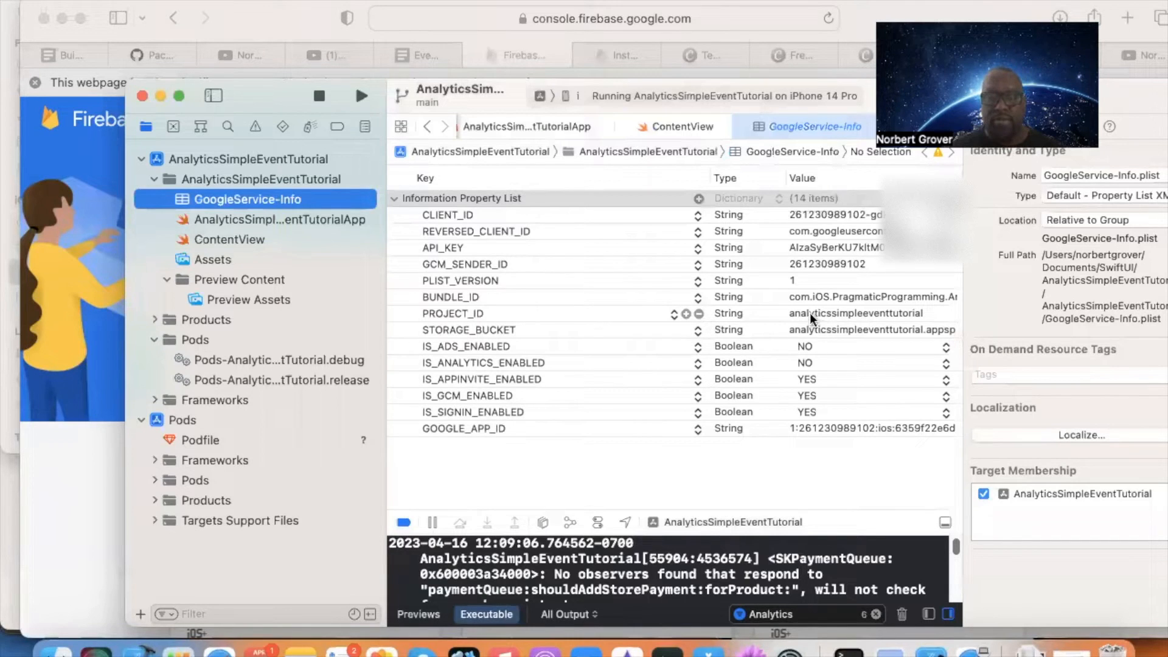
{"action": "mouse_move", "coordinate": [886, 326]}
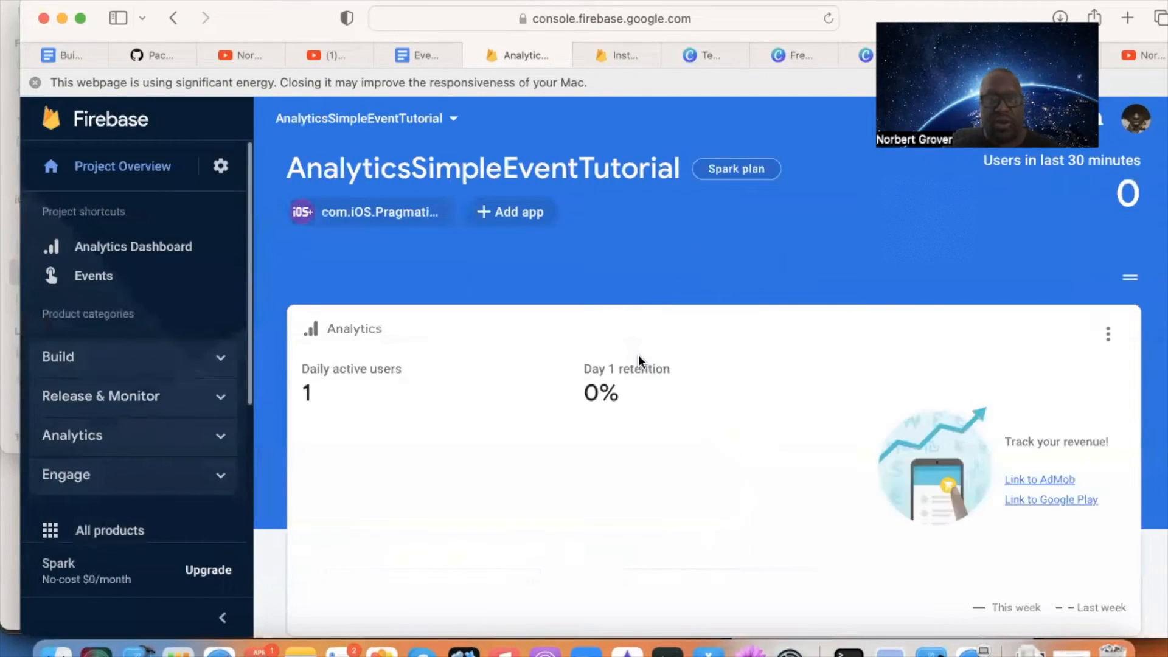
Step: Open the AnalyticsSimpleEventTutorial Analytics Dashboard from Project shortcuts
{"action": "scroll", "scroll_direction": "down", "scroll_amount": 3}
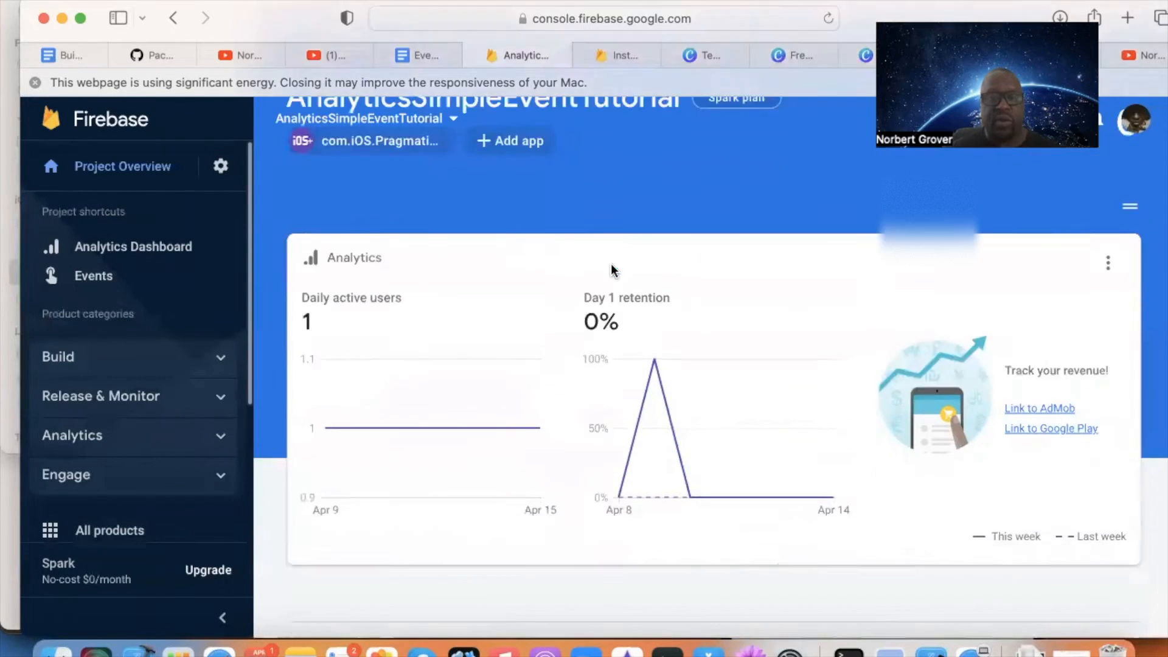
{"action": "scroll", "scroll_direction": "up", "scroll_amount": 3}
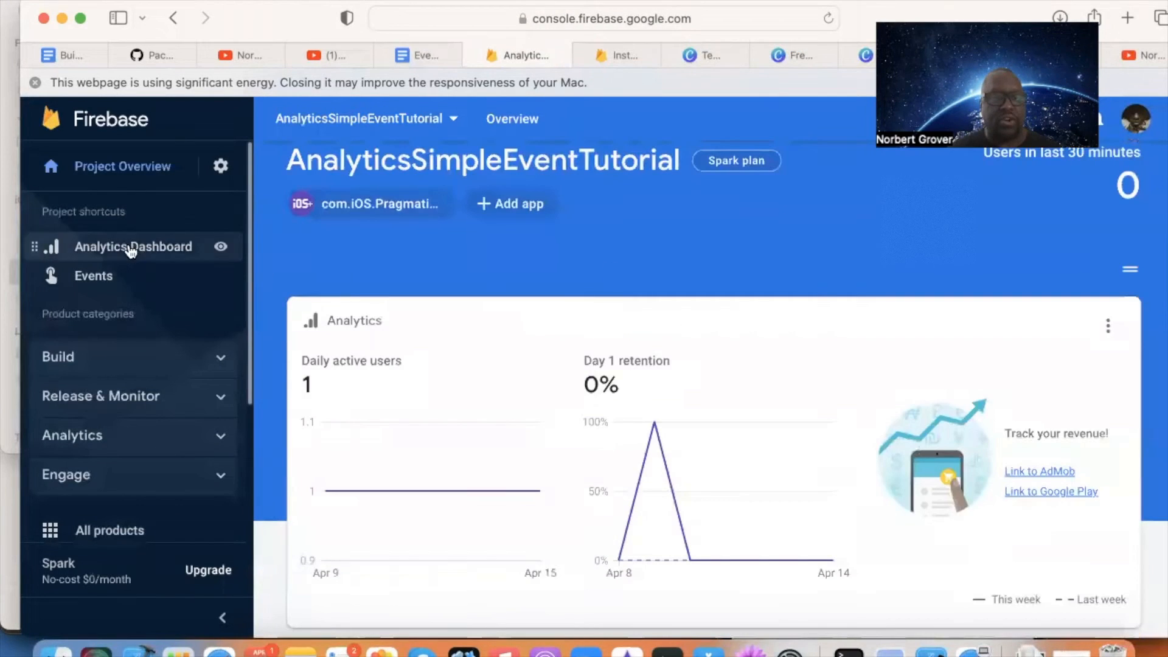
{"action": "mouse_move", "coordinate": [123, 305]}
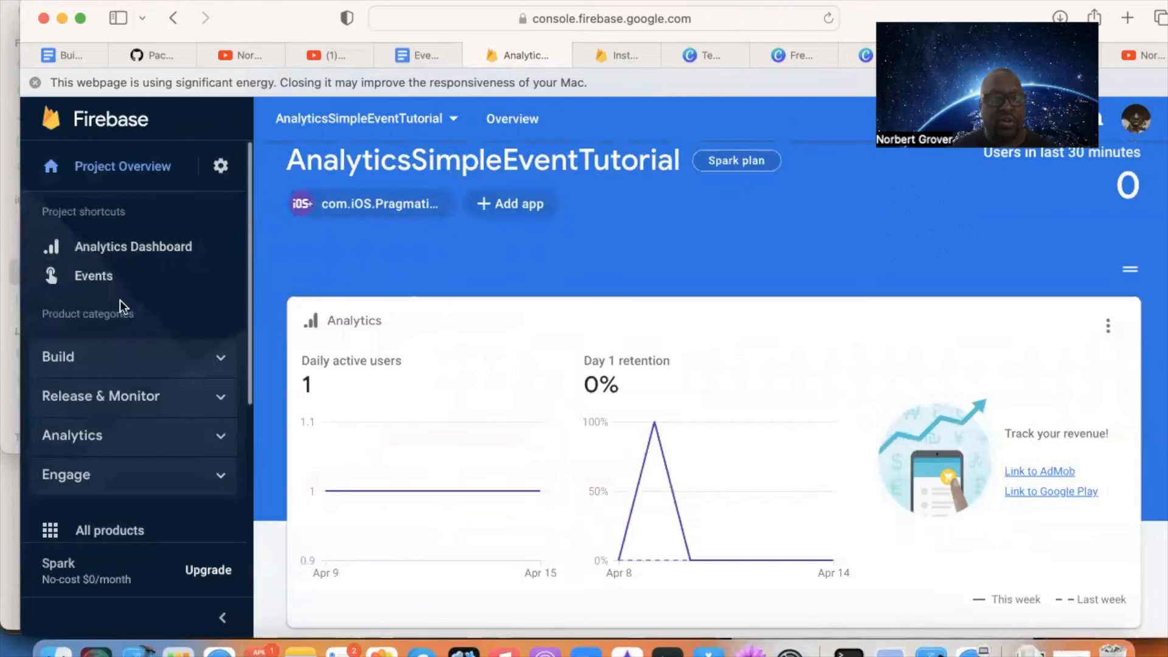
{"action": "left_click", "coordinate": [134, 247]}
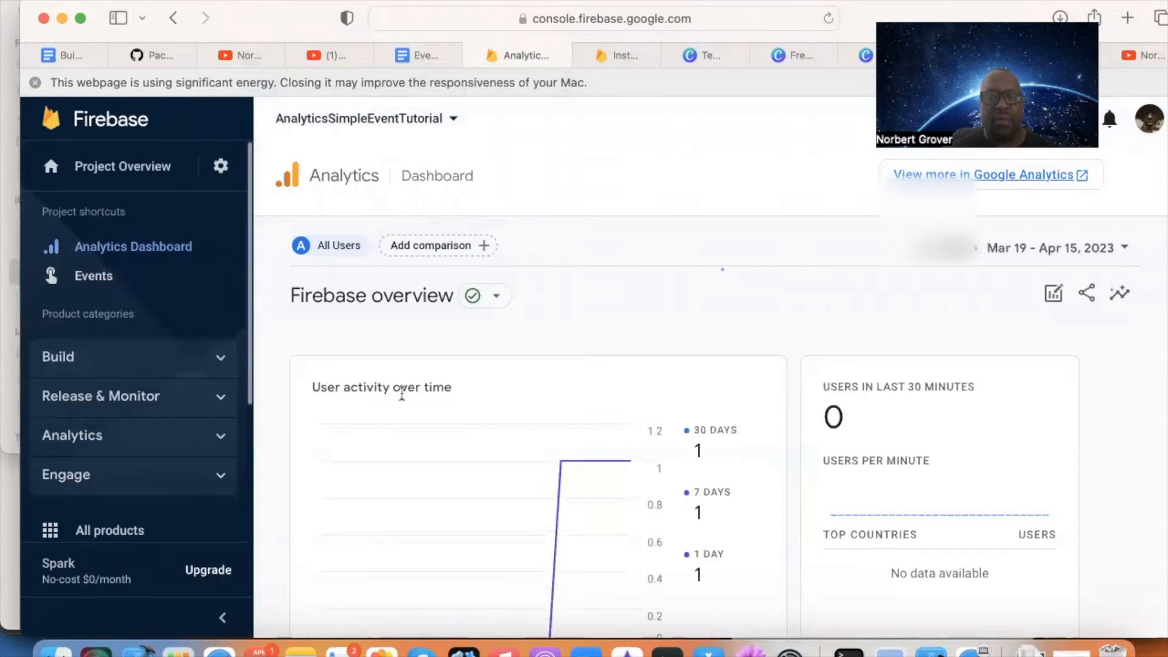
Step: Scroll to the Event count by Event name card listing user_engagement, event_name, first_open, session_start
{"action": "scroll", "scroll_direction": "down", "scroll_amount": 3}
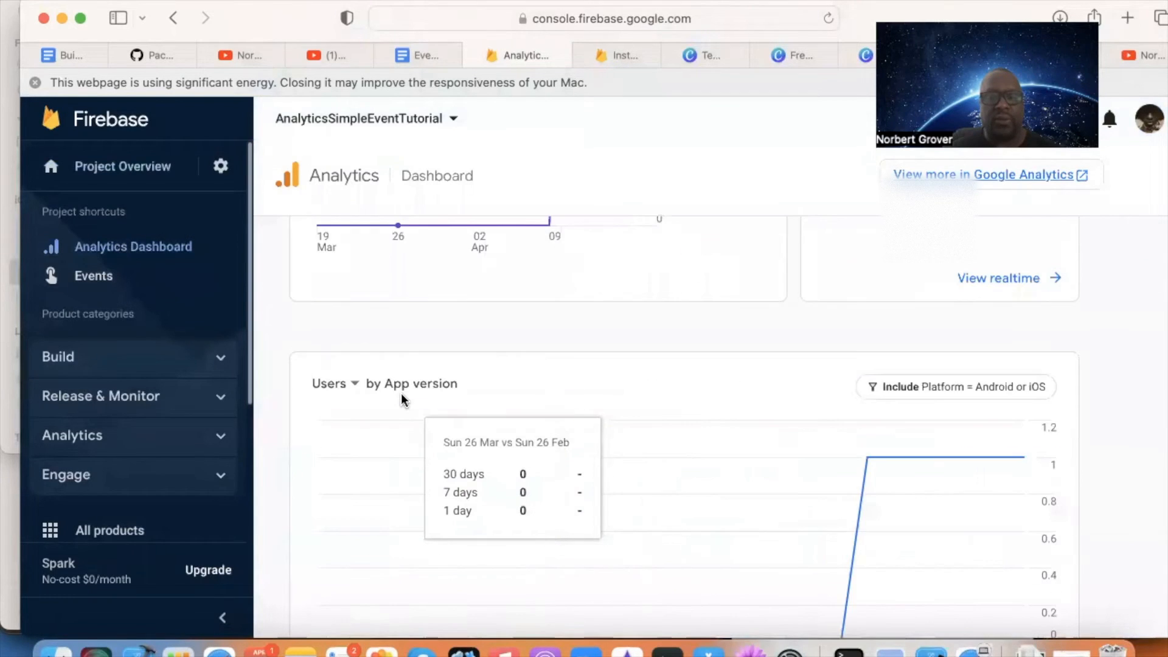
{"action": "scroll", "scroll_direction": "up", "scroll_amount": 3}
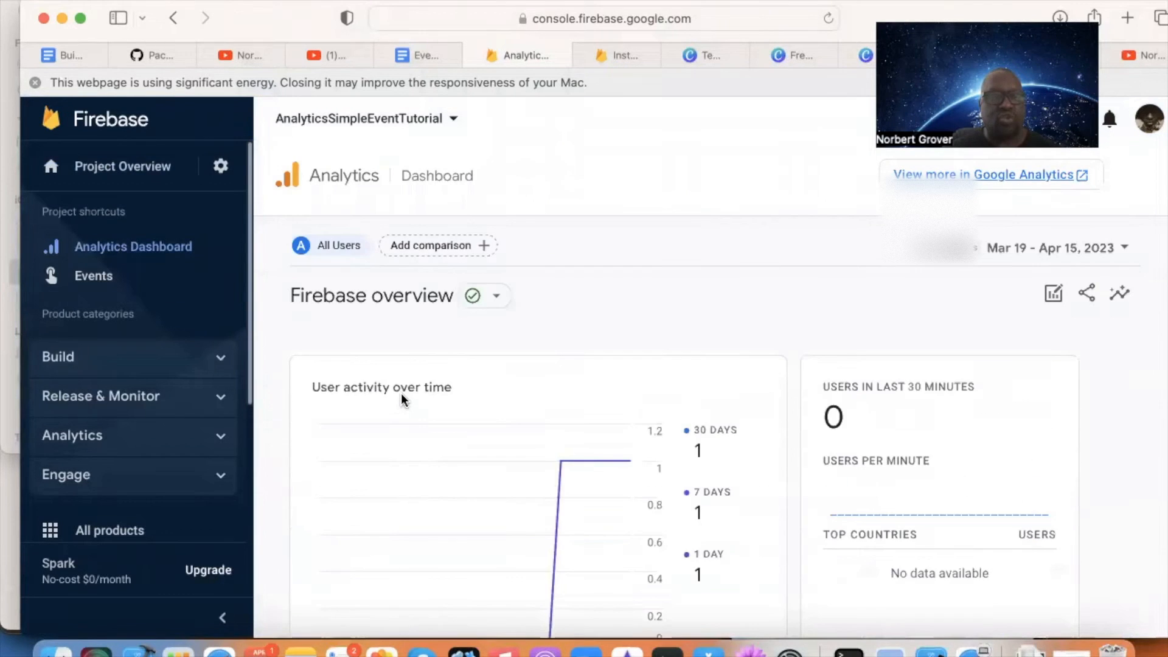
{"action": "scroll", "scroll_direction": "down", "scroll_amount": 3}
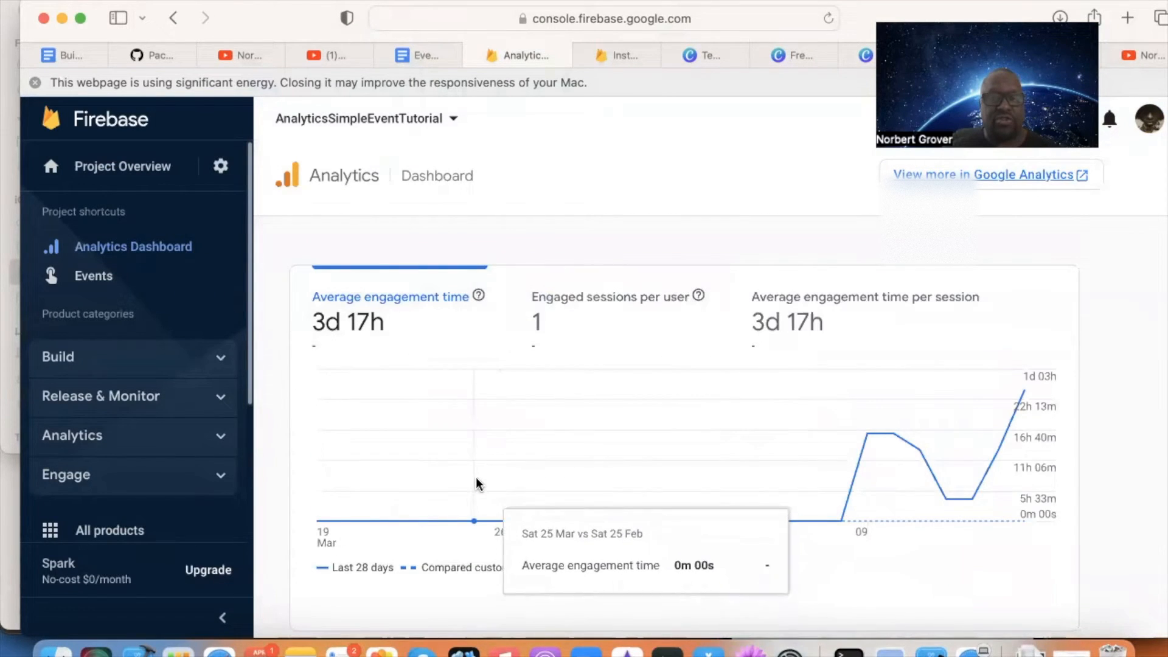
{"action": "scroll", "scroll_direction": "down", "scroll_amount": 3}
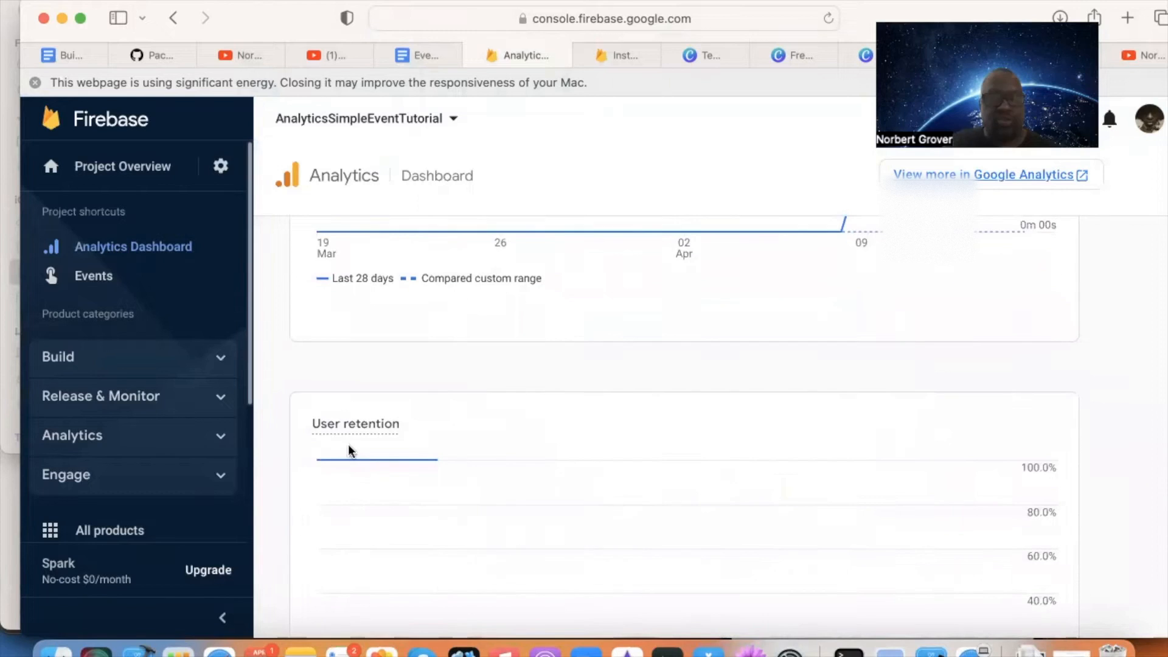
{"action": "scroll", "scroll_direction": "down", "scroll_amount": 3}
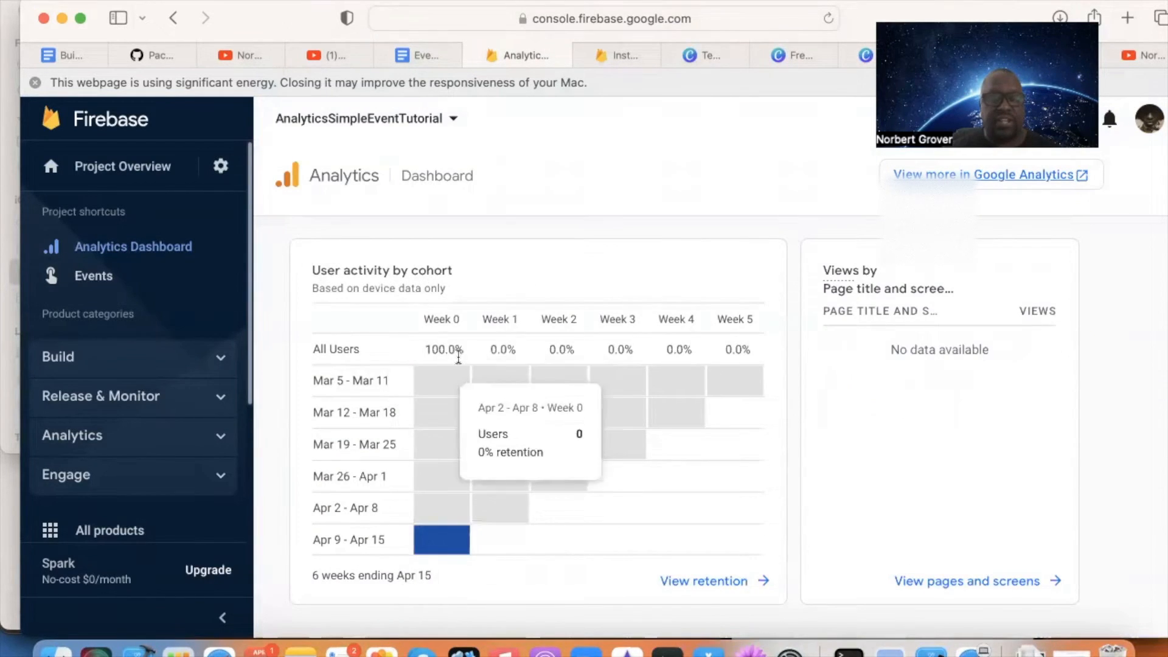
{"action": "scroll", "scroll_direction": "down", "scroll_amount": 3}
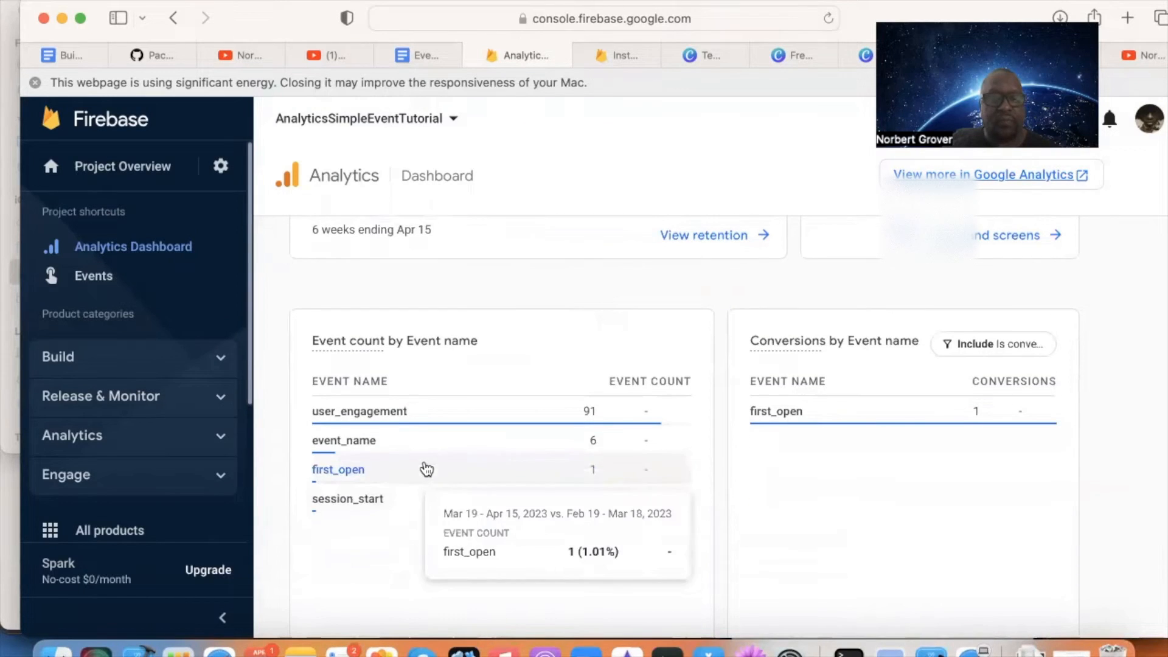
{"action": "mouse_move", "coordinate": [457, 355]}
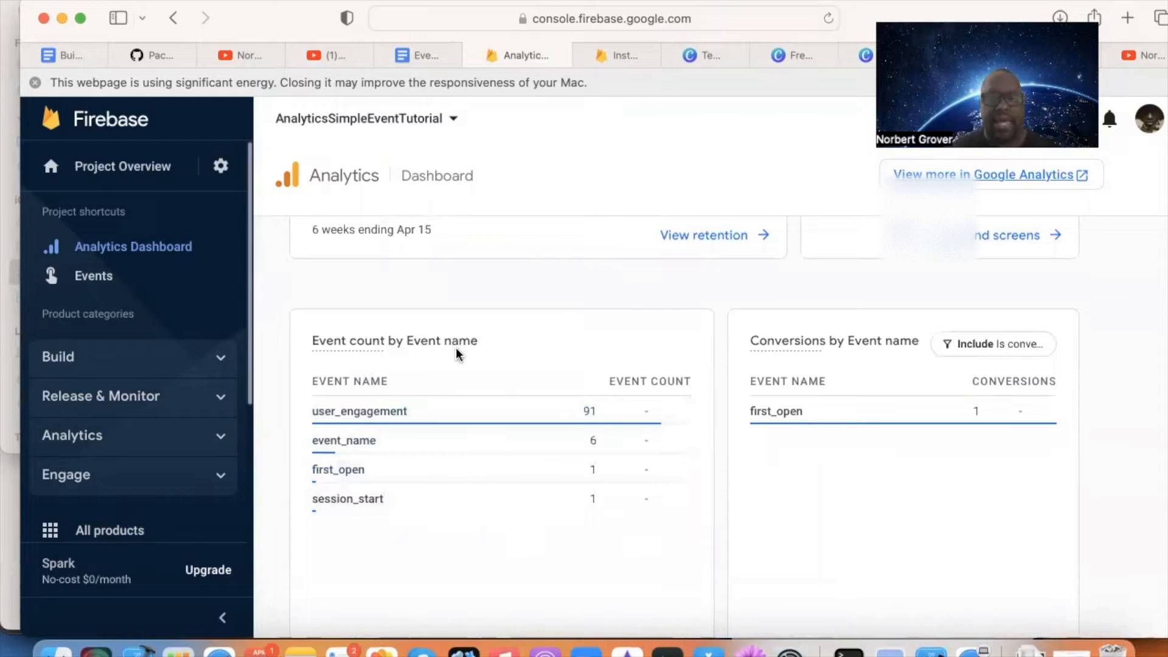
{"action": "mouse_move", "coordinate": [905, 360]}
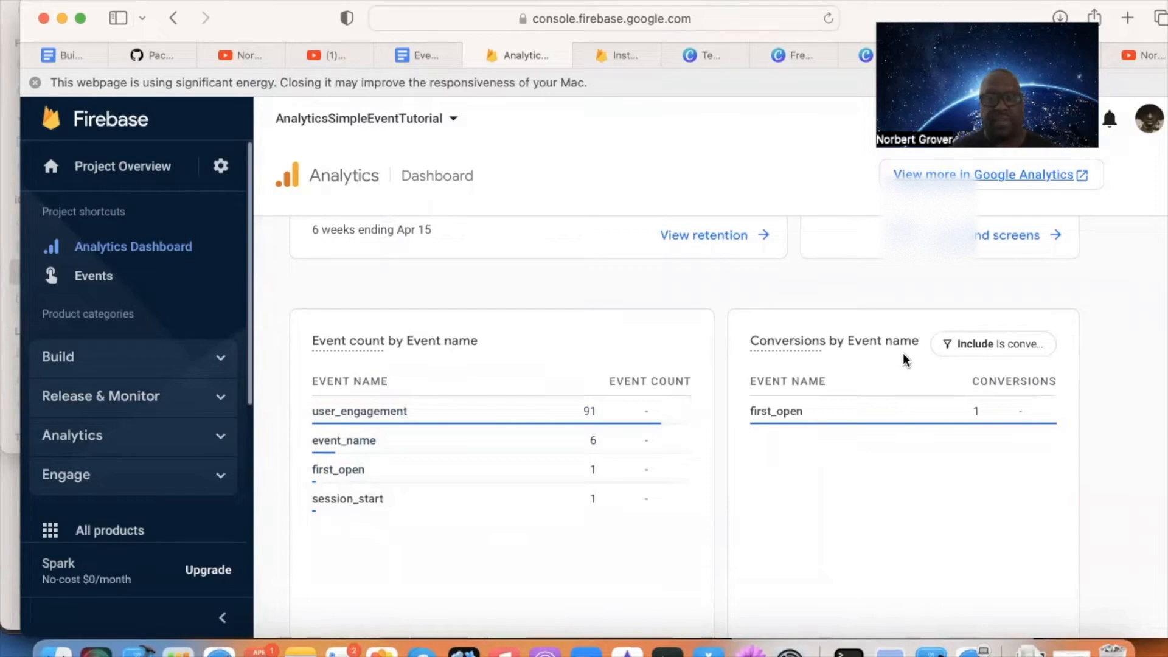
{"action": "mouse_move", "coordinate": [481, 285]}
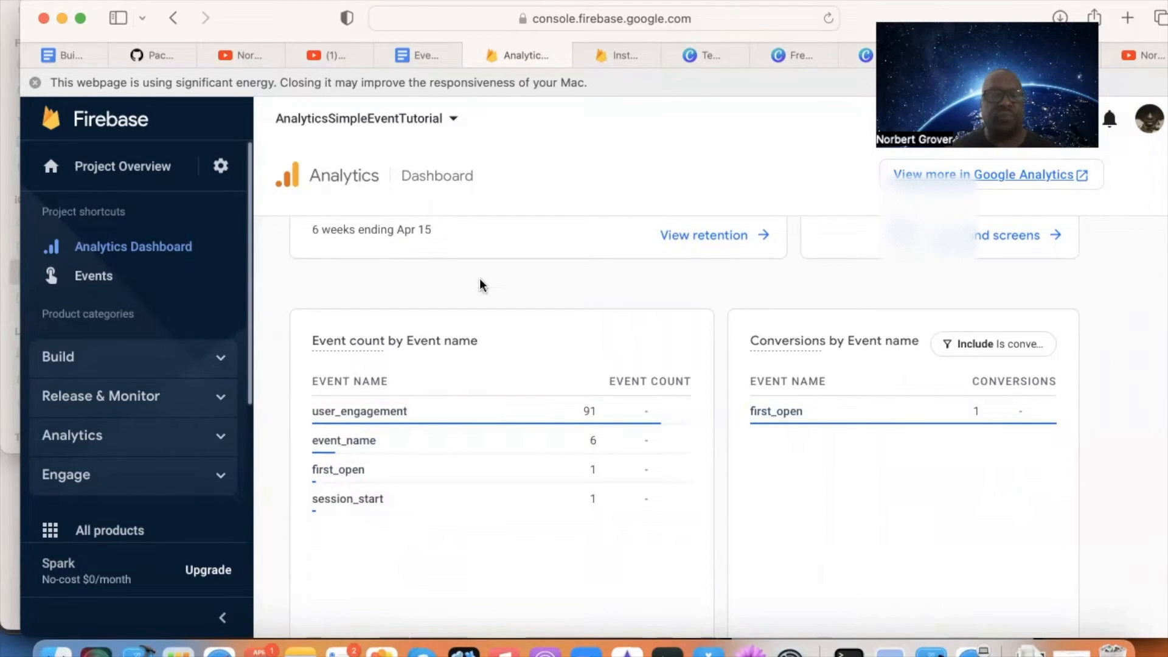
{"action": "mouse_move", "coordinate": [337, 474]}
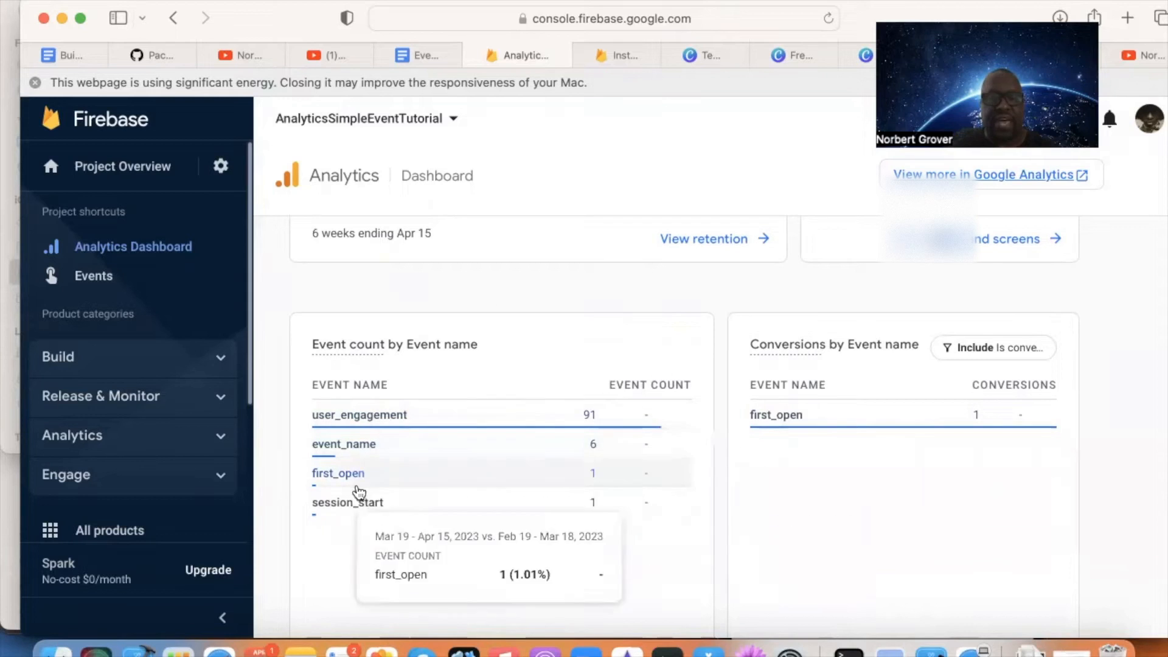
{"action": "mouse_move", "coordinate": [384, 423]}
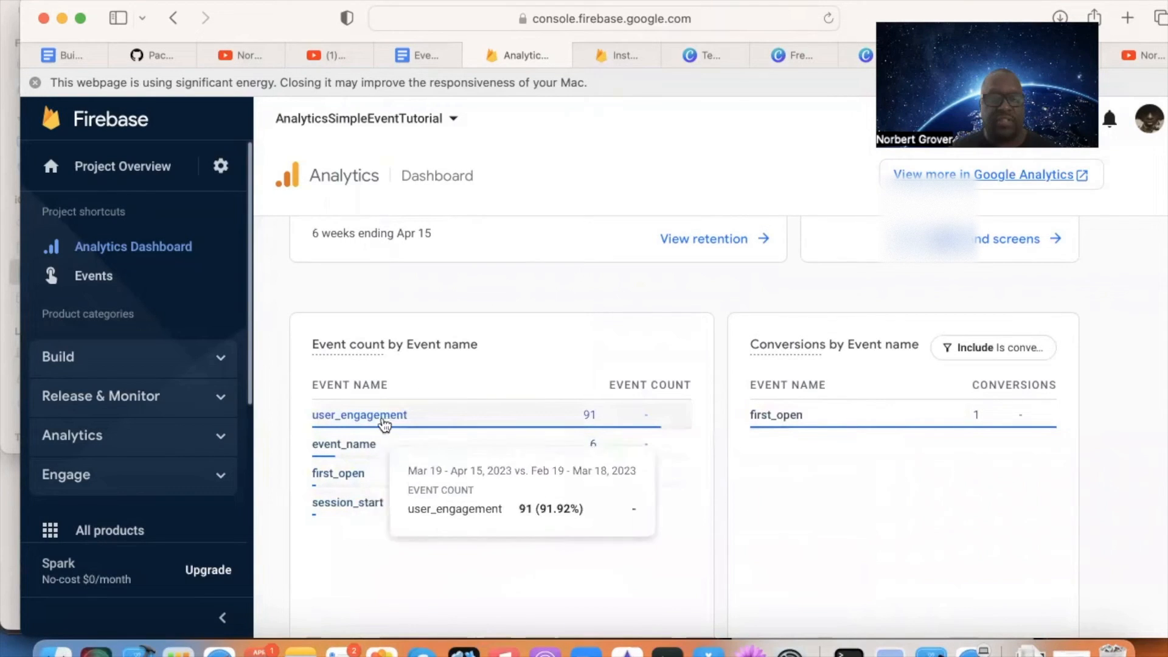
{"action": "mouse_move", "coordinate": [330, 425]}
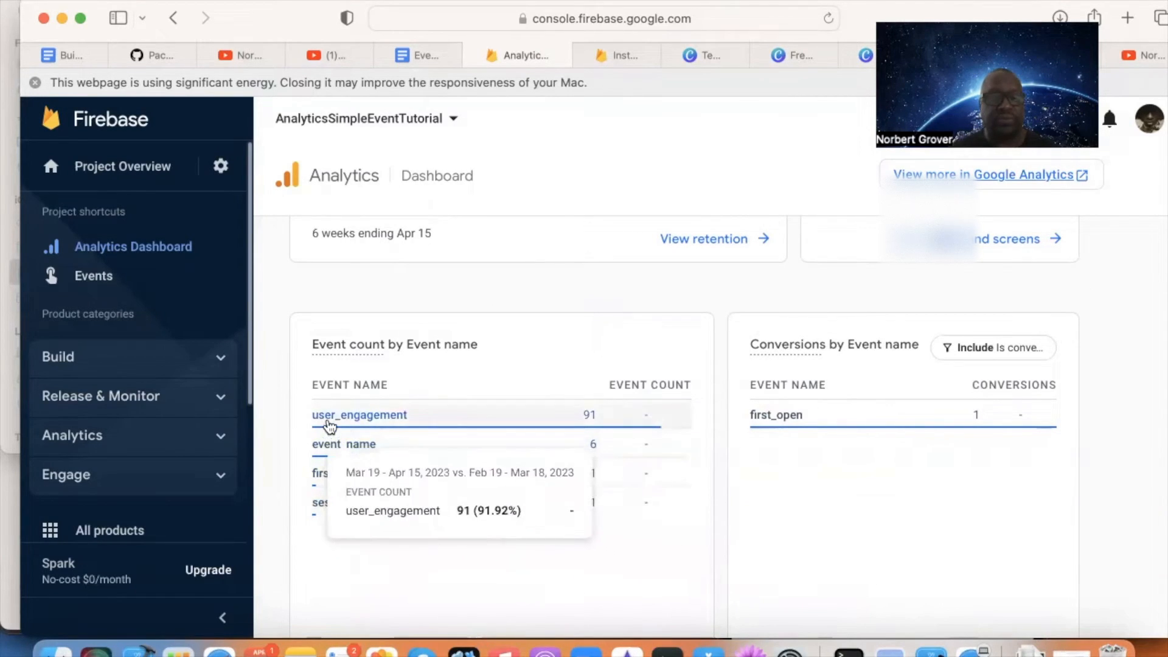
{"action": "mouse_move", "coordinate": [385, 424]}
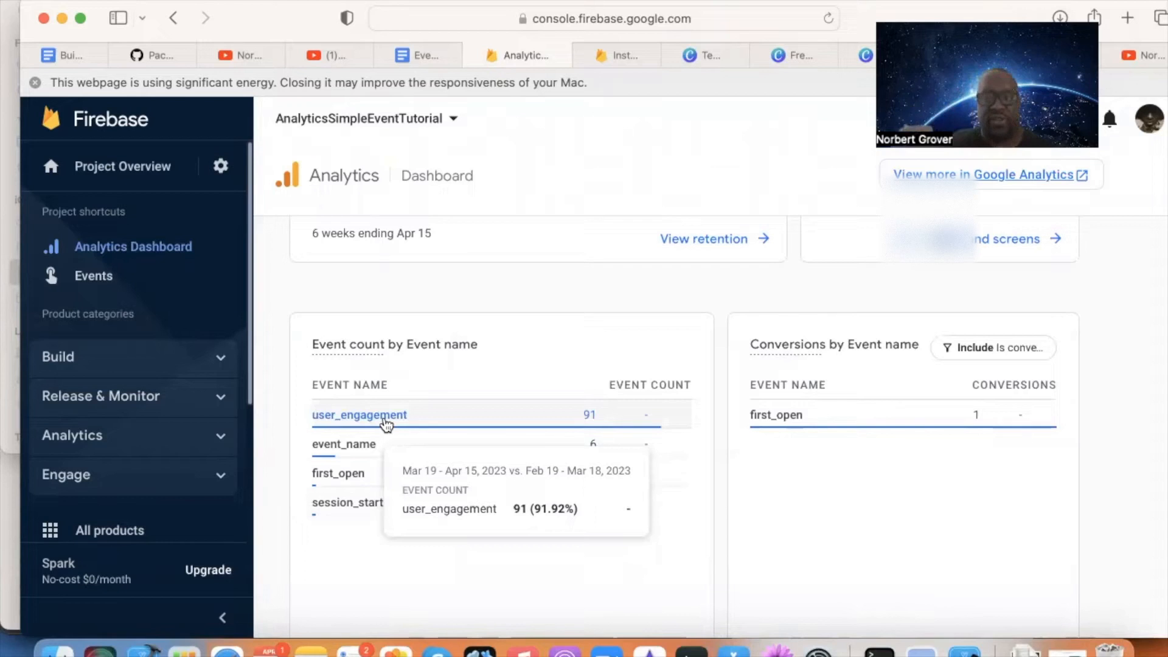
{"action": "mouse_move", "coordinate": [344, 444]}
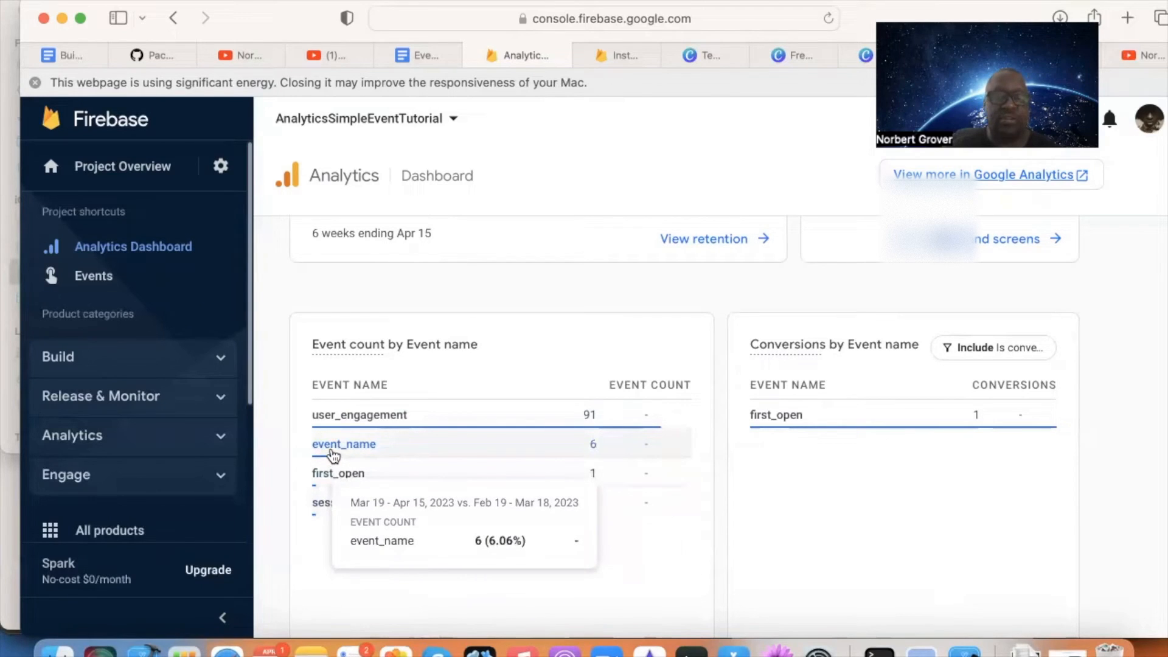
{"action": "mouse_move", "coordinate": [338, 477]}
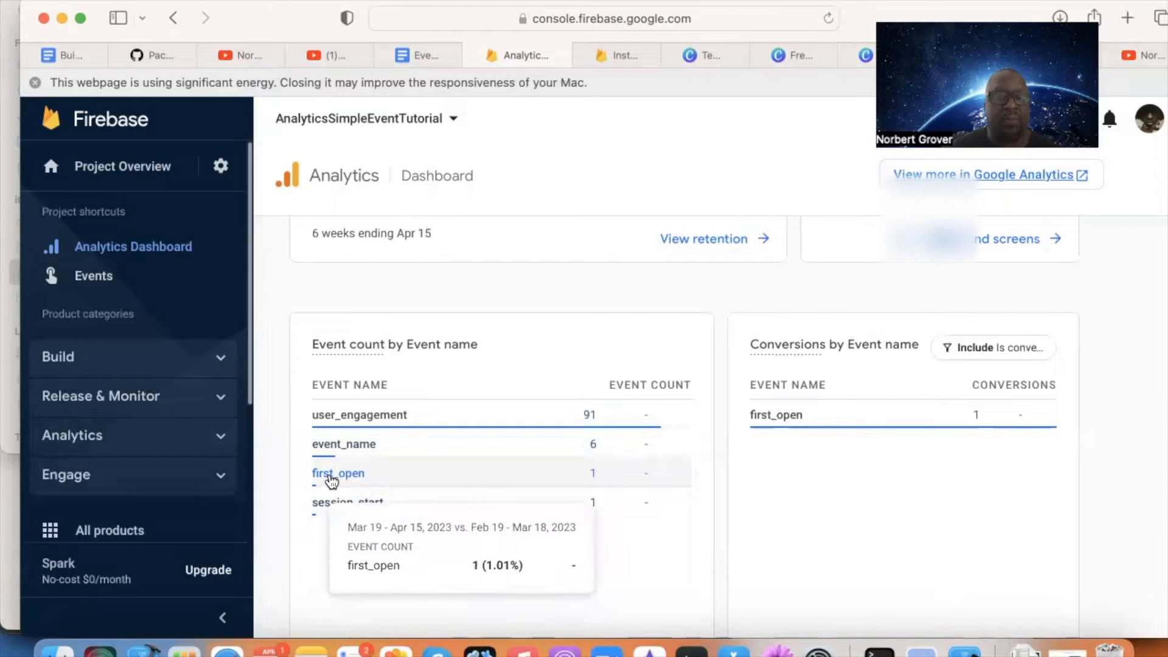
{"action": "mouse_move", "coordinate": [337, 502]}
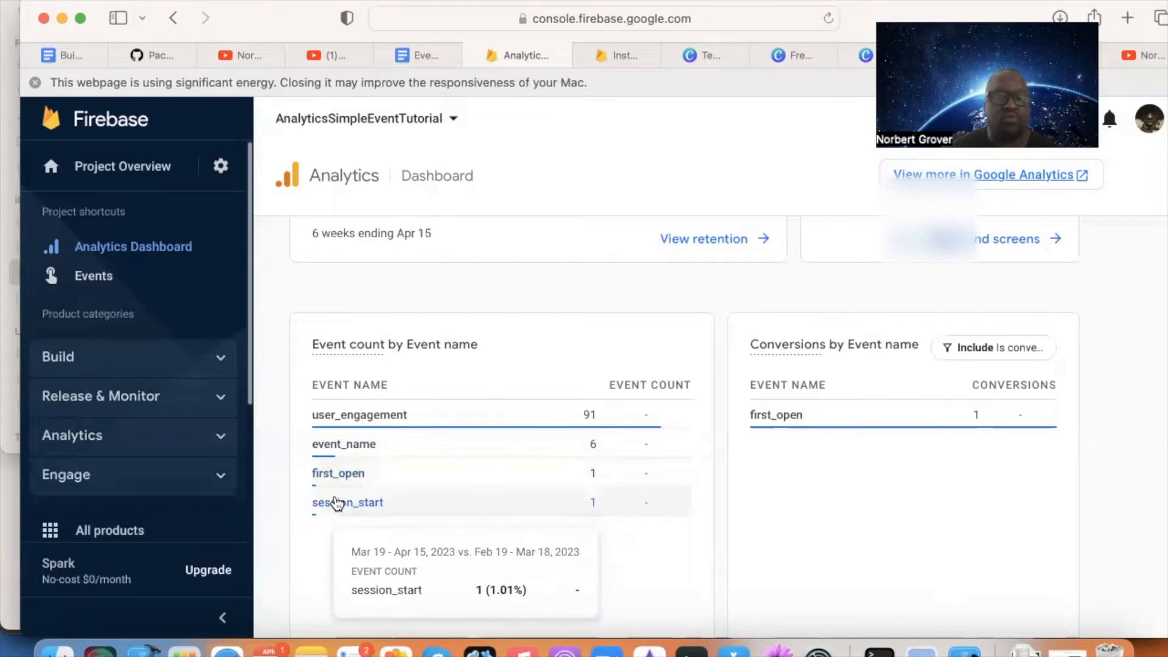
{"action": "mouse_move", "coordinate": [338, 475]}
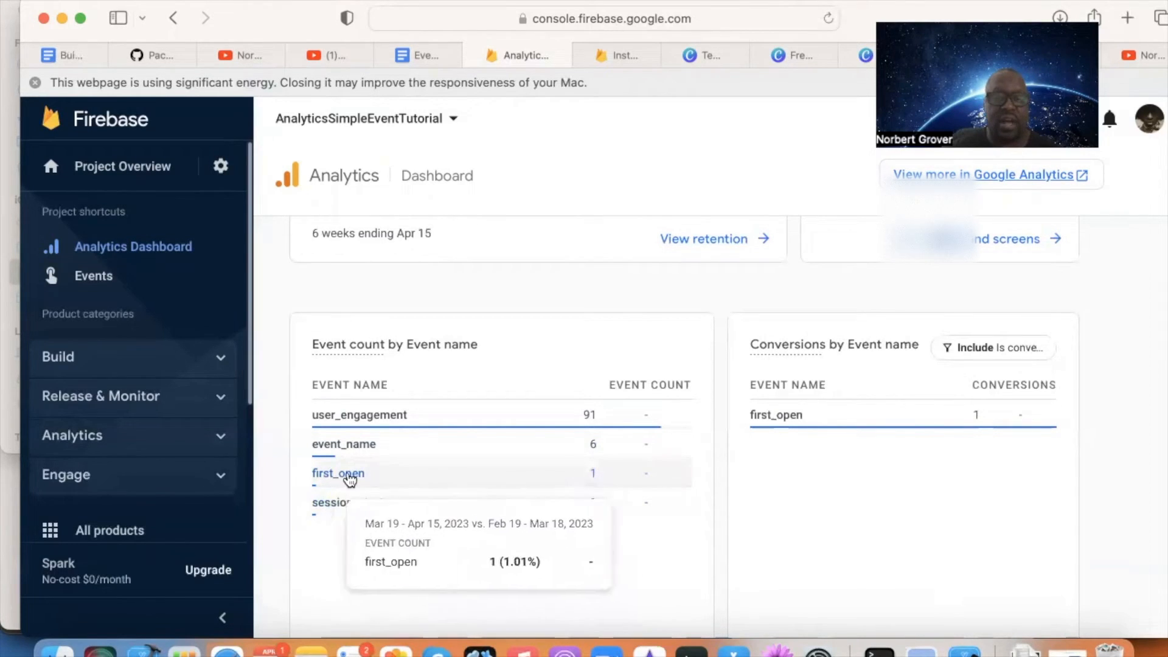
{"action": "mouse_move", "coordinate": [354, 511]}
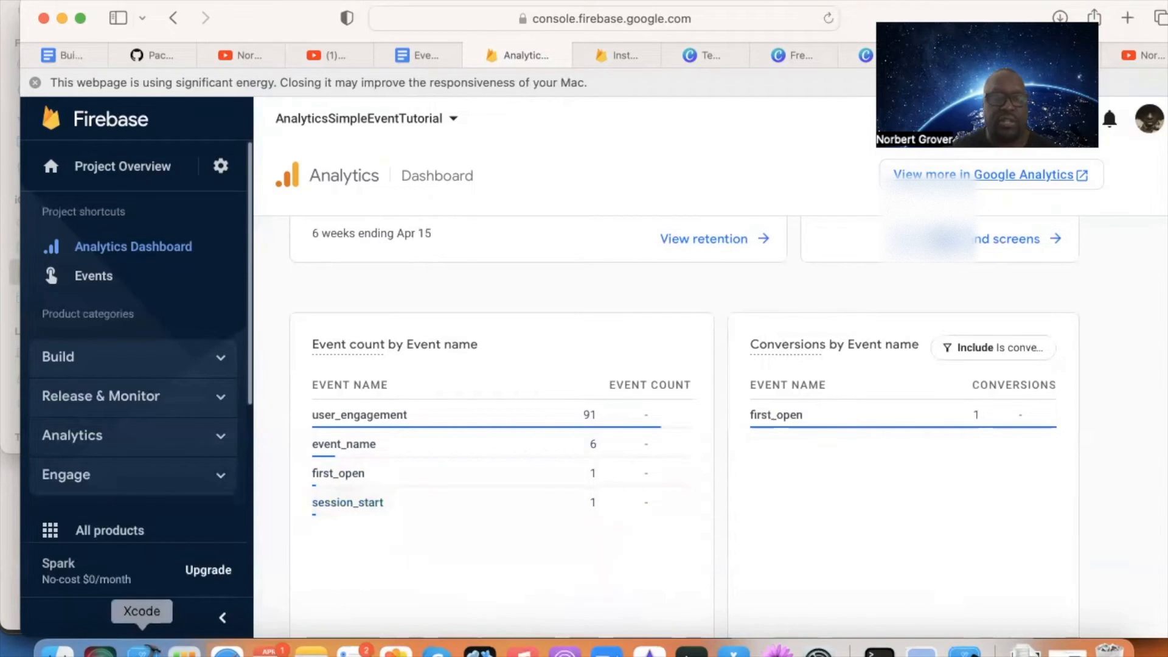
Step: Open ContentView in Xcode and find the Button's Analytics.logEvent call
{"action": "left_click", "coordinate": [142, 610]}
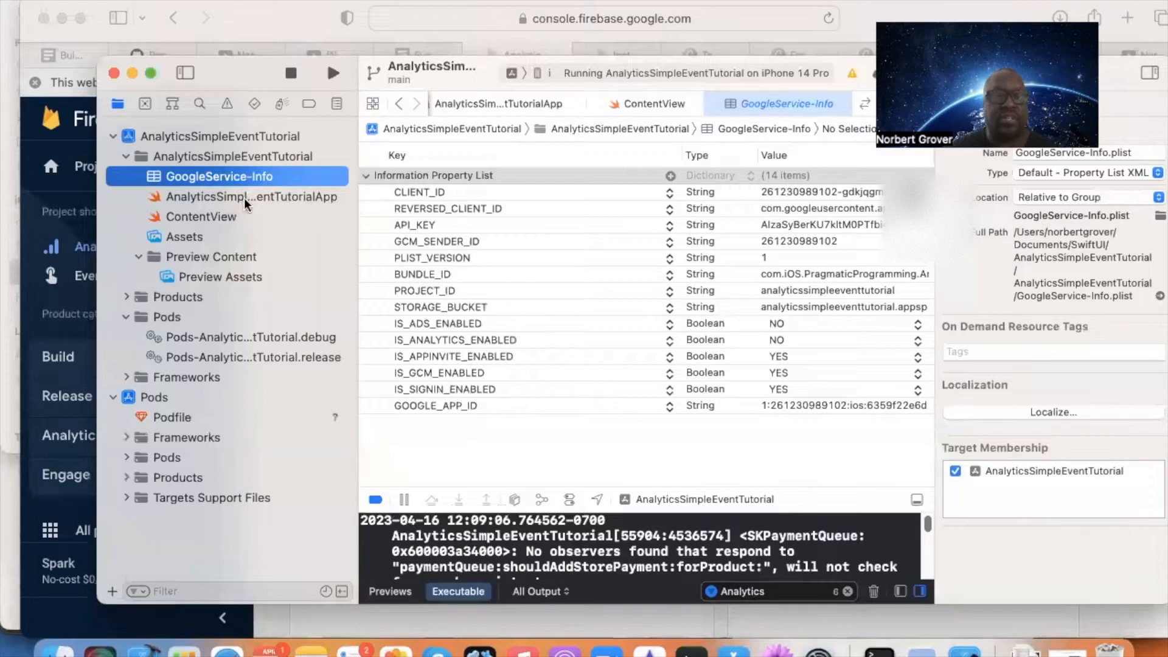
{"action": "left_click", "coordinate": [252, 196]}
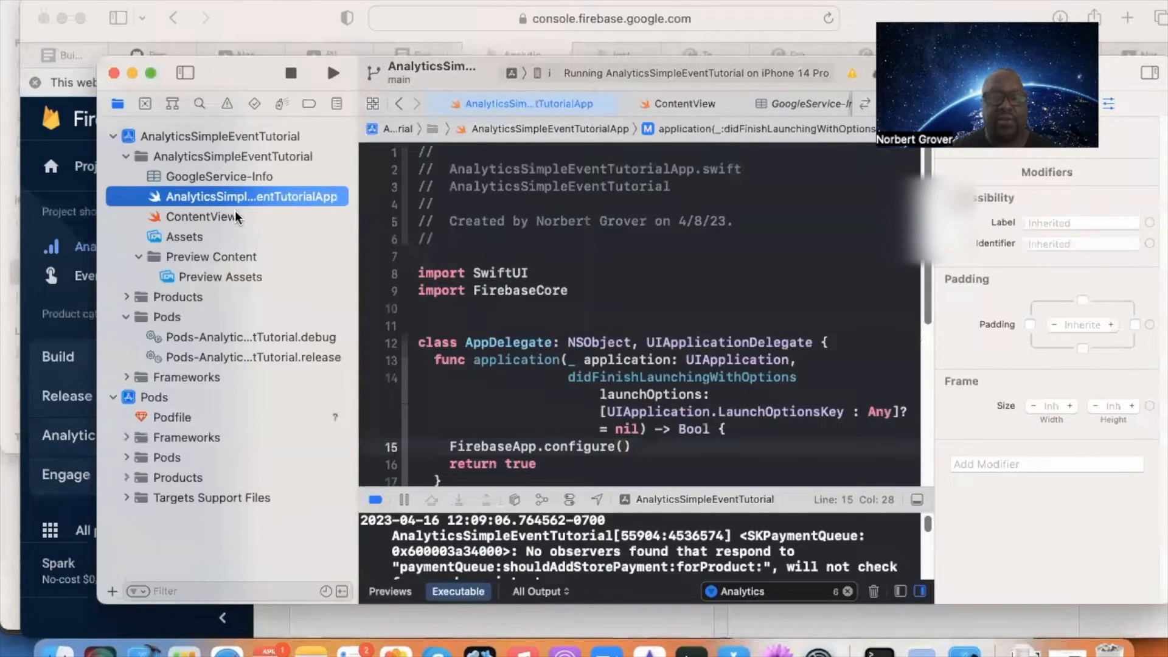
{"action": "left_click", "coordinate": [202, 216]}
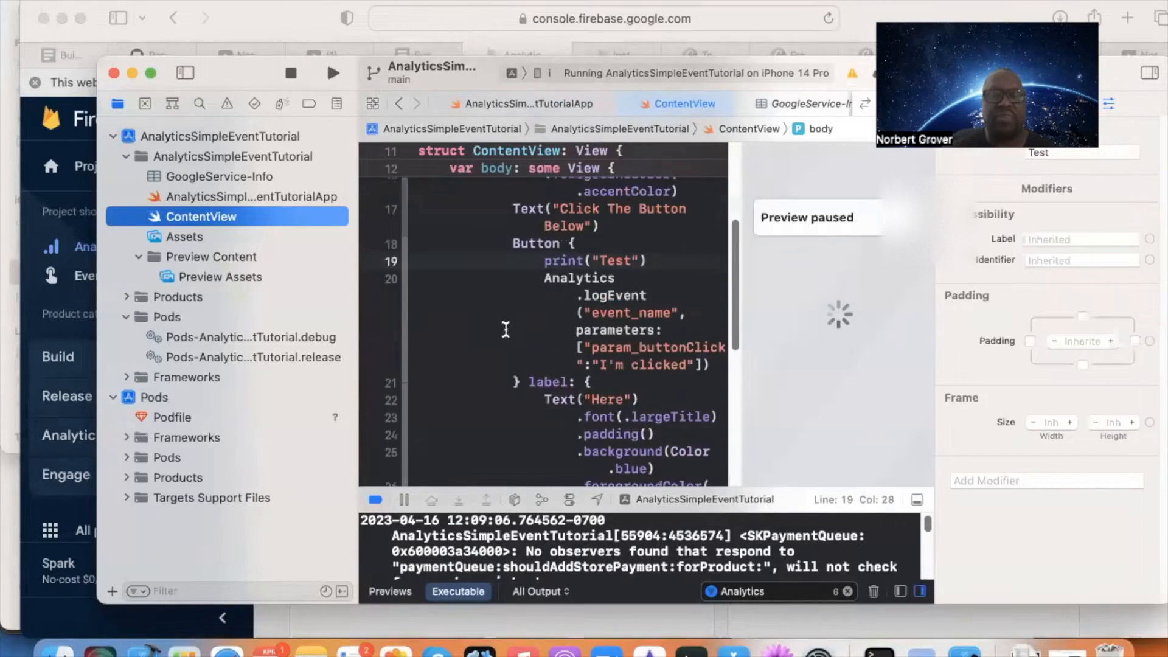
{"action": "scroll", "scroll_direction": "down", "scroll_amount": 3}
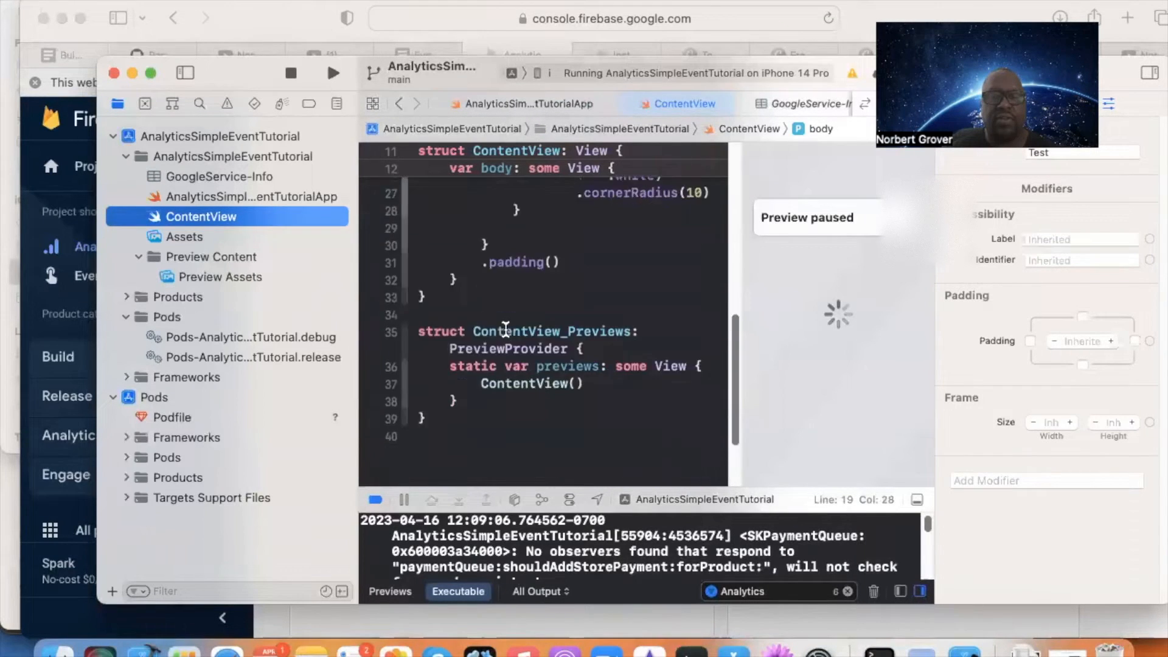
{"action": "scroll", "scroll_direction": "up", "scroll_amount": 3}
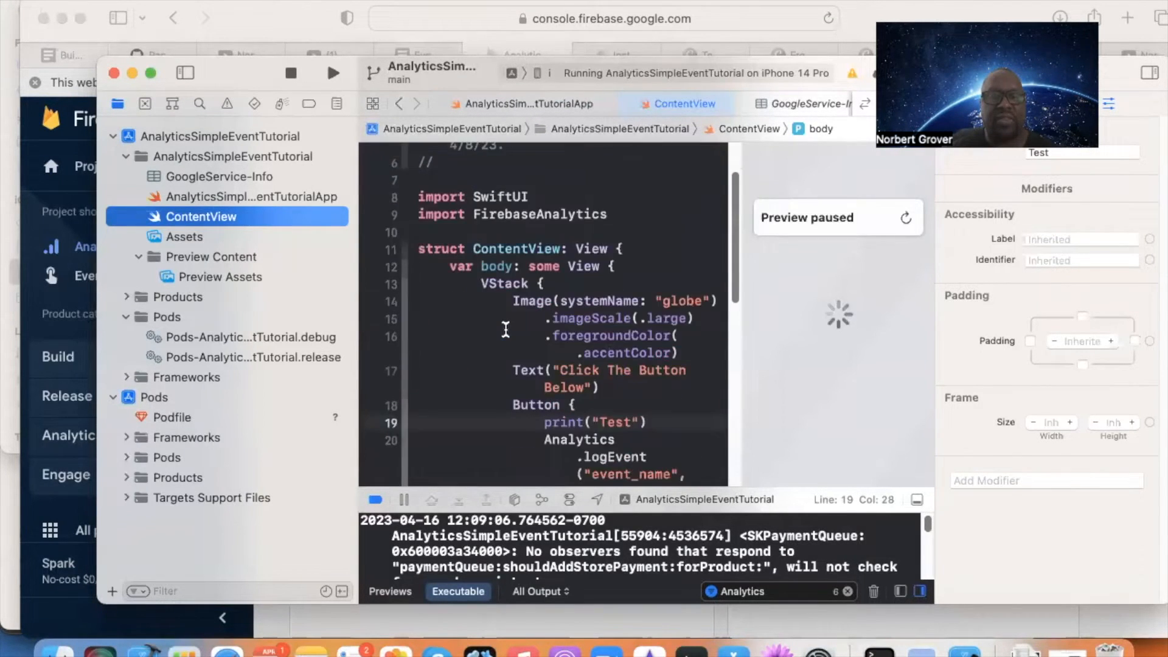
{"action": "scroll", "scroll_direction": "down", "scroll_amount": 3}
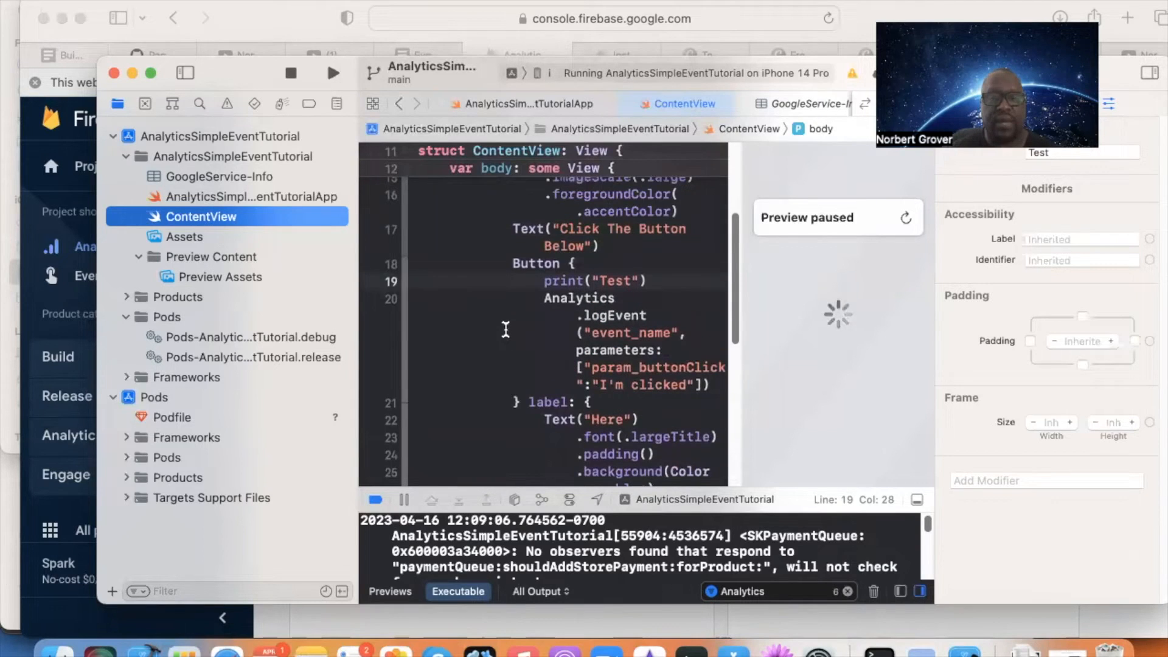
{"action": "scroll", "scroll_direction": "up", "scroll_amount": 3}
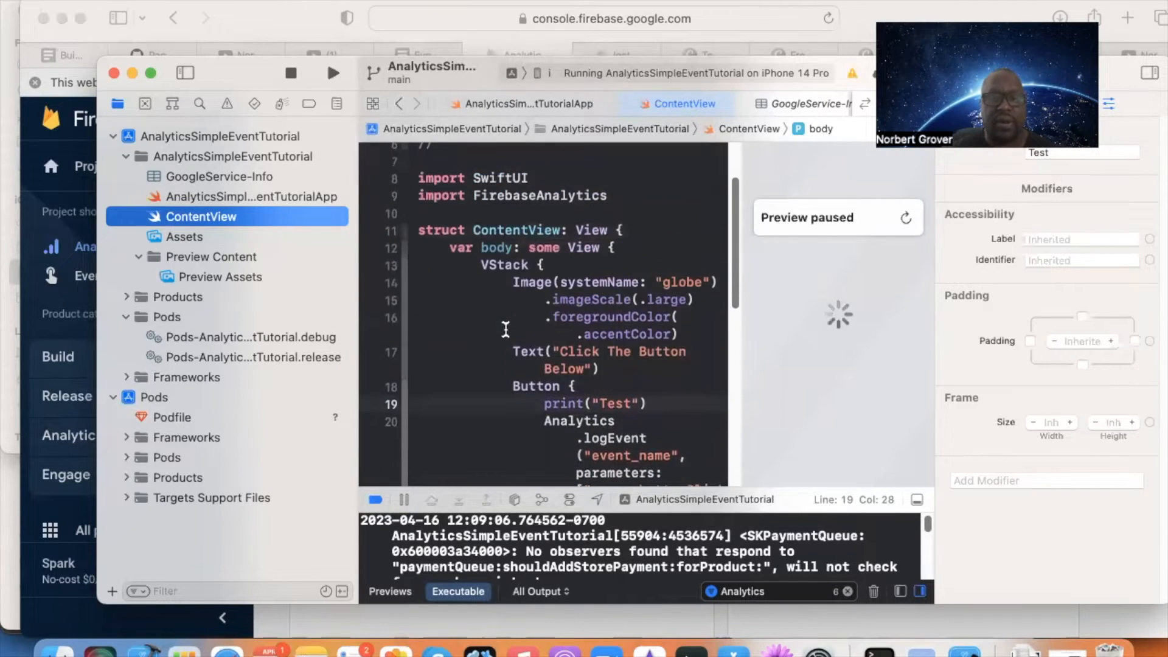
{"action": "scroll", "scroll_direction": "down", "scroll_amount": 3}
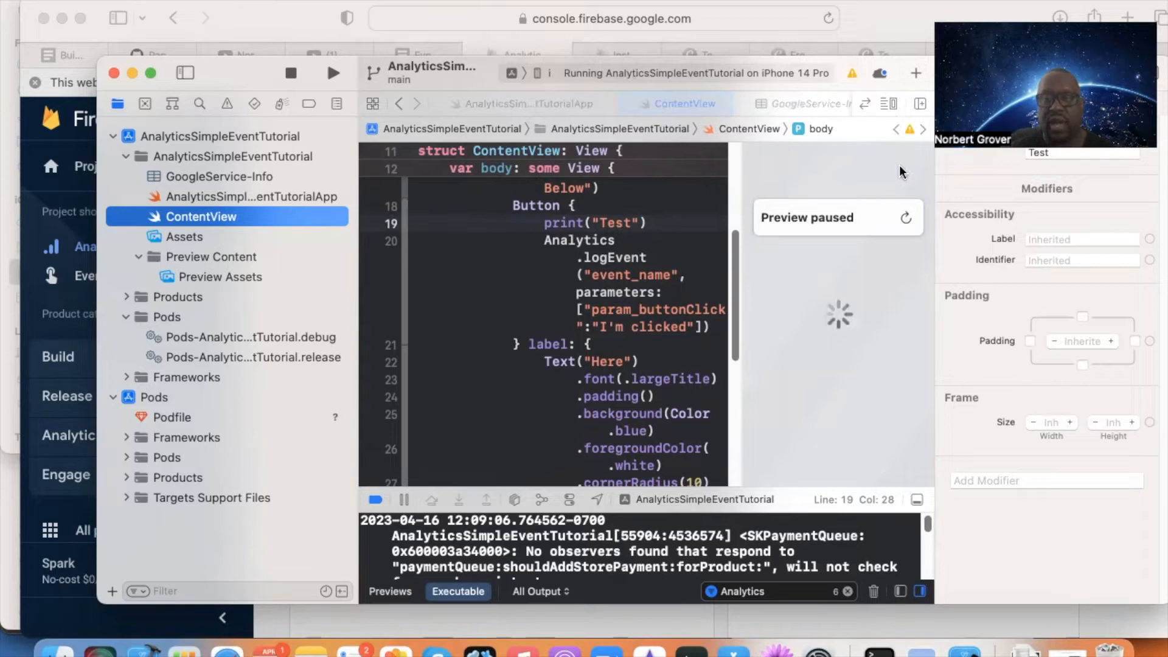
{"action": "mouse_move", "coordinate": [779, 325]}
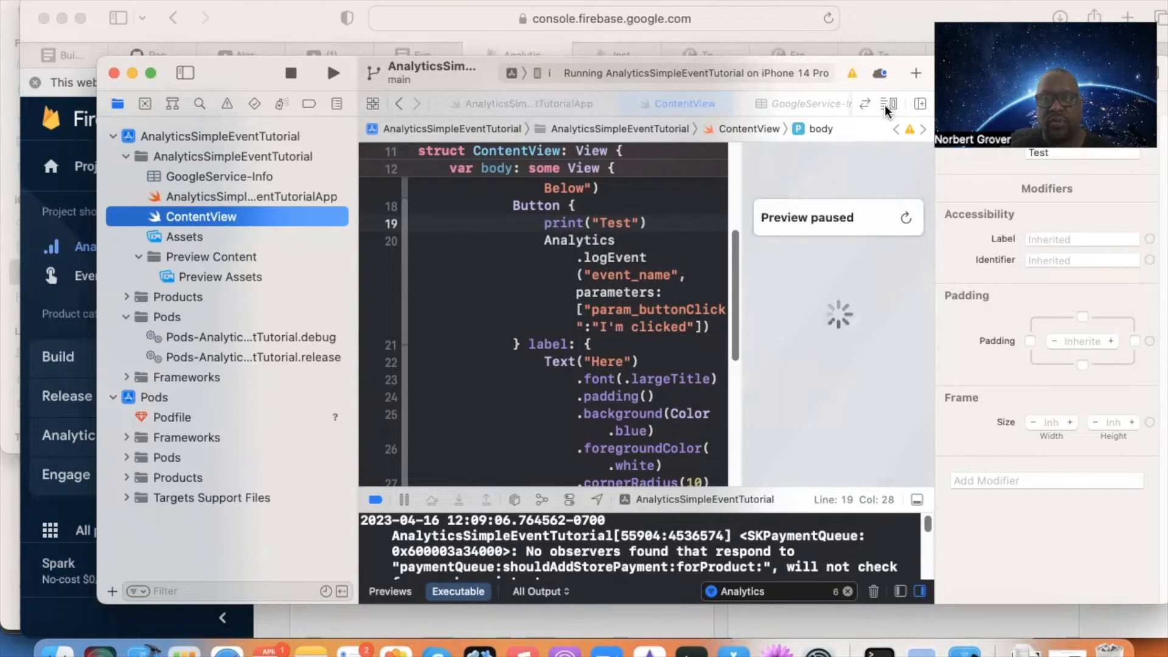
{"action": "mouse_move", "coordinate": [741, 295]}
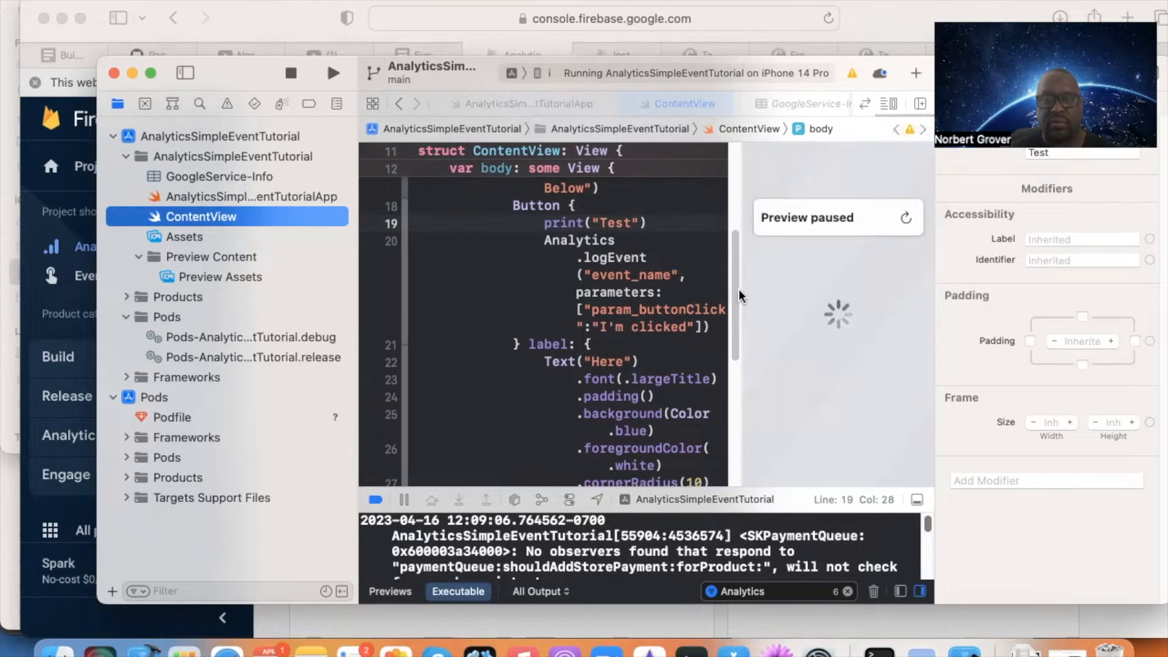
{"action": "mouse_move", "coordinate": [739, 474]}
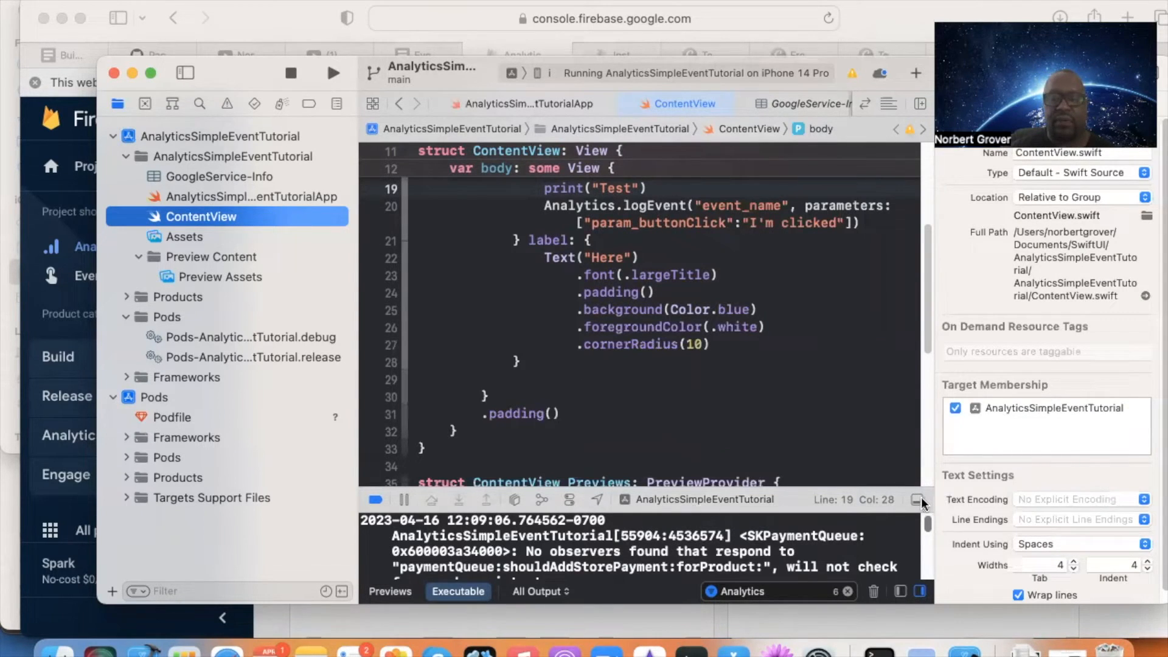
Step: Hide the debug area and place the cursor on the Analytics.logEvent line
{"action": "left_click", "coordinate": [918, 501]}
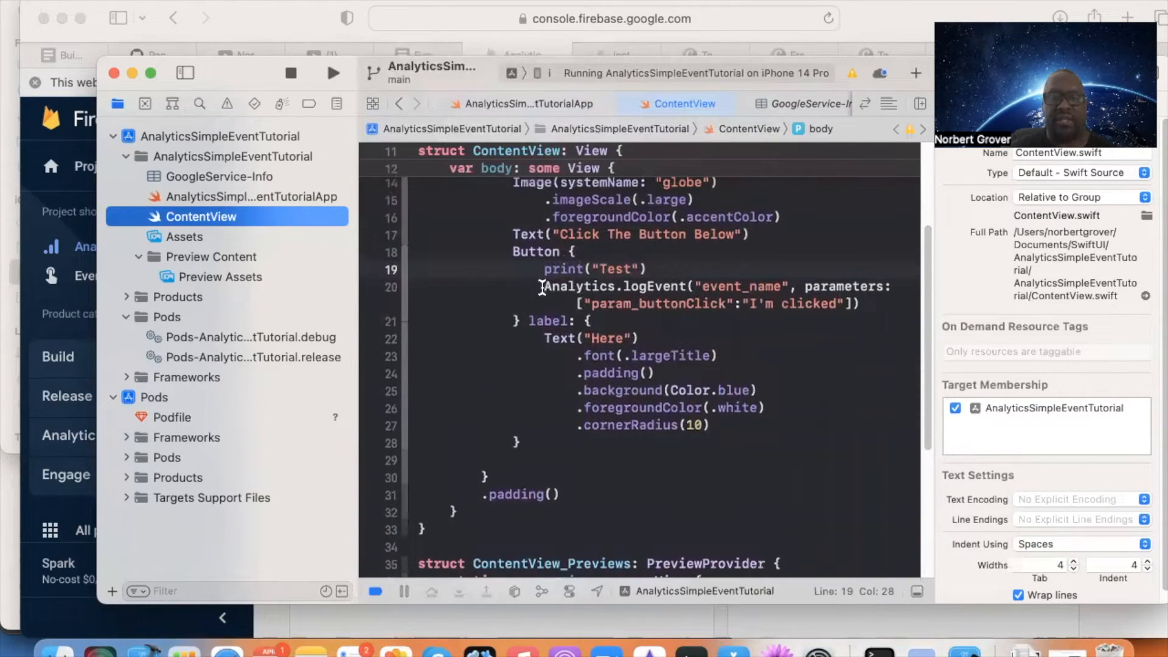
{"action": "left_click", "coordinate": [659, 286]}
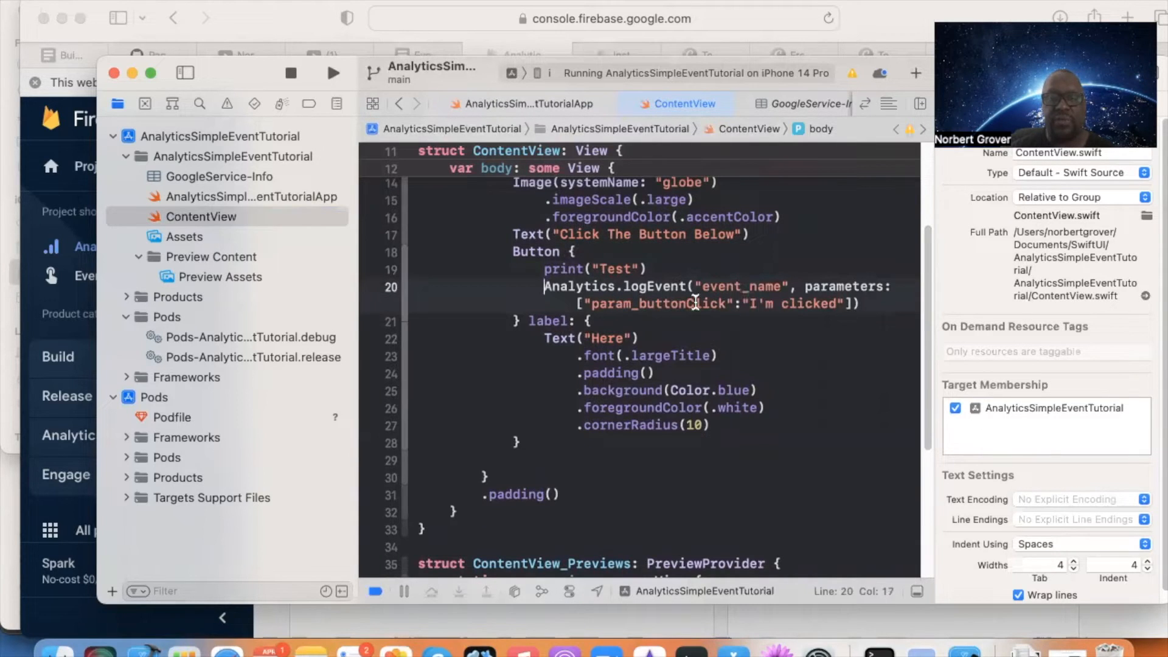
{"action": "mouse_move", "coordinate": [763, 308]}
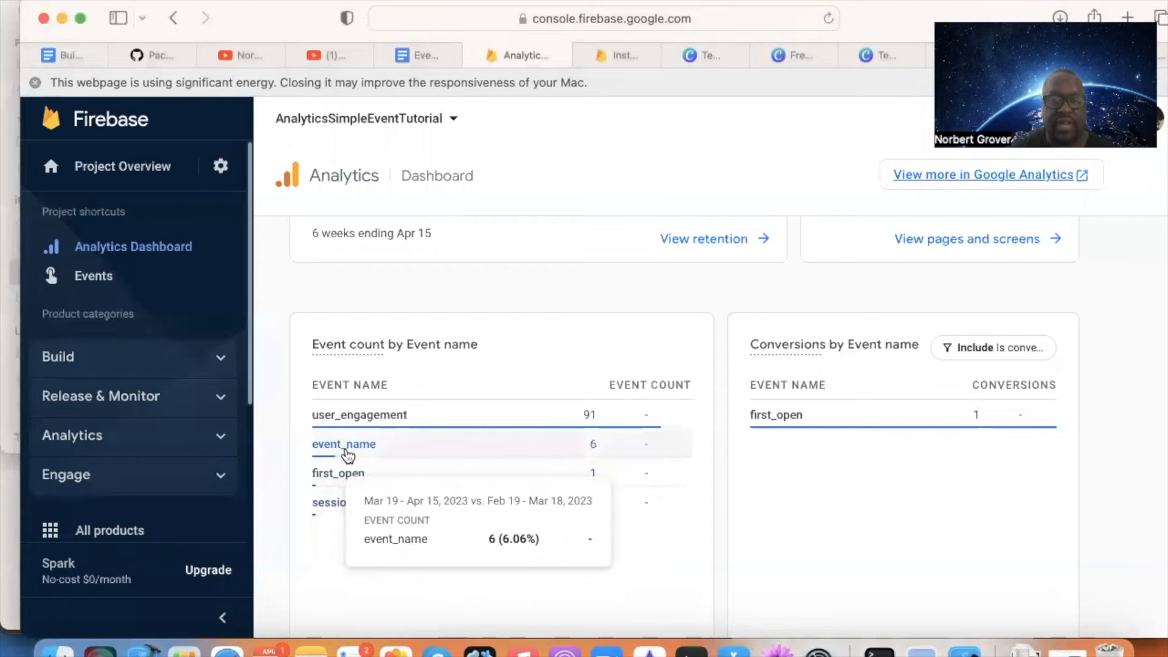
{"action": "mouse_move", "coordinate": [350, 452]}
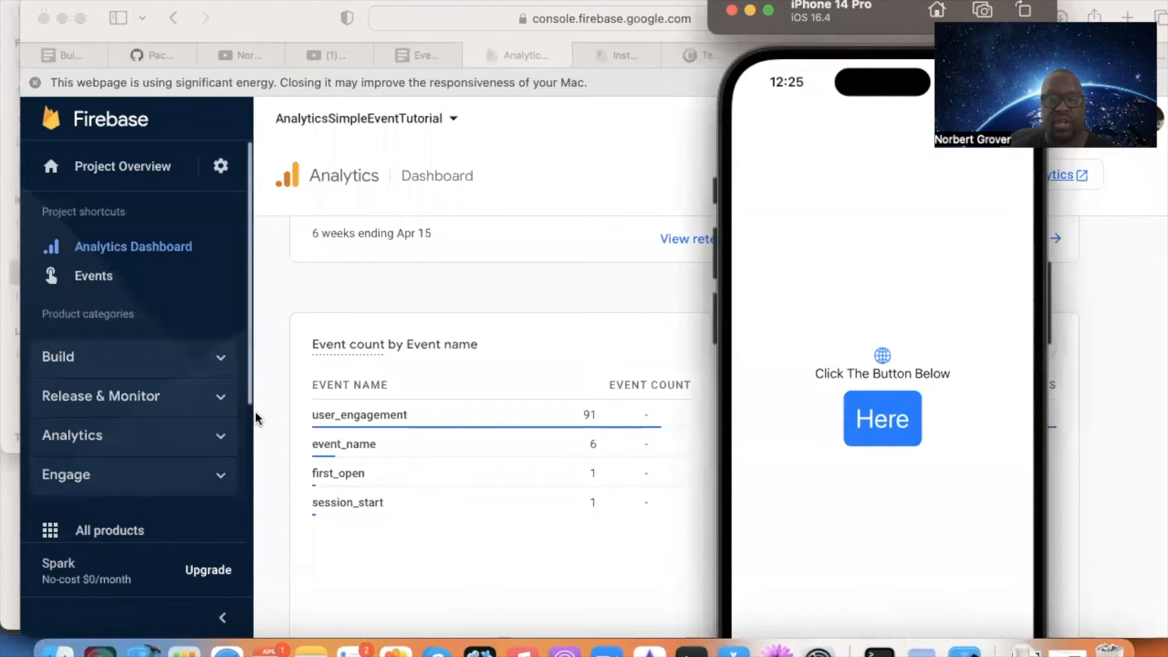
{"action": "mouse_move", "coordinate": [459, 354]}
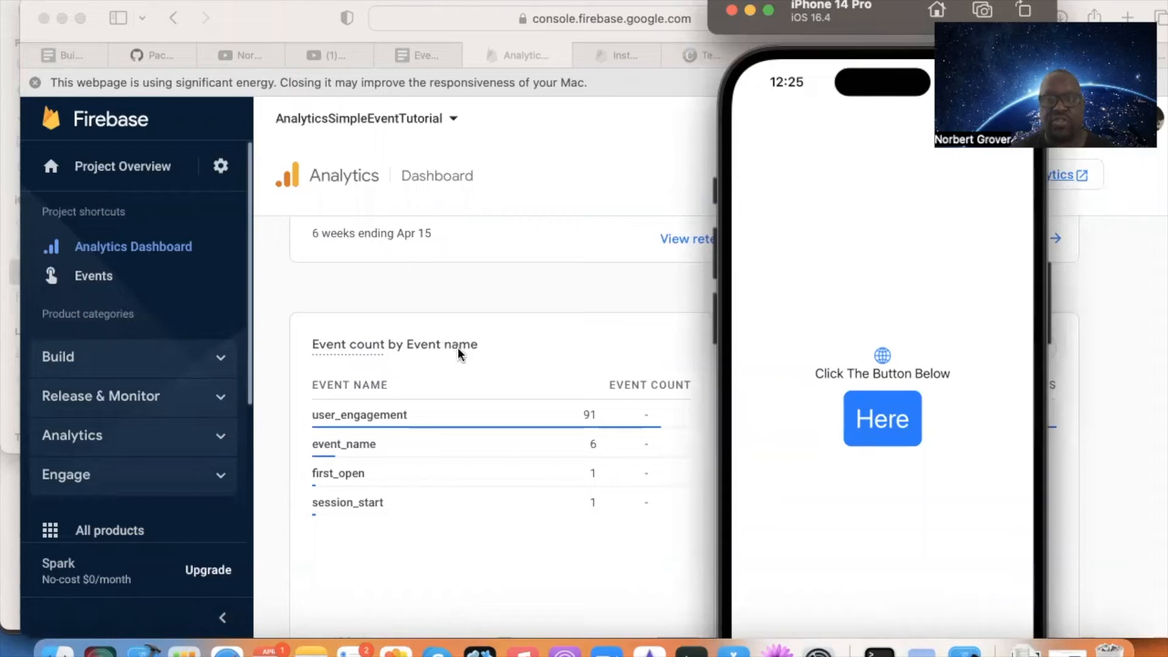
{"action": "mouse_move", "coordinate": [830, 467]}
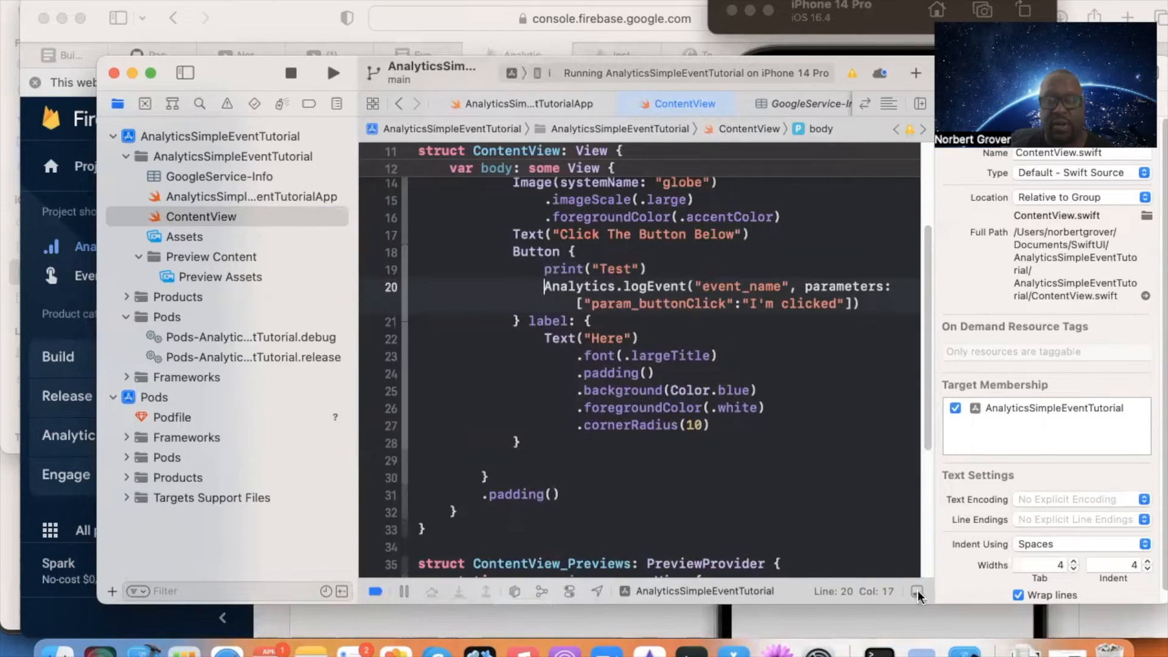
Step: Show Xcode's debug area again and scroll through the console log
{"action": "left_click", "coordinate": [918, 596]}
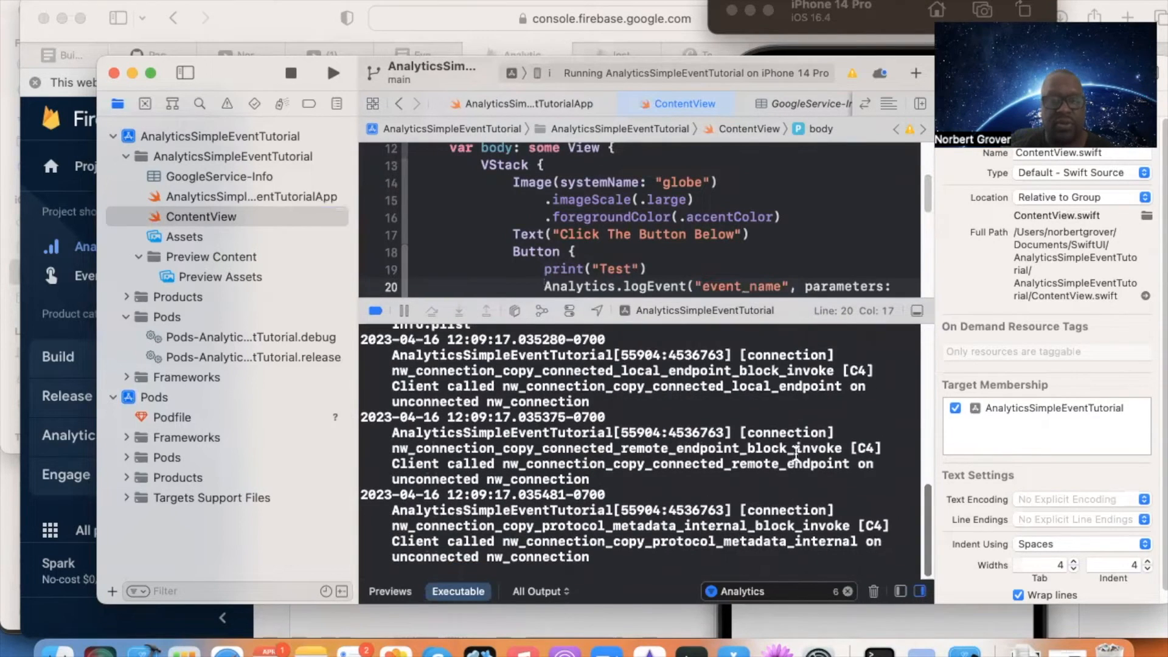
{"action": "scroll", "scroll_direction": "up", "scroll_amount": 3}
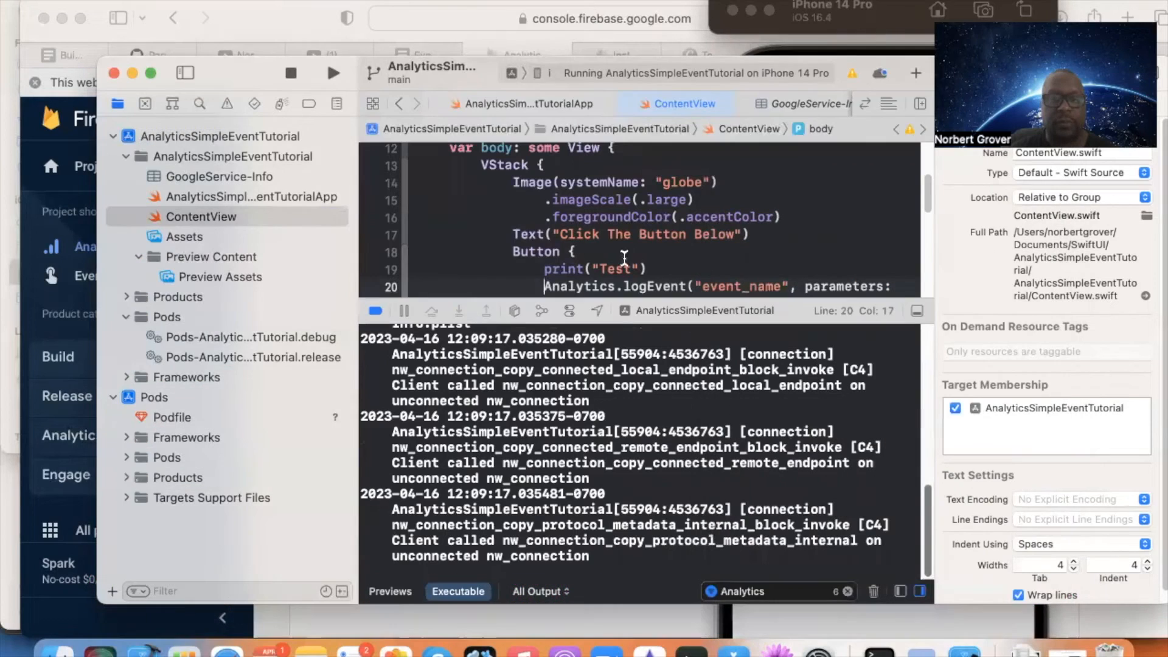
{"action": "scroll", "scroll_direction": "down", "scroll_amount": 3}
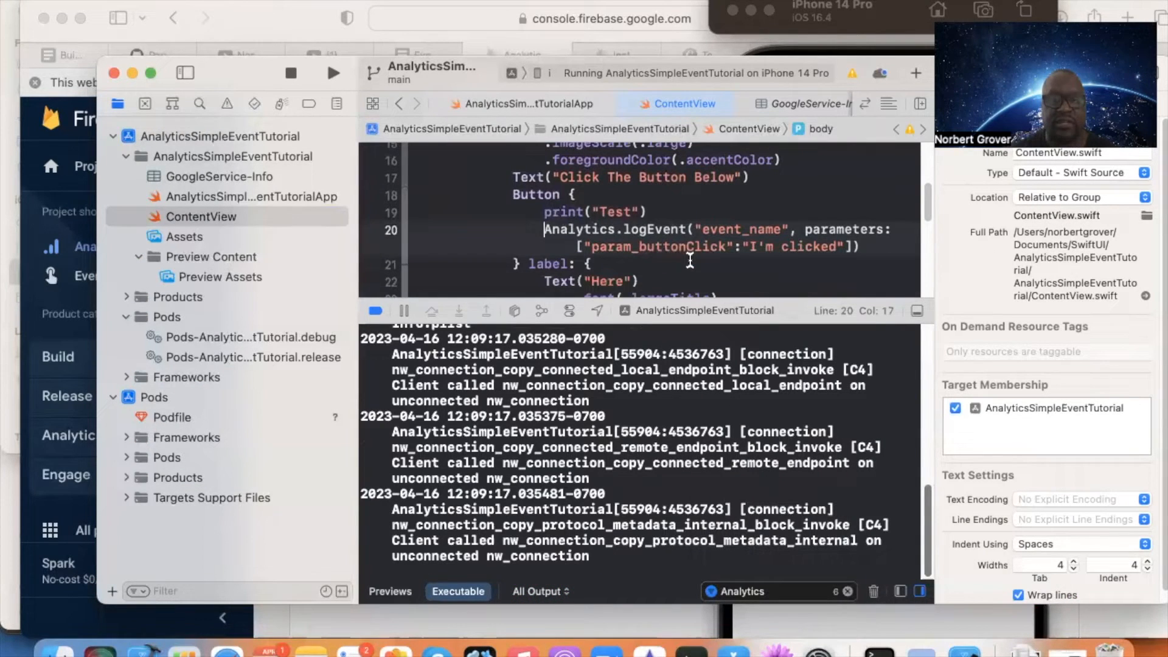
{"action": "scroll", "scroll_direction": "up", "scroll_amount": 3}
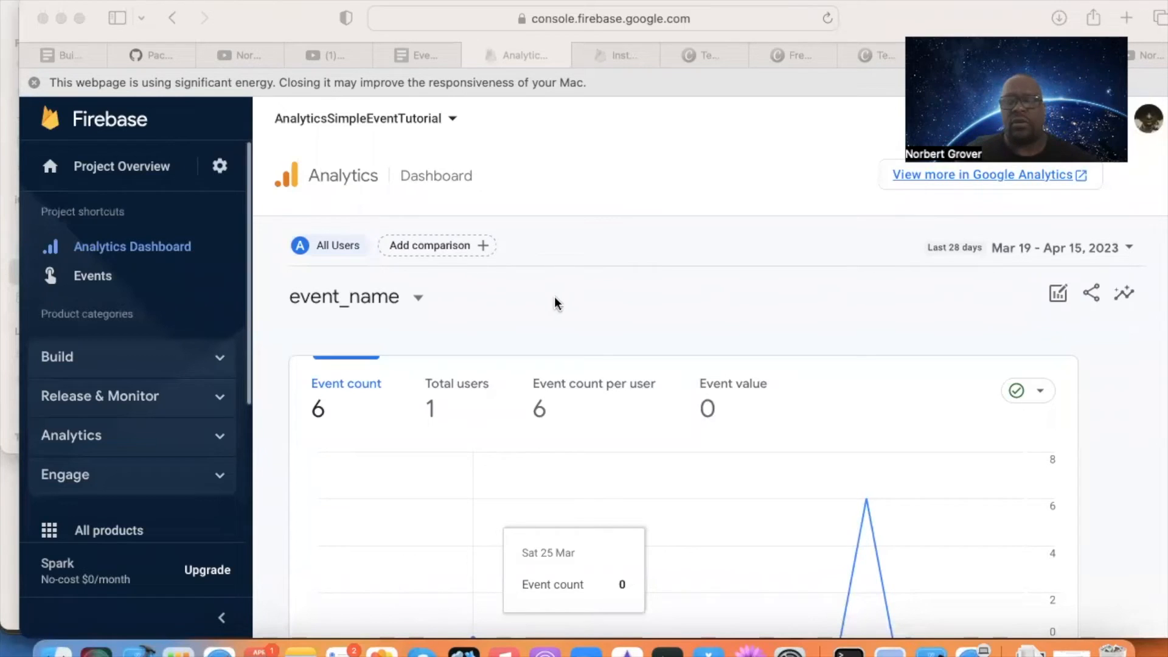
{"action": "mouse_move", "coordinate": [137, 642]}
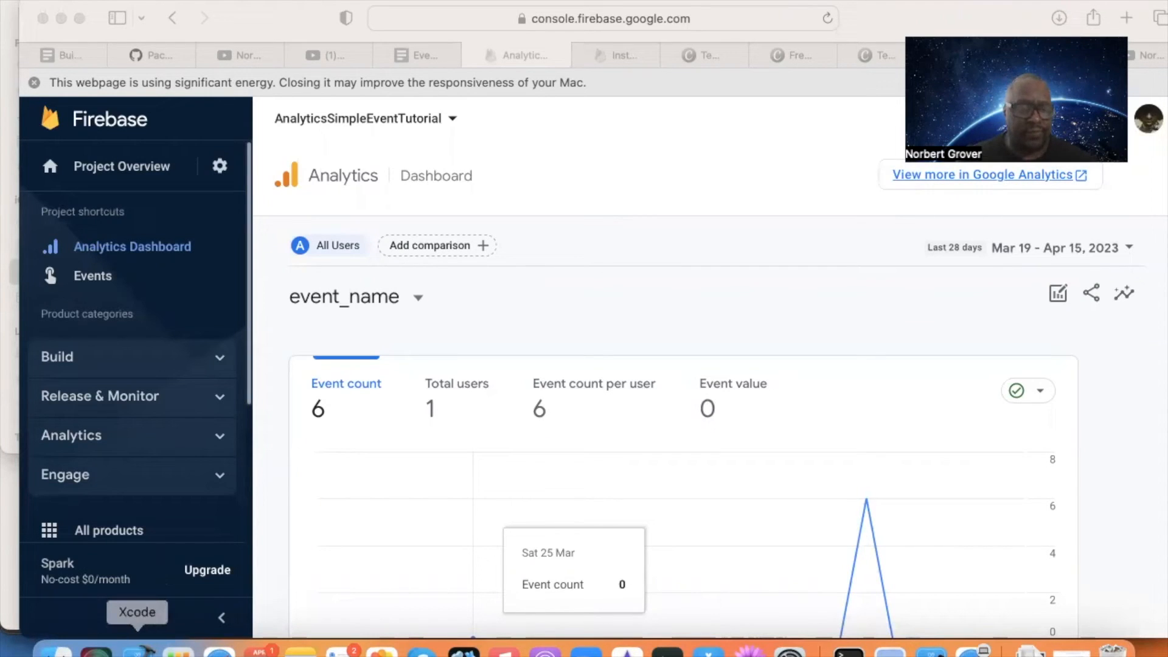
Step: Tap the simulator app's Here button to print Test in Xcode's console
{"action": "left_click", "coordinate": [137, 611]}
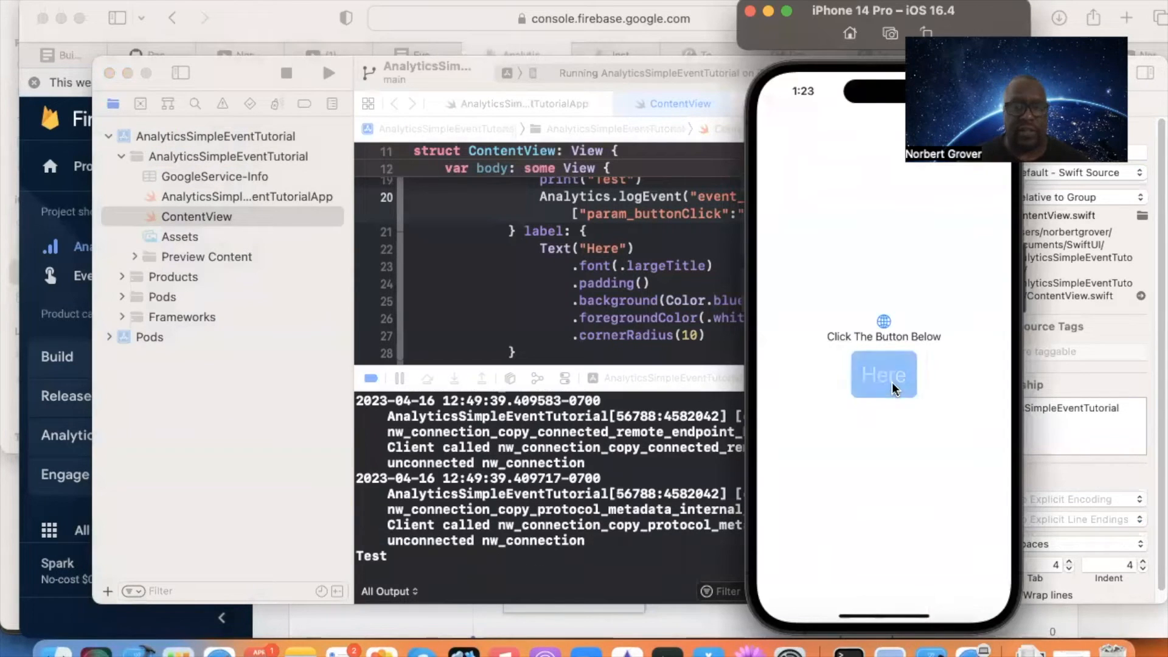
{"action": "left_click", "coordinate": [884, 375]}
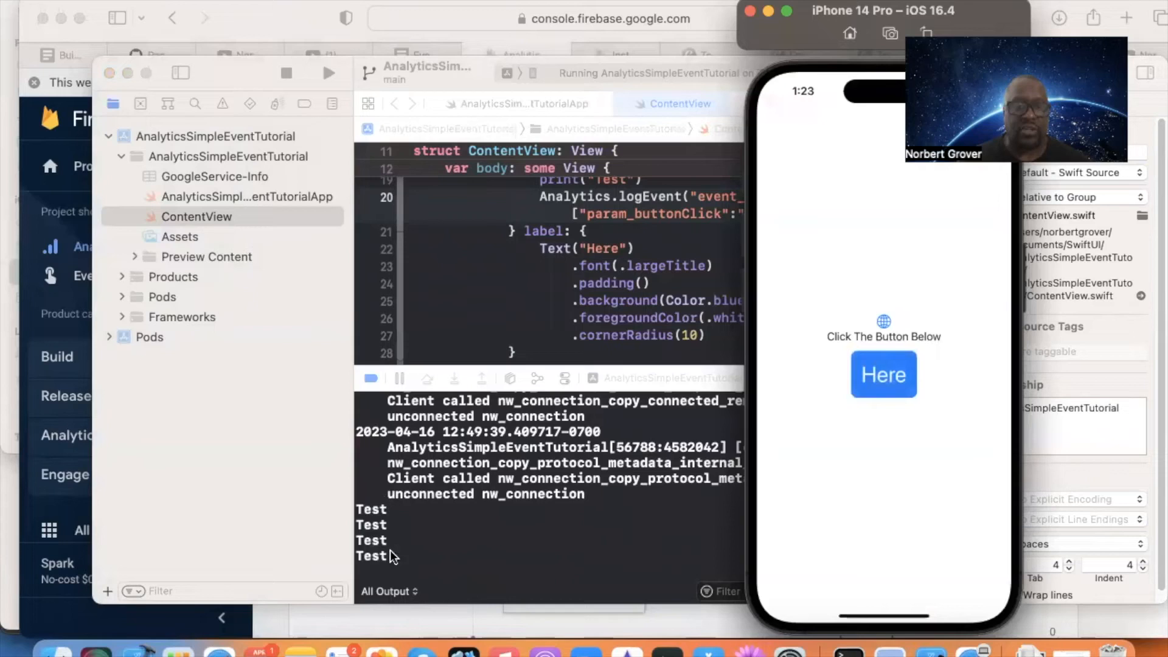
{"action": "mouse_move", "coordinate": [658, 259]}
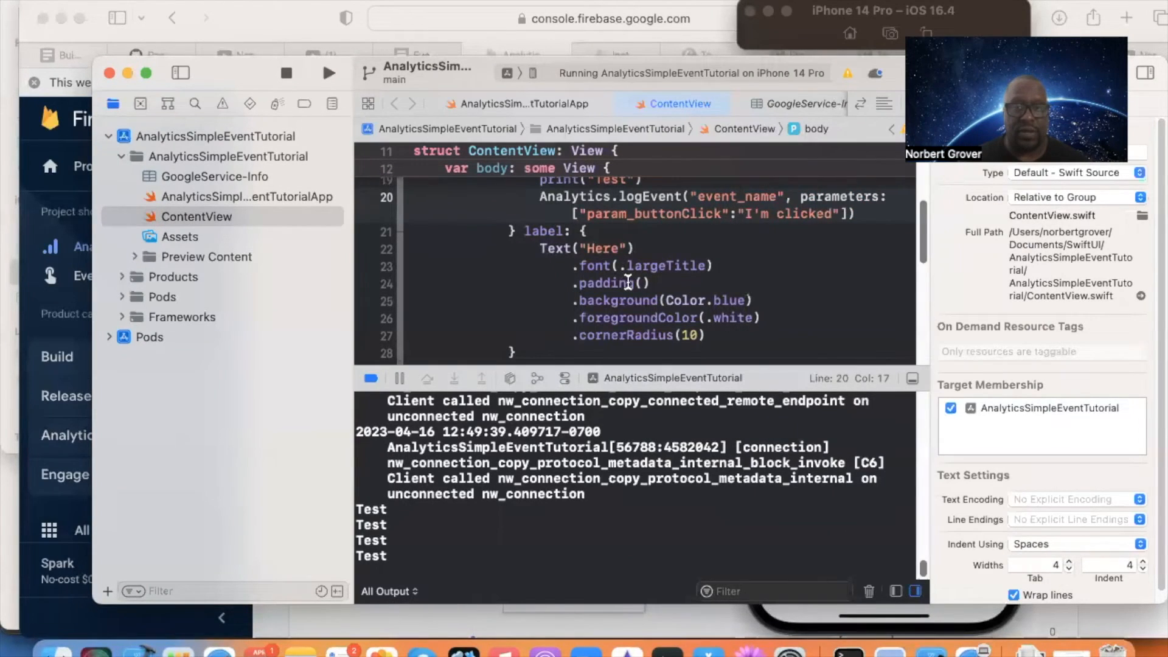
{"action": "scroll", "scroll_direction": "up", "scroll_amount": 3}
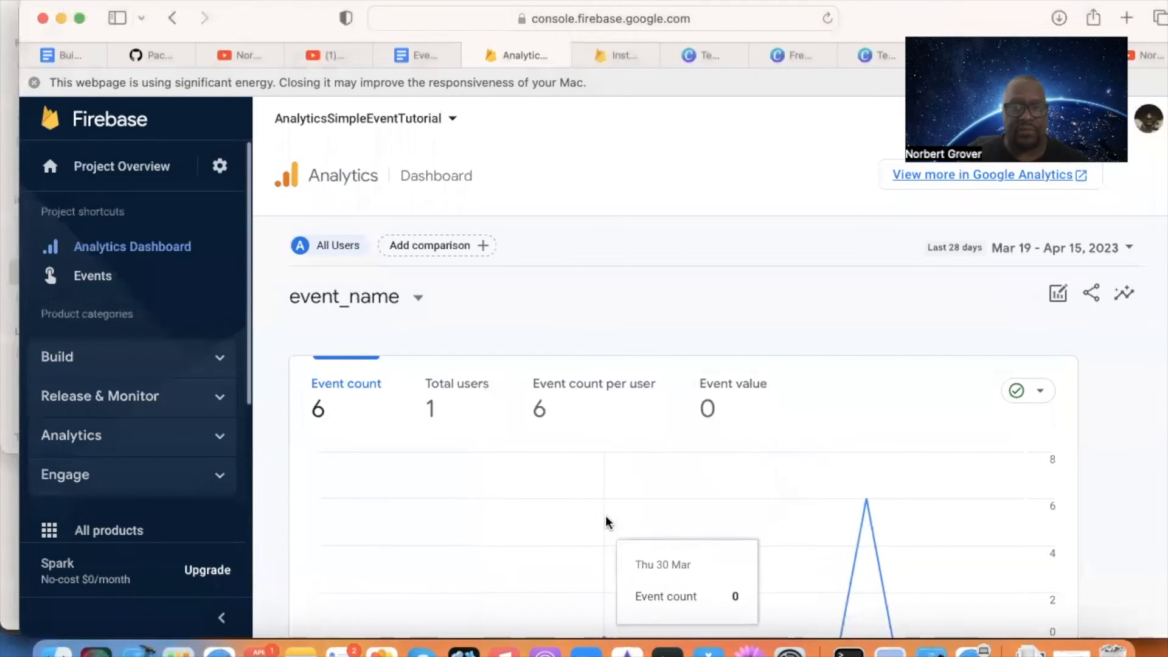
{"action": "mouse_move", "coordinate": [581, 484]}
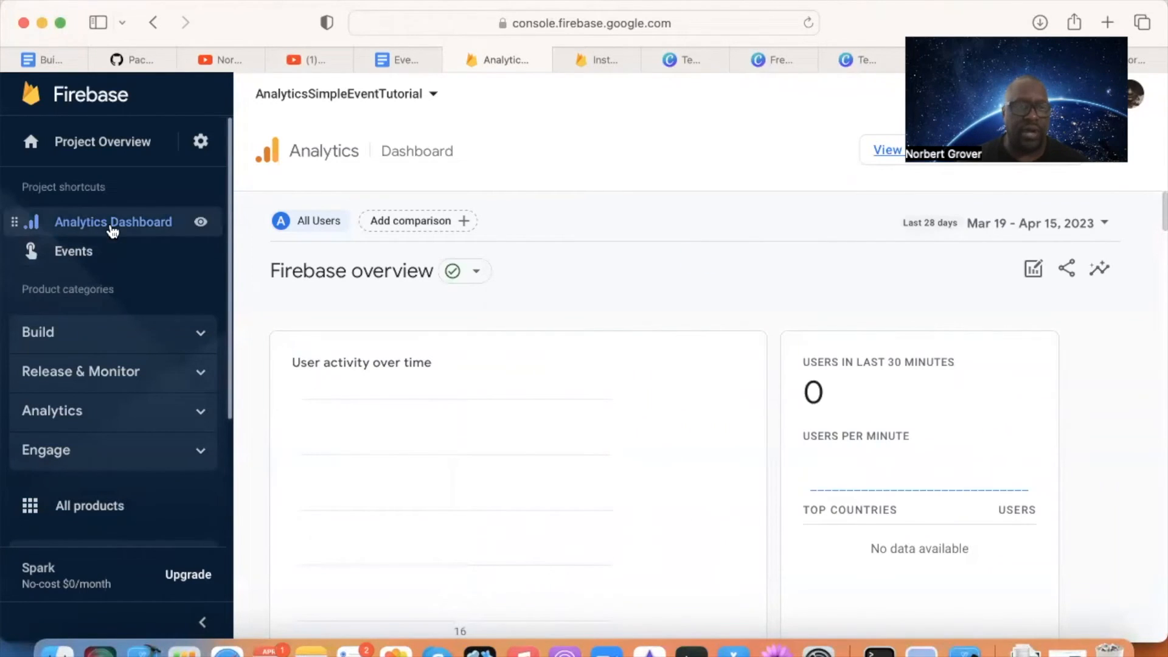
Step: Scroll down to the event count table showing user_engagement 91 and event_name 6
{"action": "scroll", "scroll_direction": "down", "scroll_amount": 3}
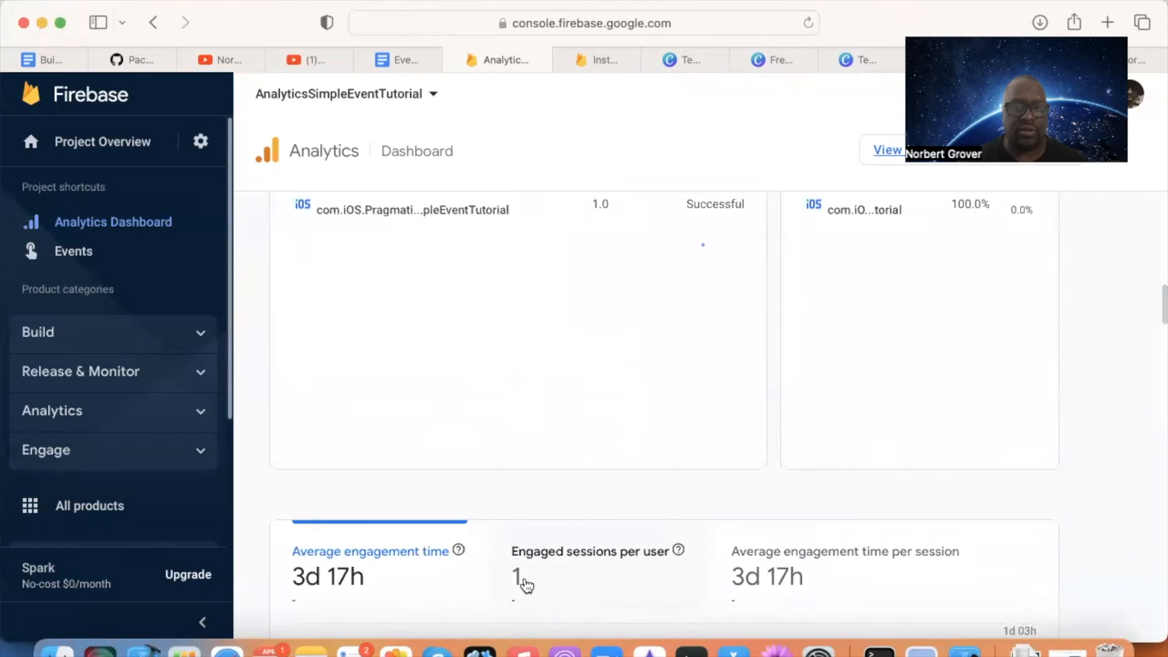
{"action": "scroll", "scroll_direction": "down", "scroll_amount": 3}
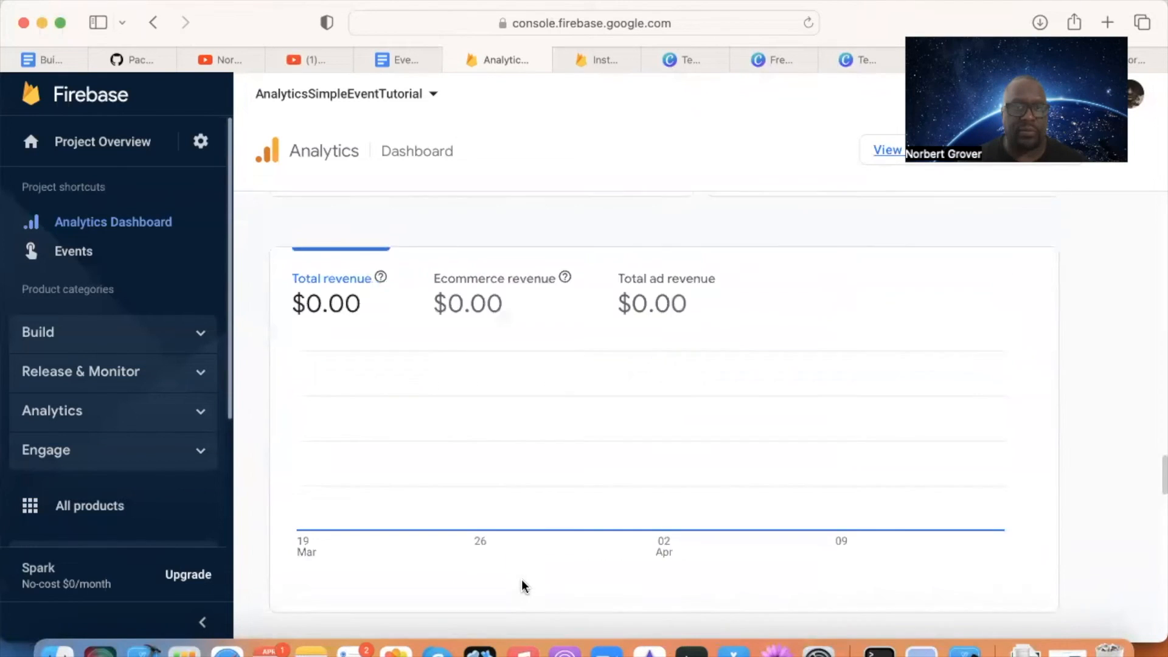
{"action": "scroll", "scroll_direction": "down", "scroll_amount": 3}
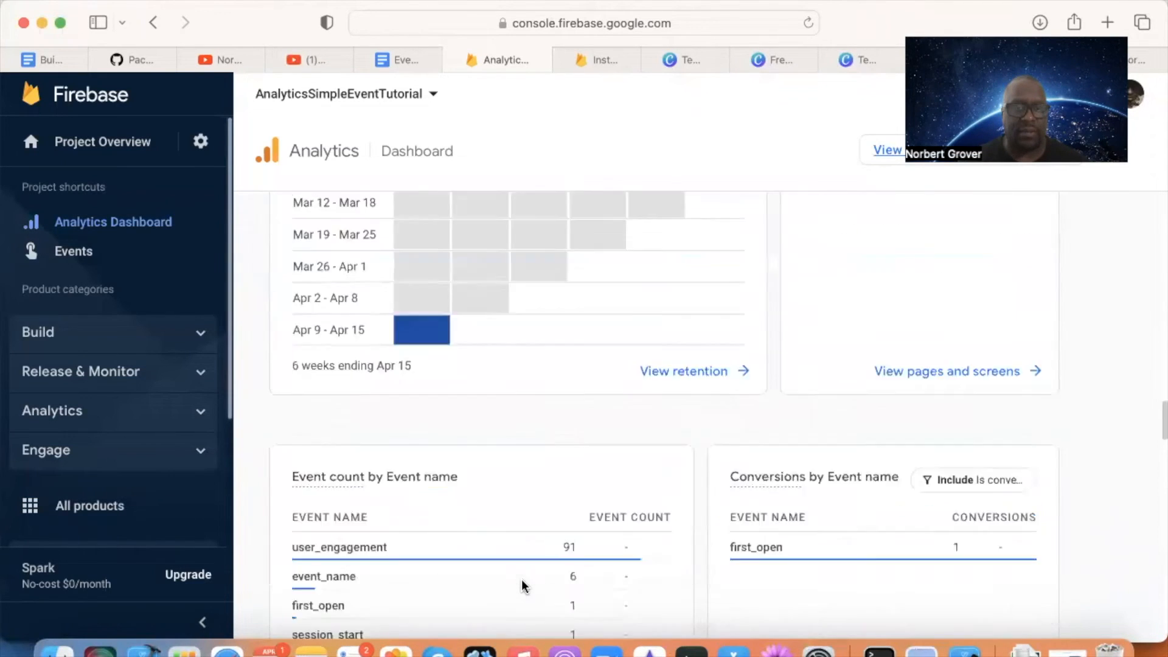
{"action": "scroll", "scroll_direction": "down", "scroll_amount": 3}
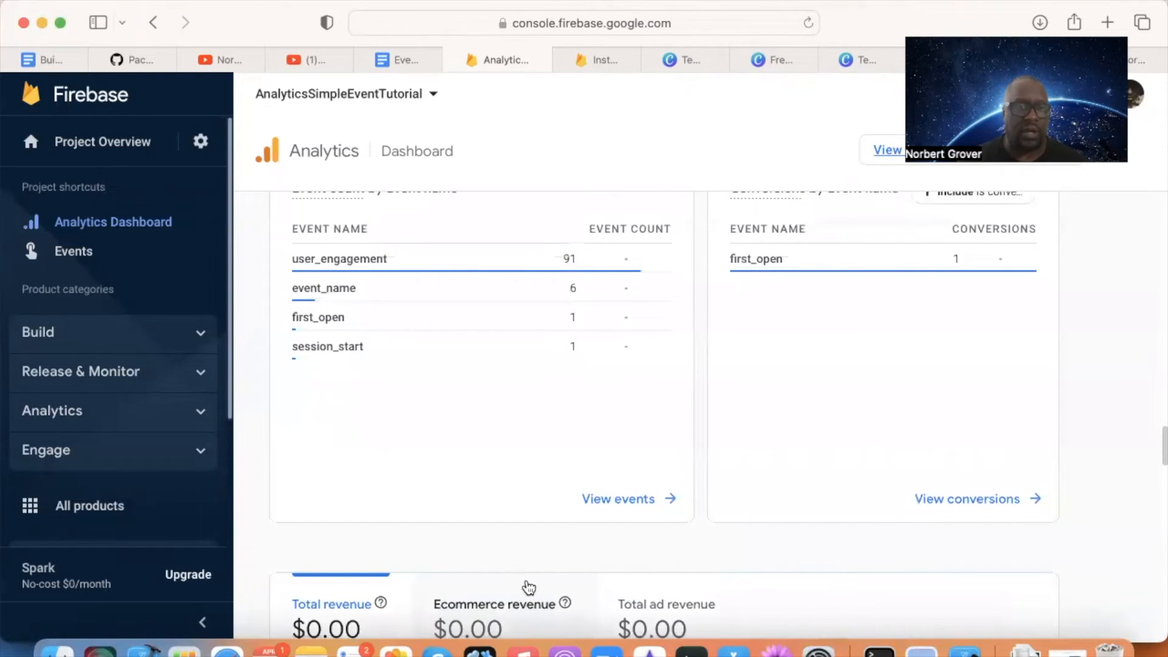
{"action": "mouse_move", "coordinate": [323, 288]}
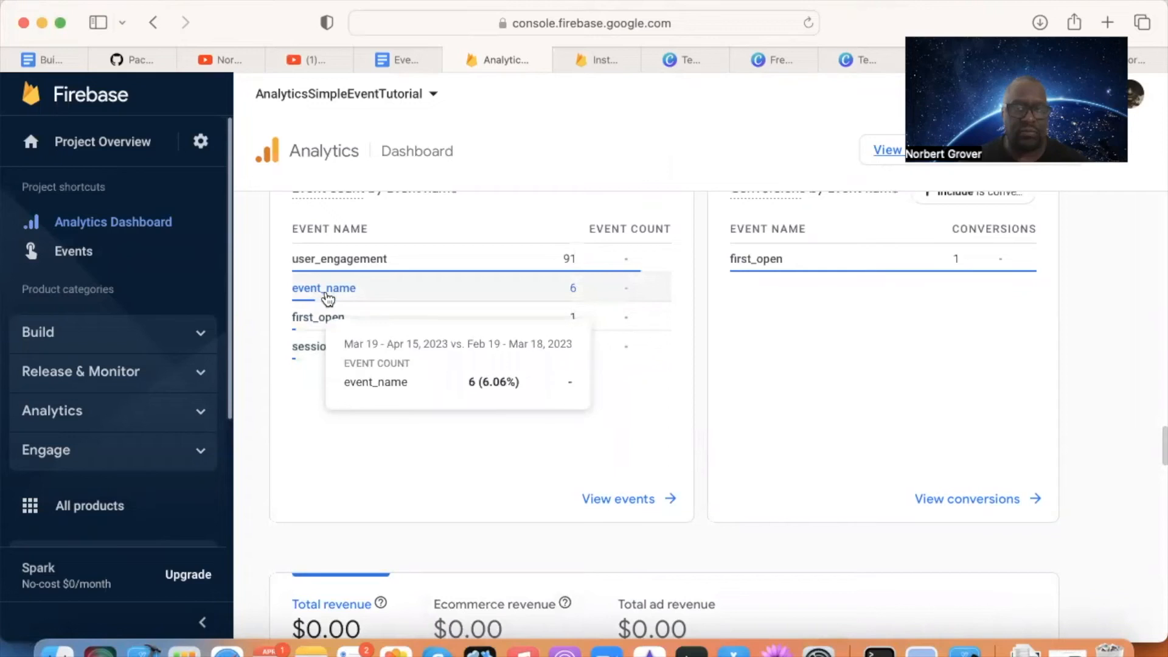
{"action": "mouse_move", "coordinate": [308, 376]}
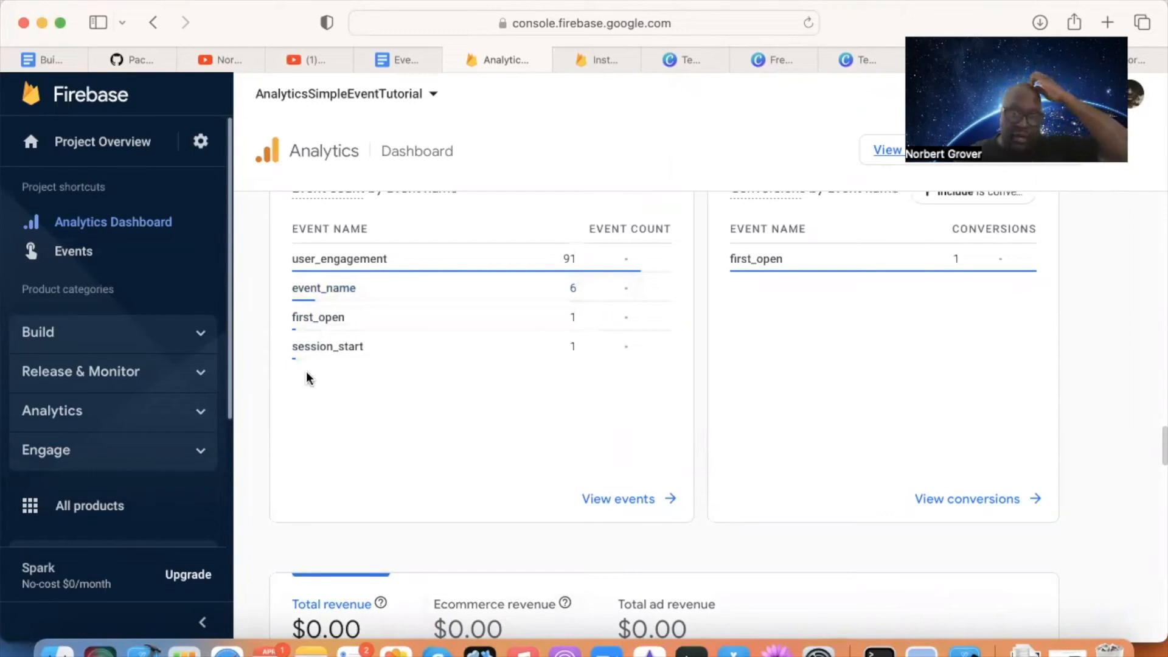
{"action": "mouse_move", "coordinate": [663, 380]}
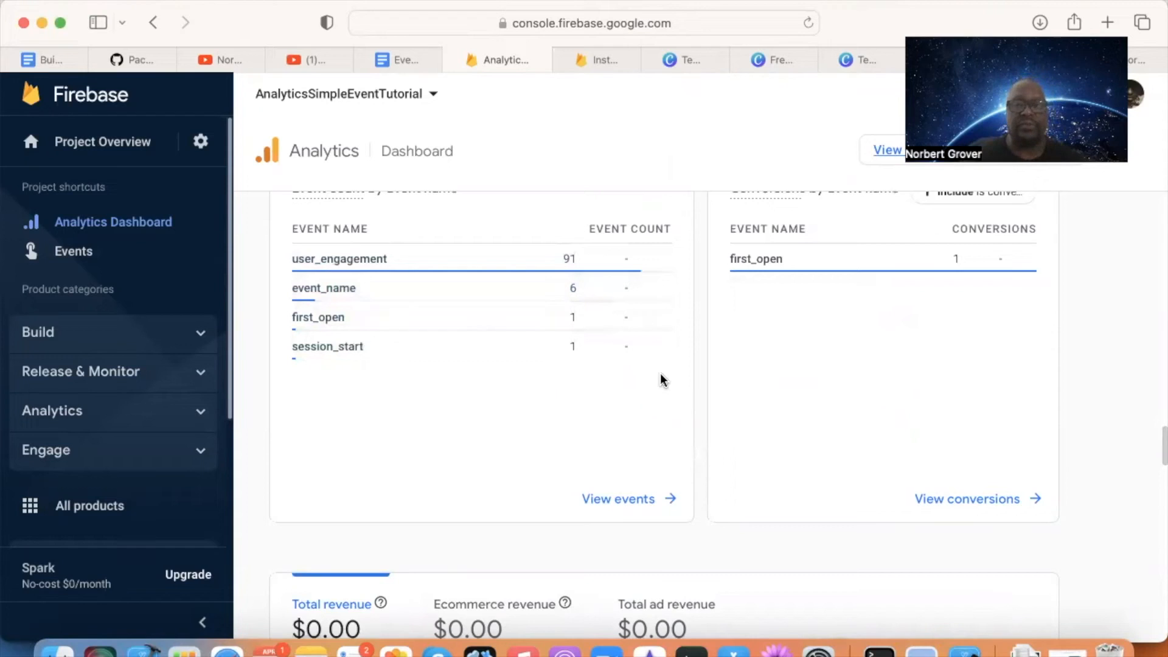
{"action": "mouse_move", "coordinate": [323, 288]}
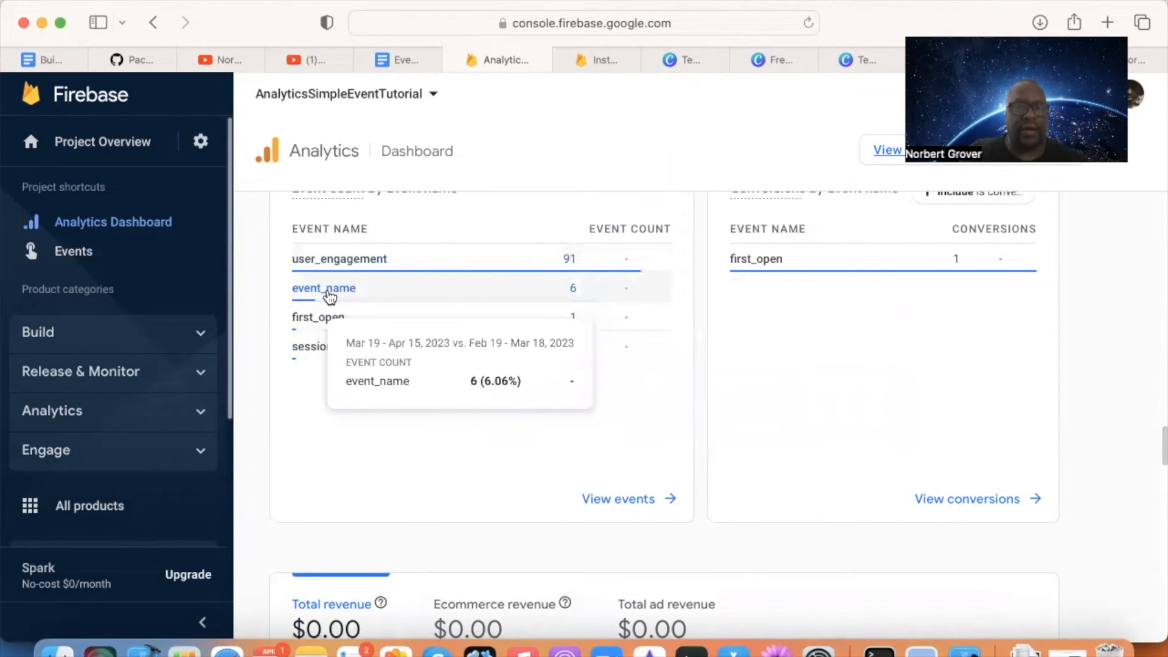
{"action": "mouse_move", "coordinate": [339, 293]}
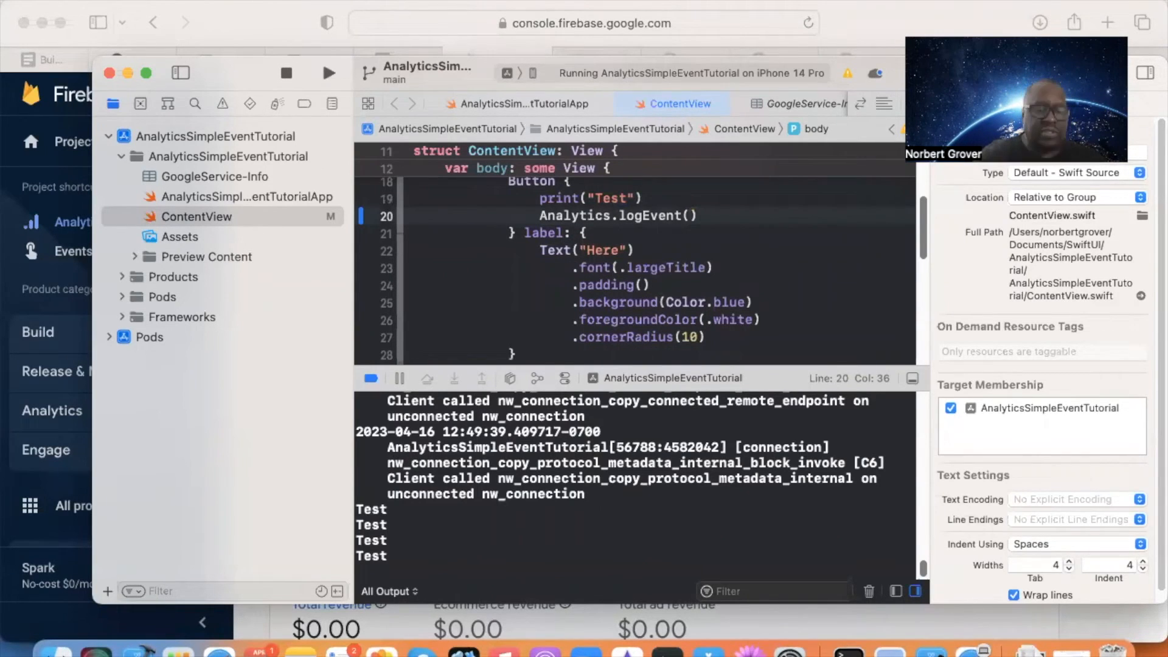
Step: Change the logEvent call's event to AnalyticsEventSelectContent using code completion
{"action": "type", "text": "Ana"}
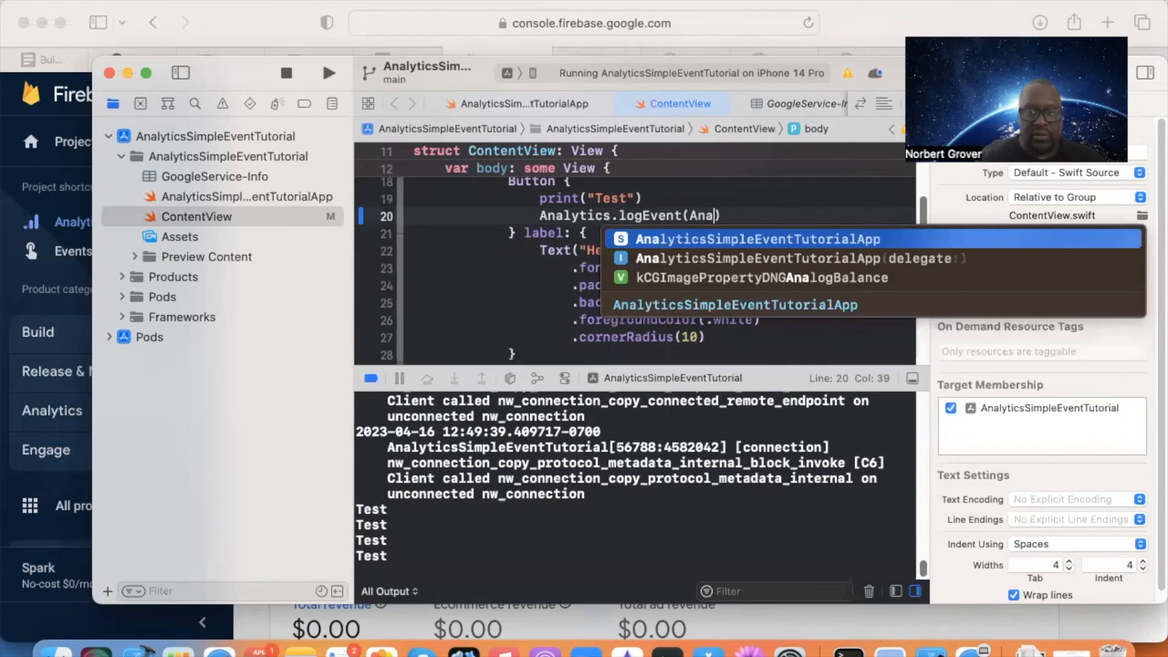
{"action": "type", "text": "lytics"}
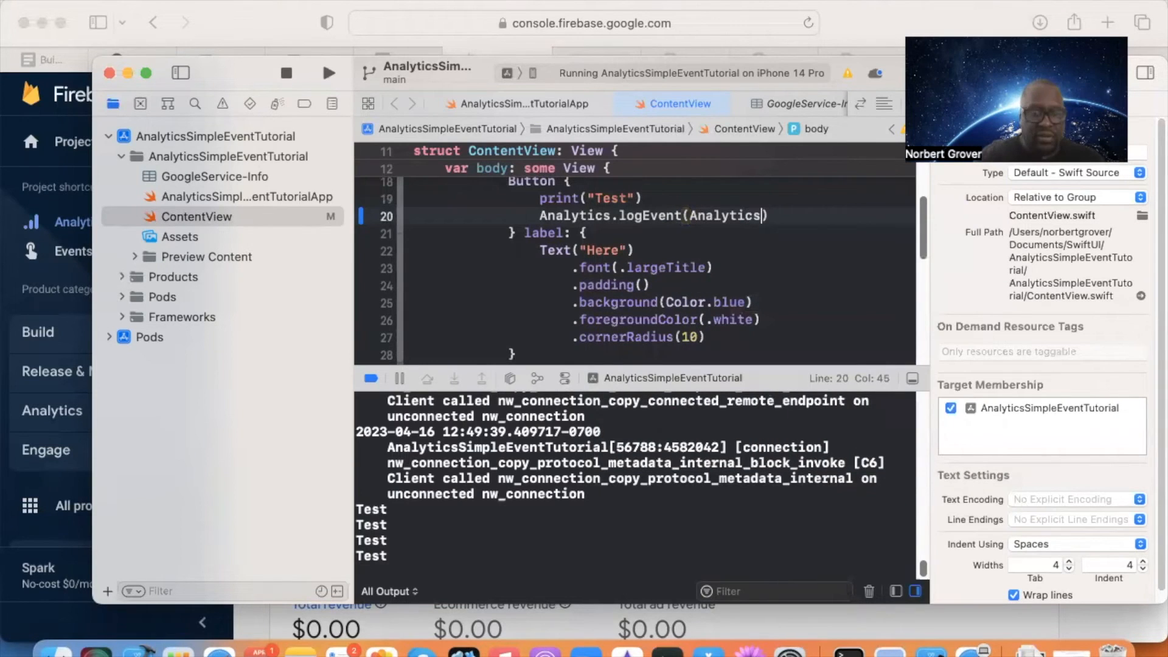
{"action": "type", "text": "E"}
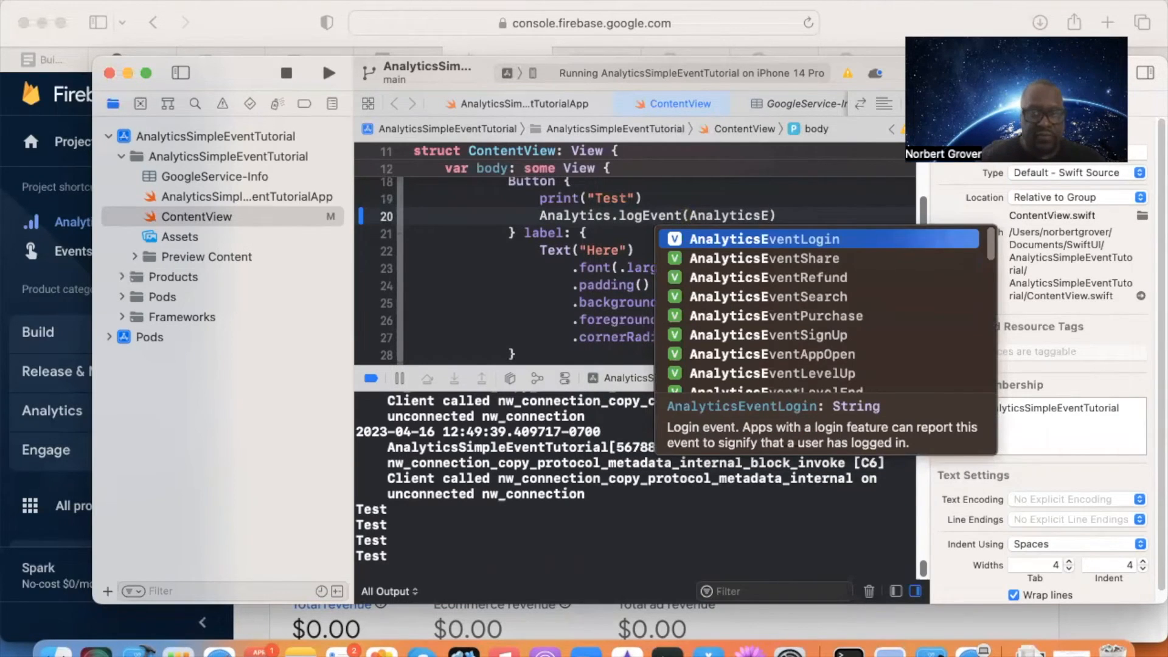
{"action": "type", "text": "ven"}
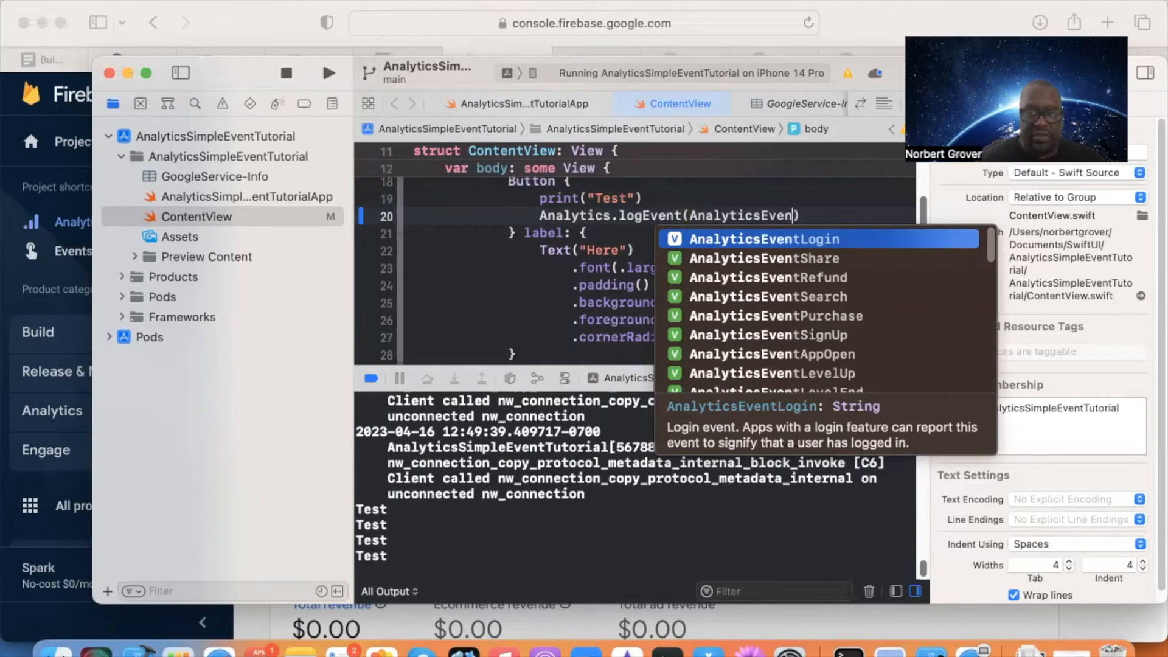
{"action": "type", "text": "s"}
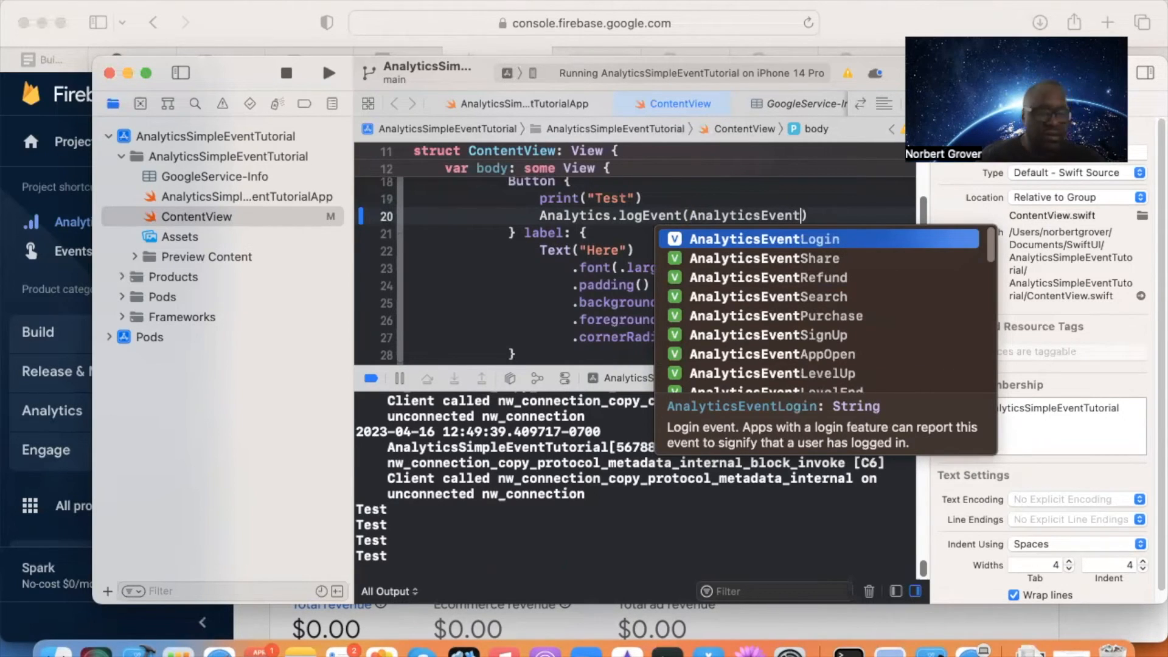
{"action": "type", "text": "Sele"}
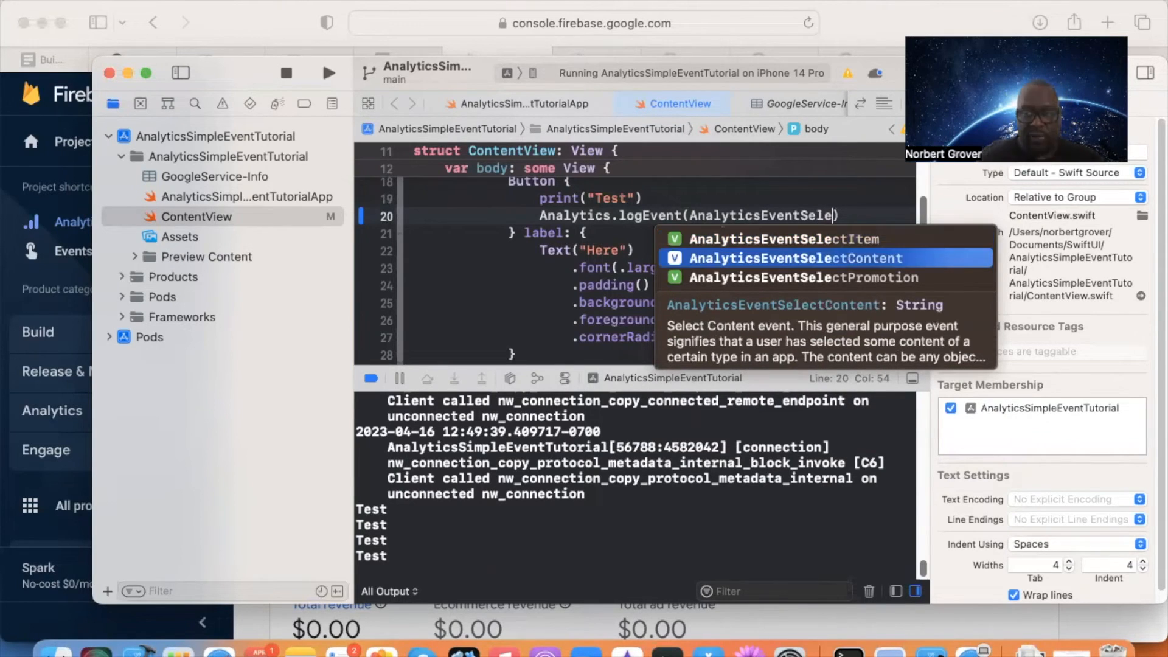
{"action": "left_click", "coordinate": [784, 258]}
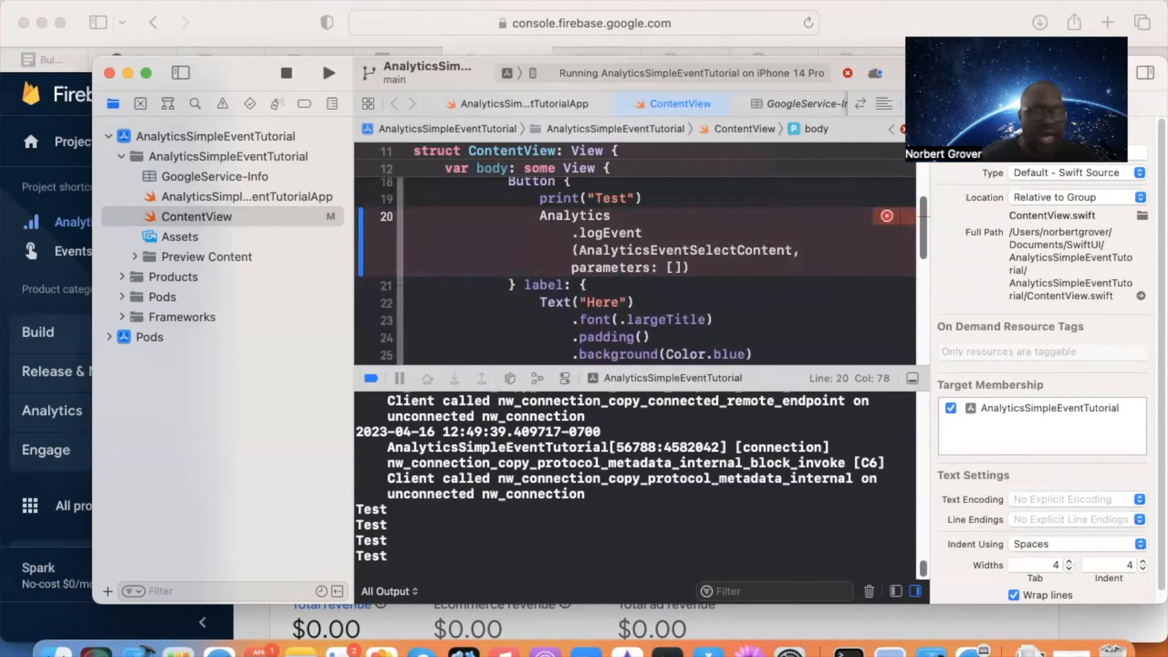
Step: Add the AnalyticsParameterItemID parameter with the value "id: button press"
{"action": "type", "text": "A"}
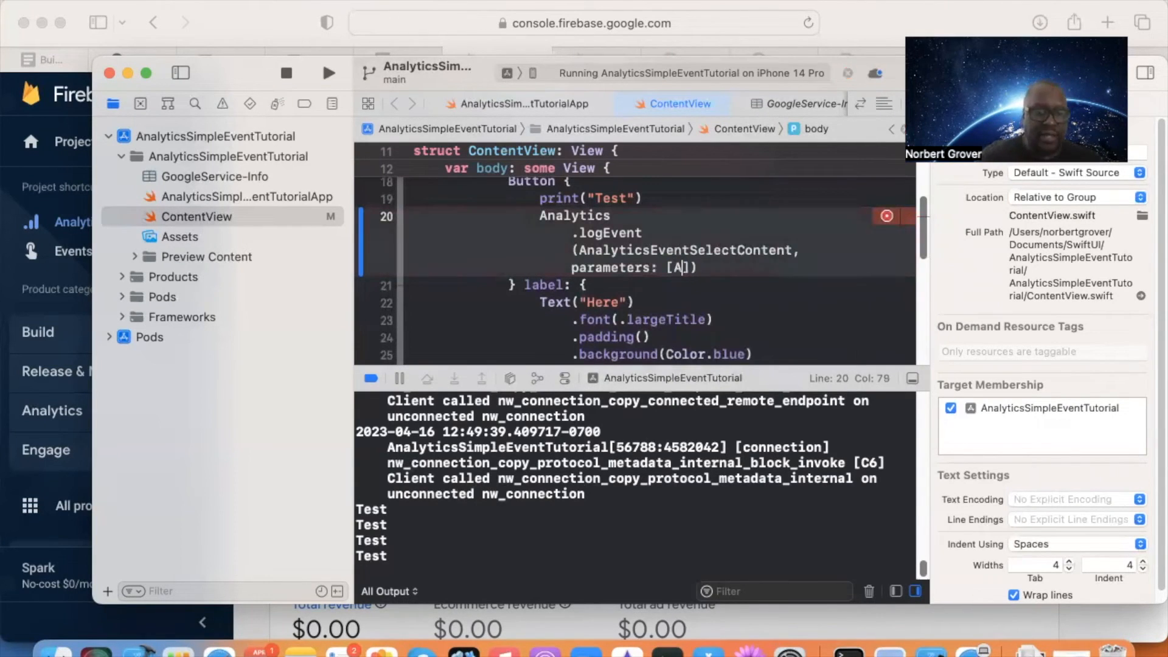
{"action": "type", "text": "nal"}
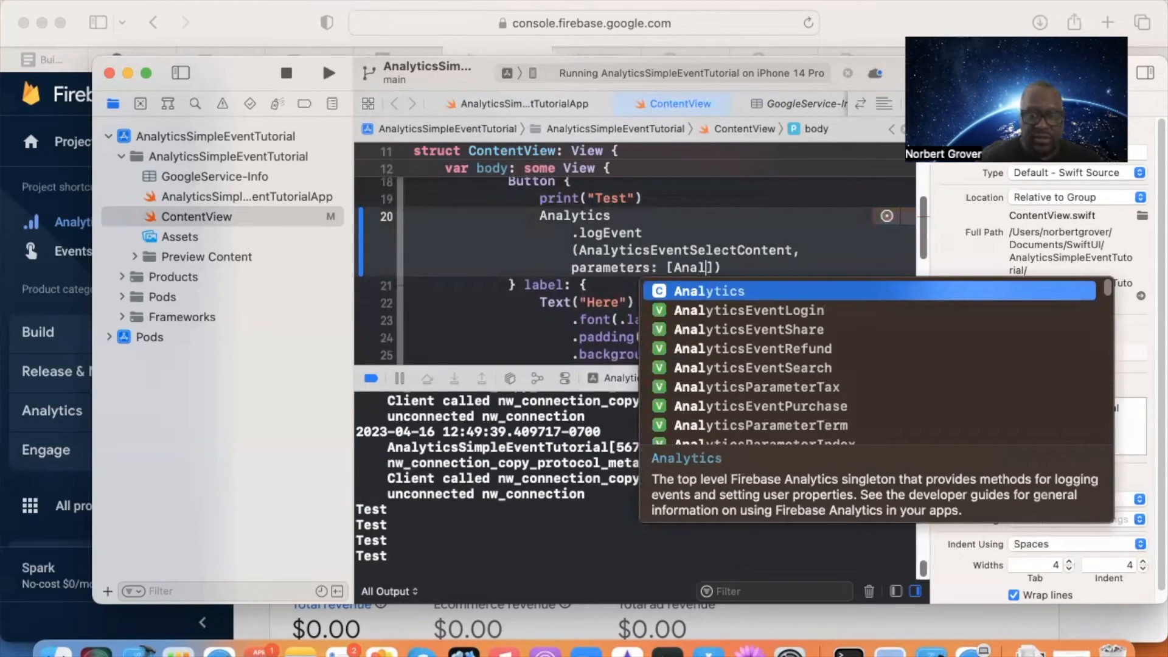
{"action": "key", "text": "down"}
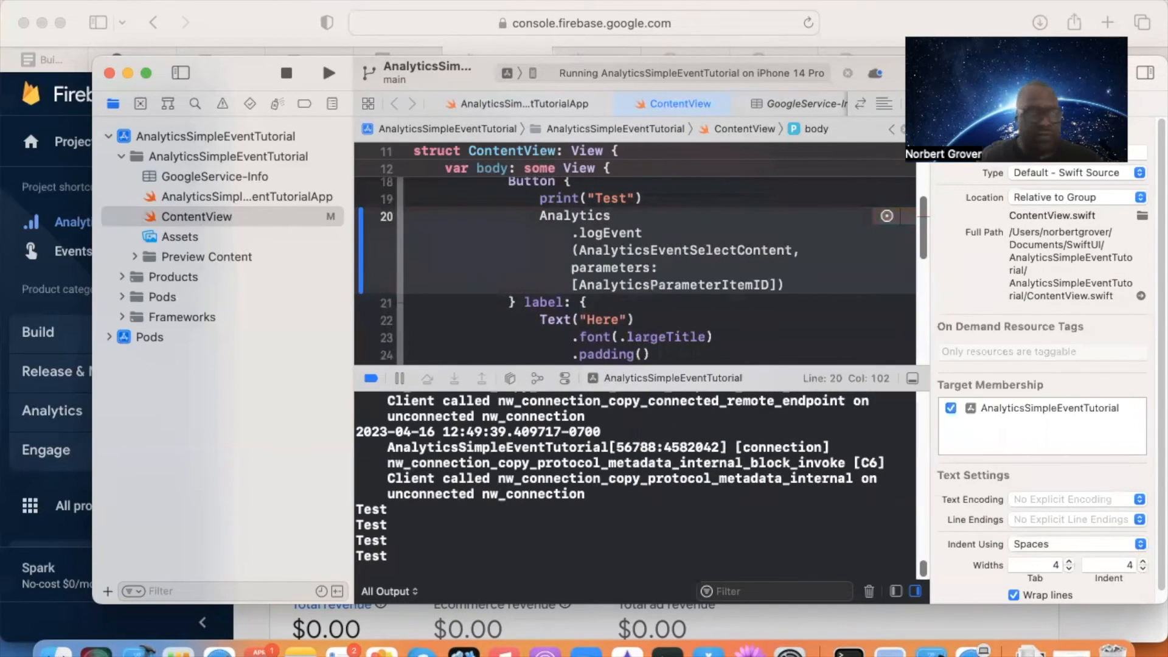
{"action": "type", "text": ":"}
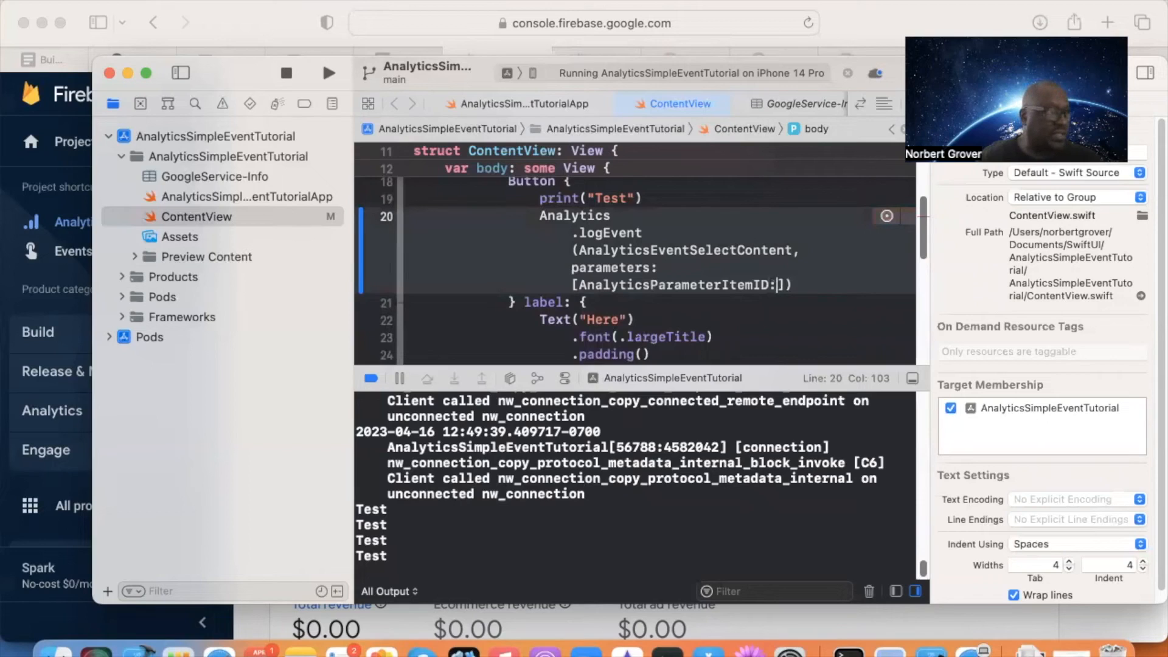
{"action": "type", "text": "\""}
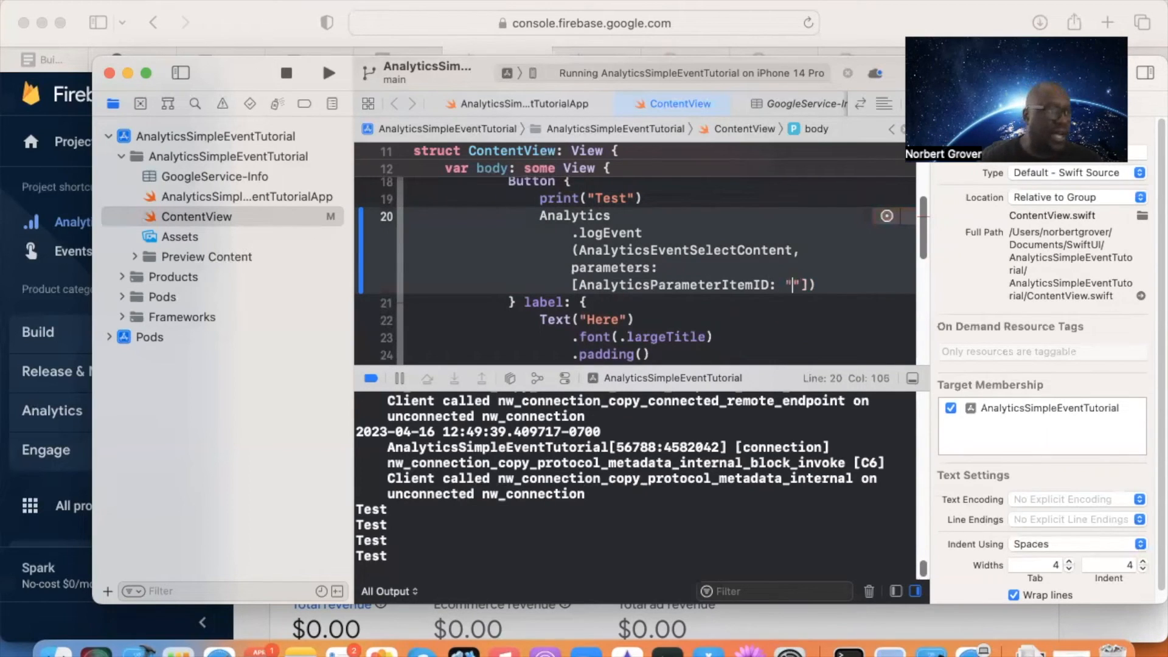
{"action": "type", "text": "is"}
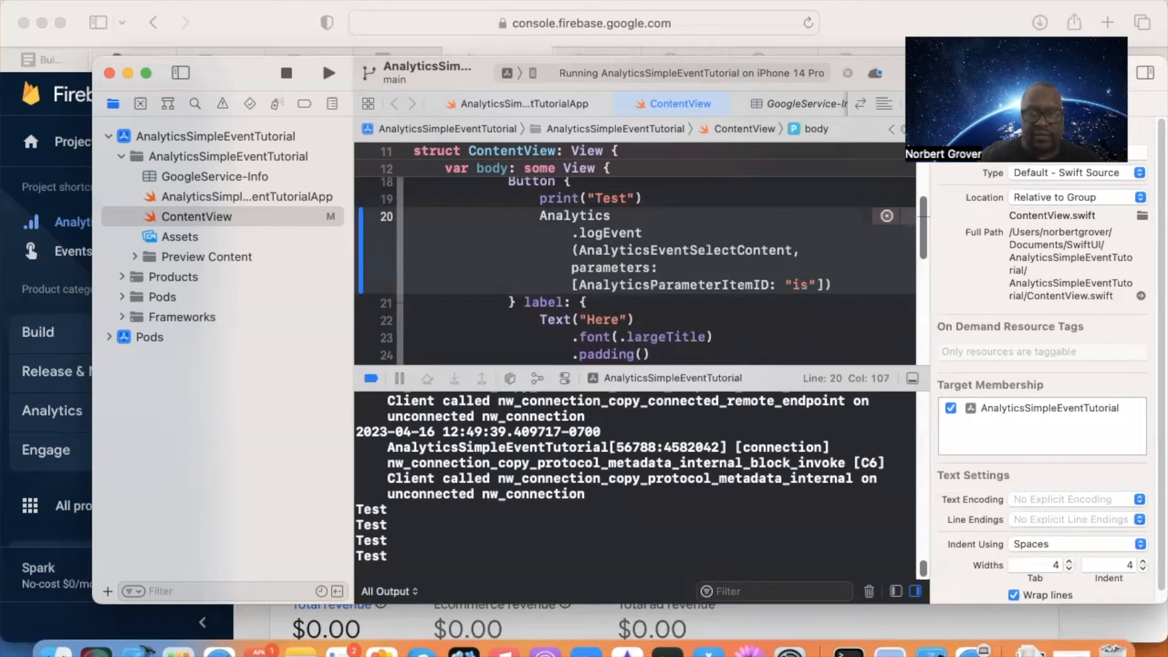
{"action": "type", "text": "id:"}
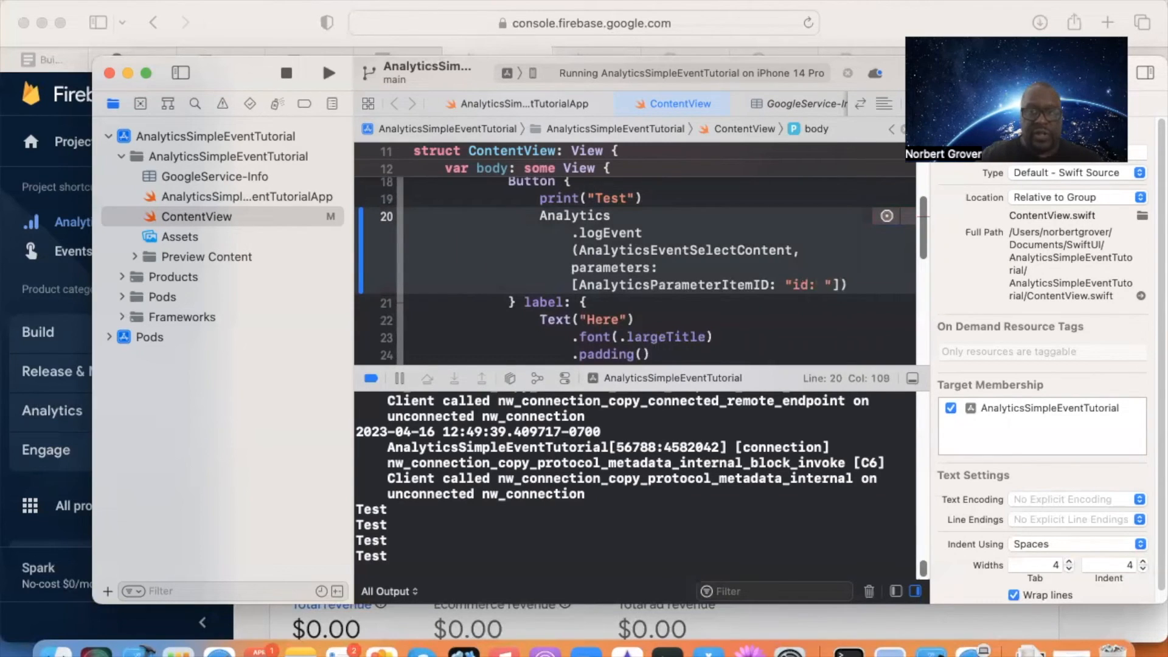
{"action": "type", "text": "b"}
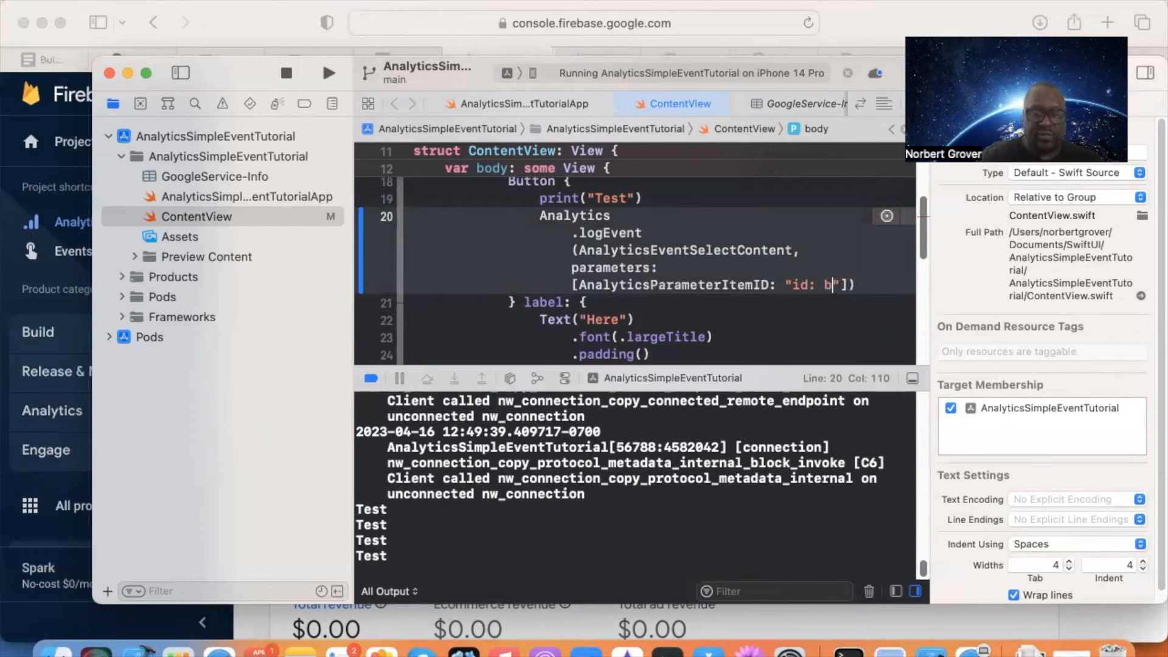
{"action": "type", "text": "utton pre"}
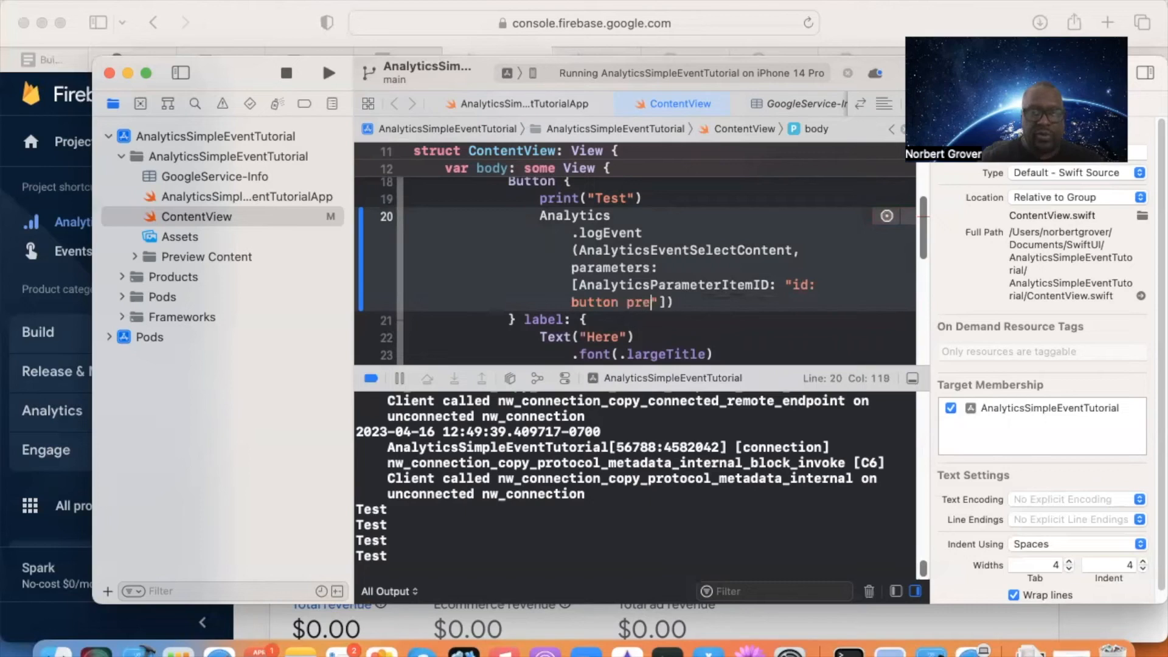
{"action": "type", "text": "ss"}
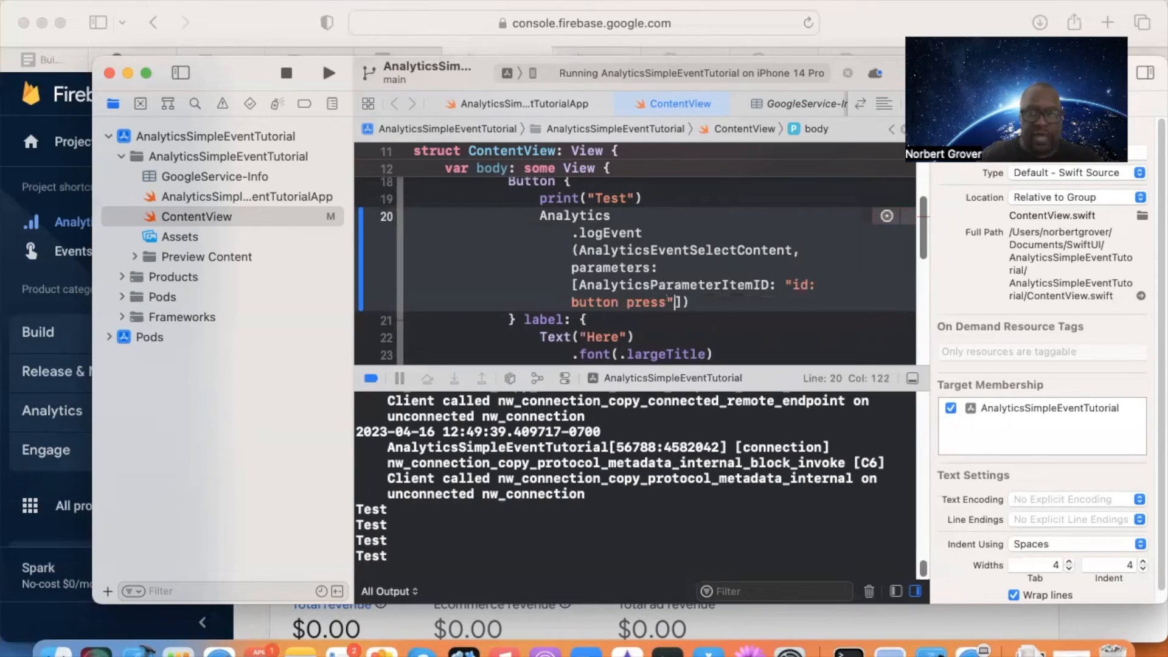
{"action": "type", "text": ","}
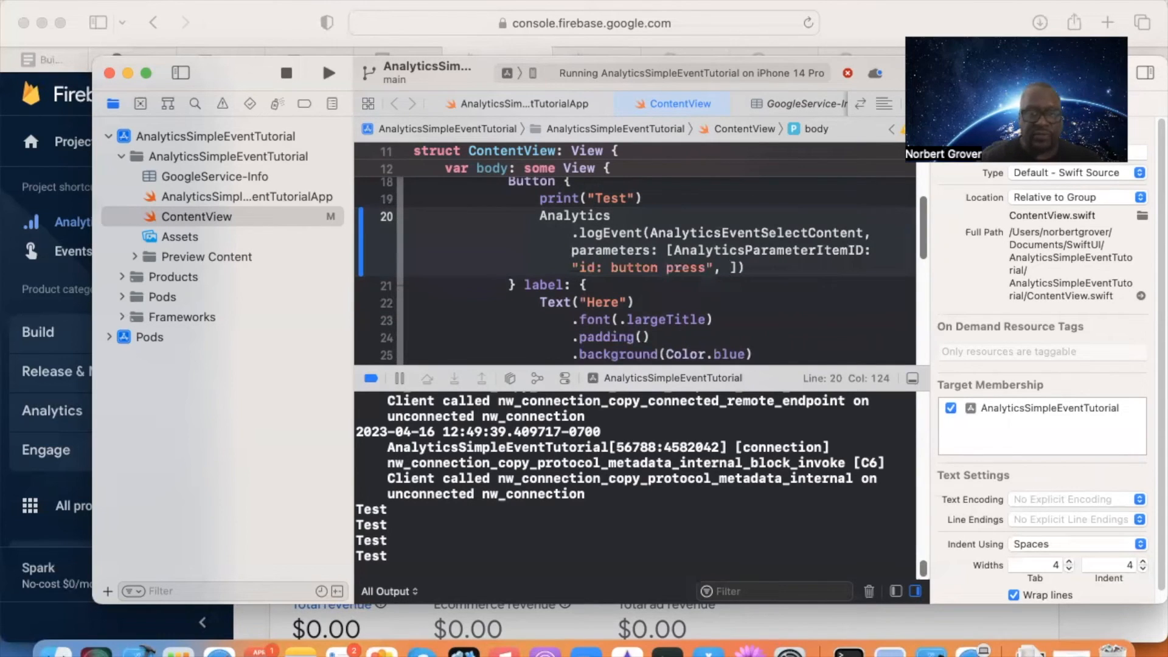
Step: Add the AnalyticsParameterItemName parameter with the value "Test"
{"action": "type", "text": "Ana;lyt"}
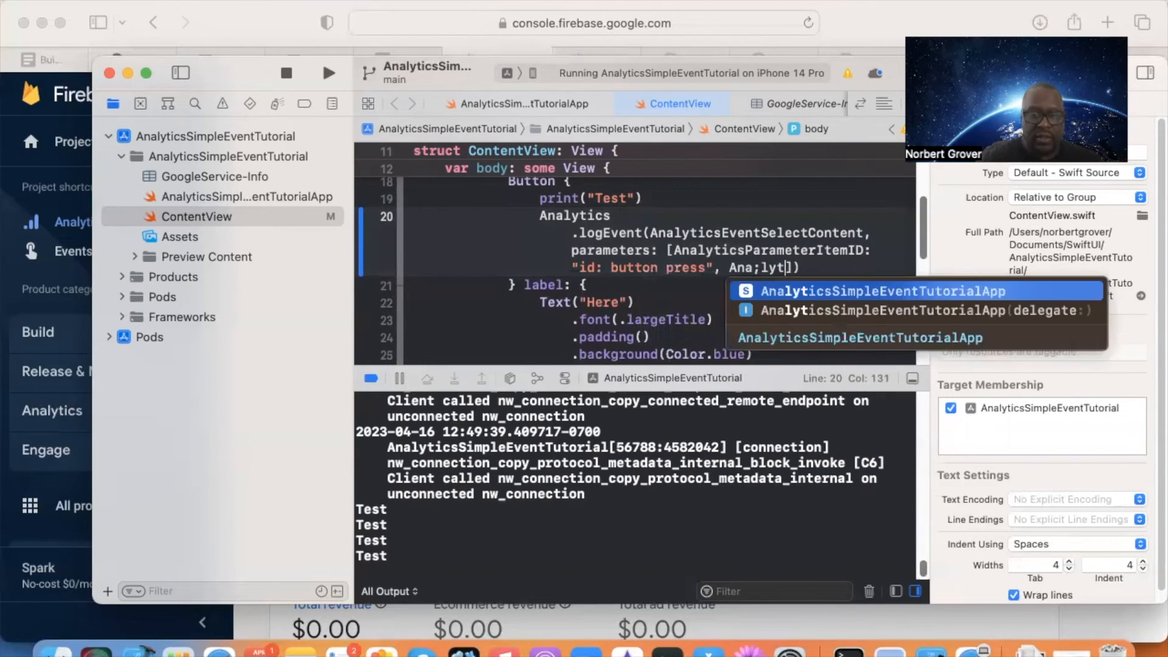
{"action": "type", "text": "icsParameterItemName:"}
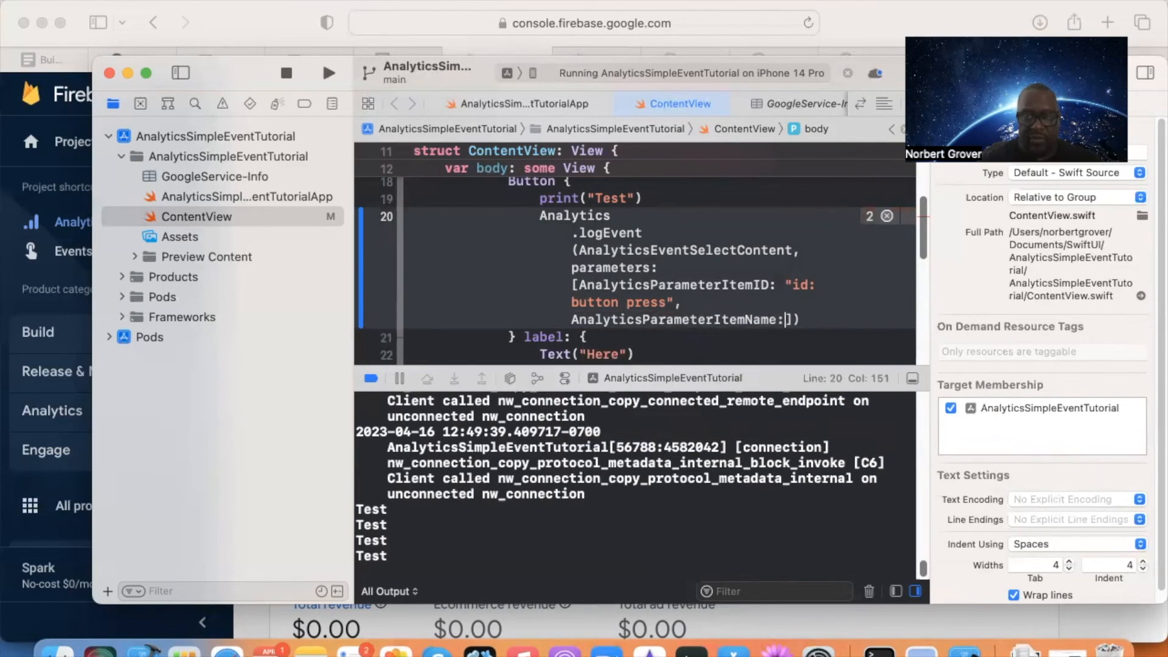
{"action": "type", "text": "\"\""}
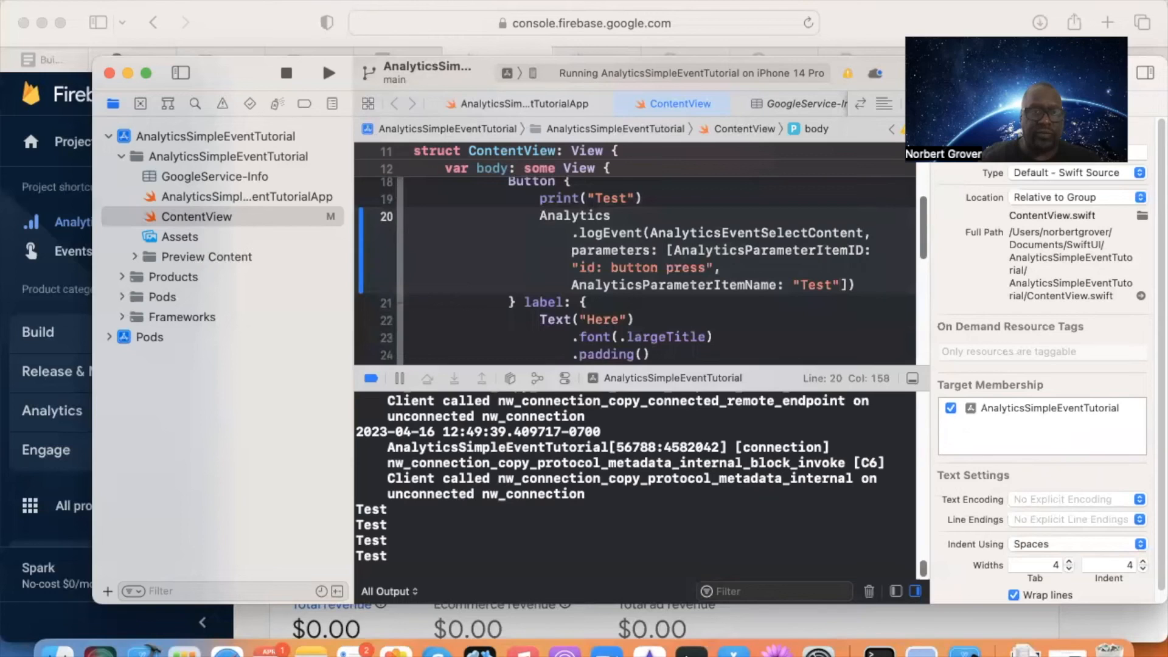
Step: Rebuild and rerun the app, replacing the instance already running in the simulator
{"action": "left_click", "coordinate": [329, 72]}
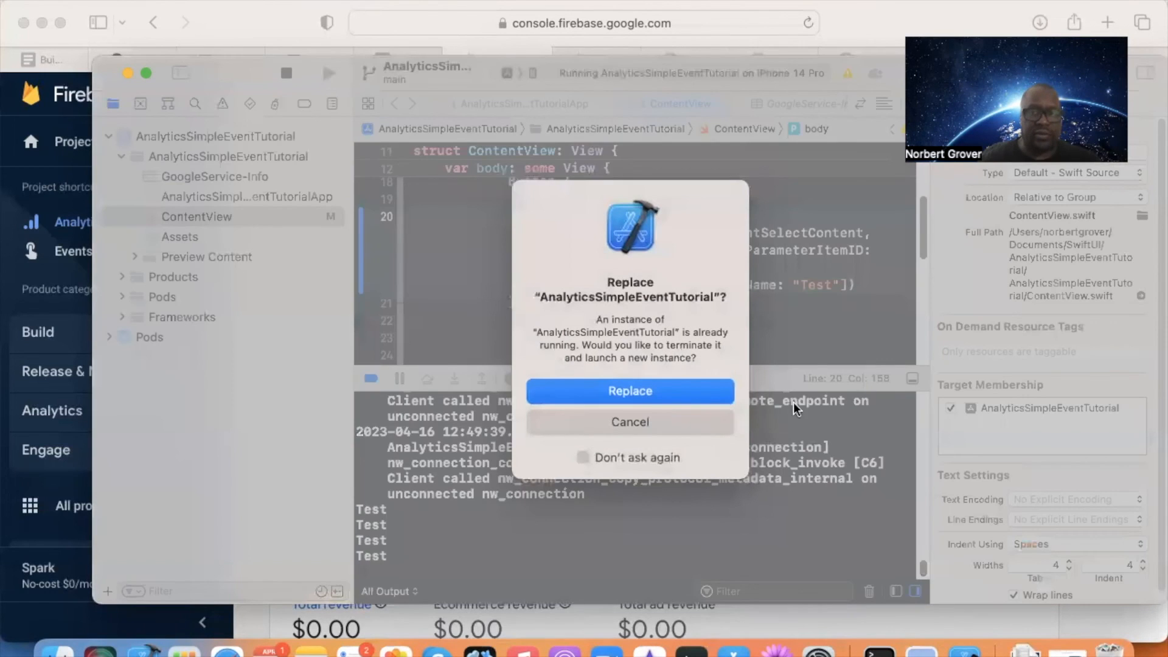
{"action": "left_click", "coordinate": [628, 391]}
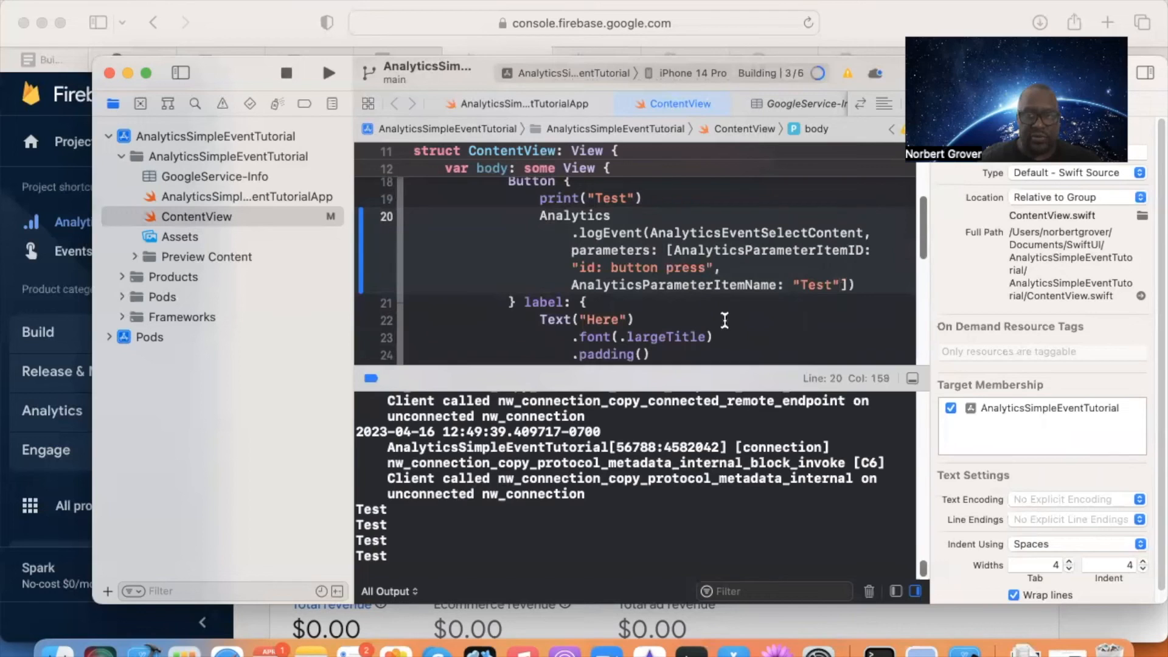
{"action": "left_click", "coordinate": [329, 72]}
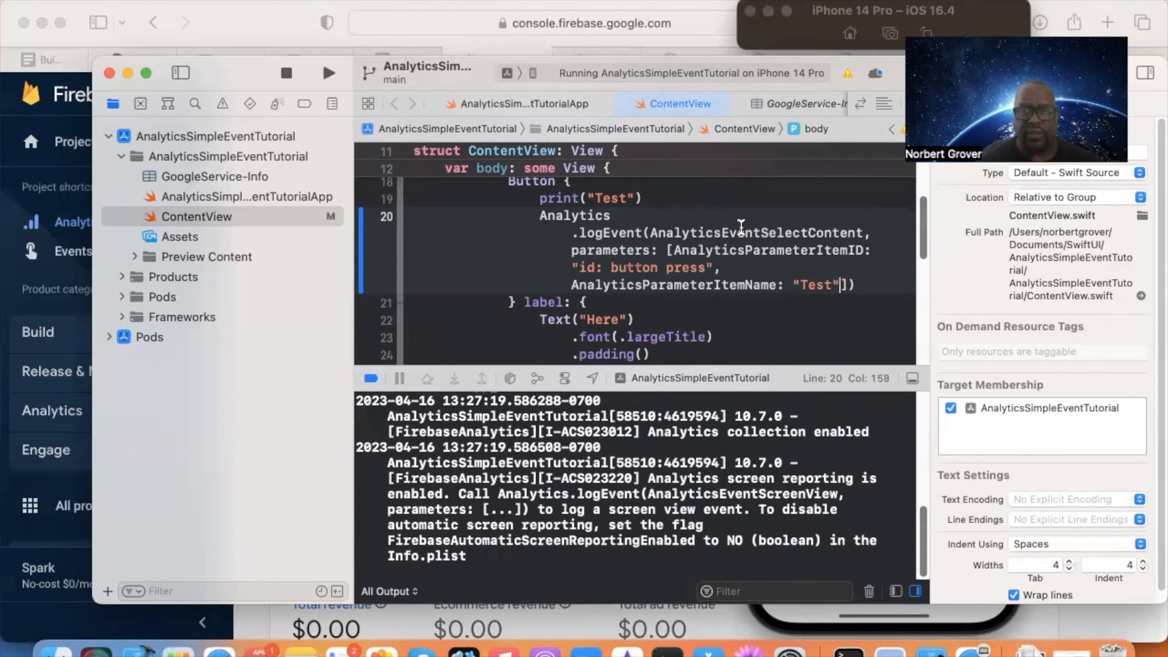
{"action": "mouse_move", "coordinate": [719, 241]}
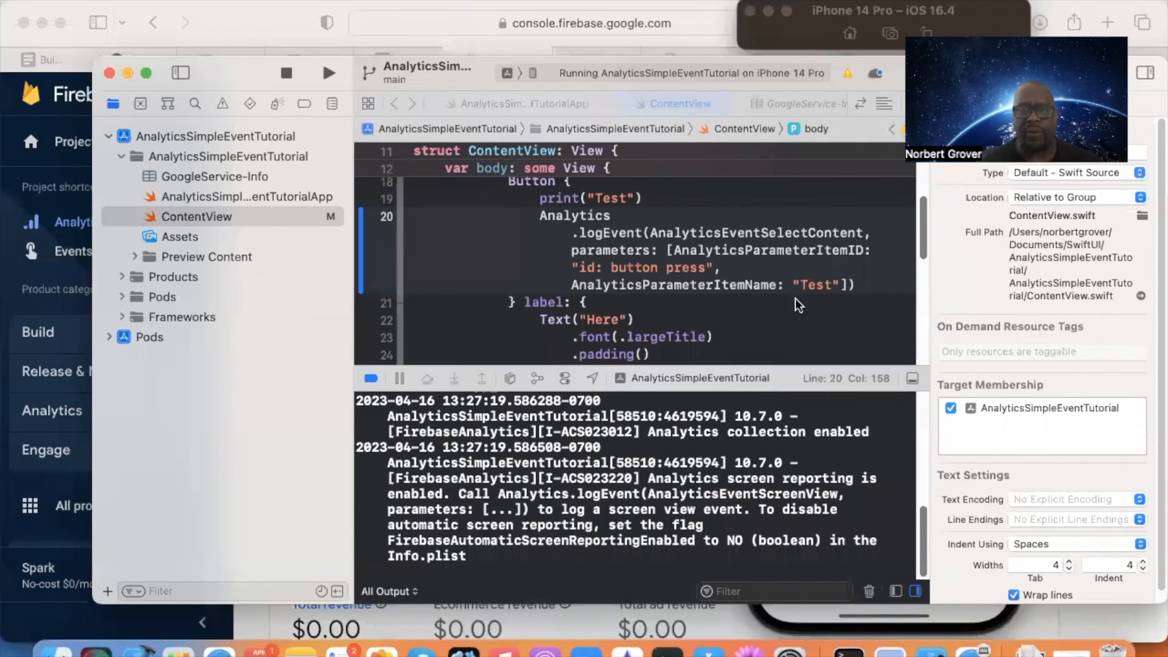
{"action": "mouse_move", "coordinate": [647, 269]}
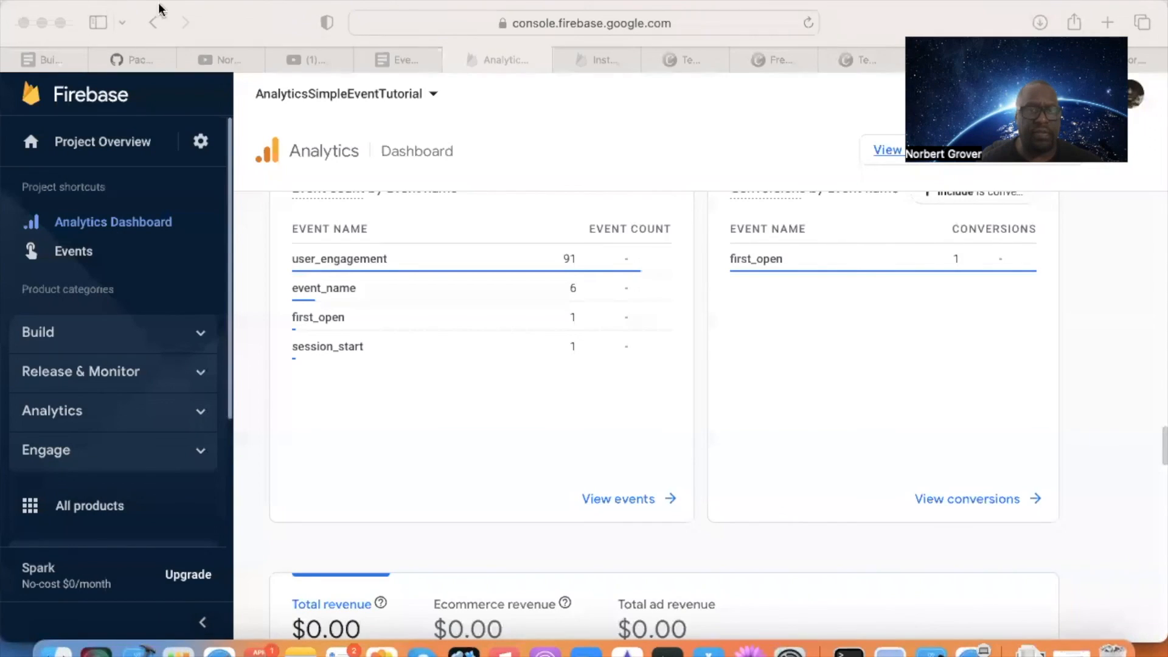
{"action": "mouse_move", "coordinate": [328, 346]}
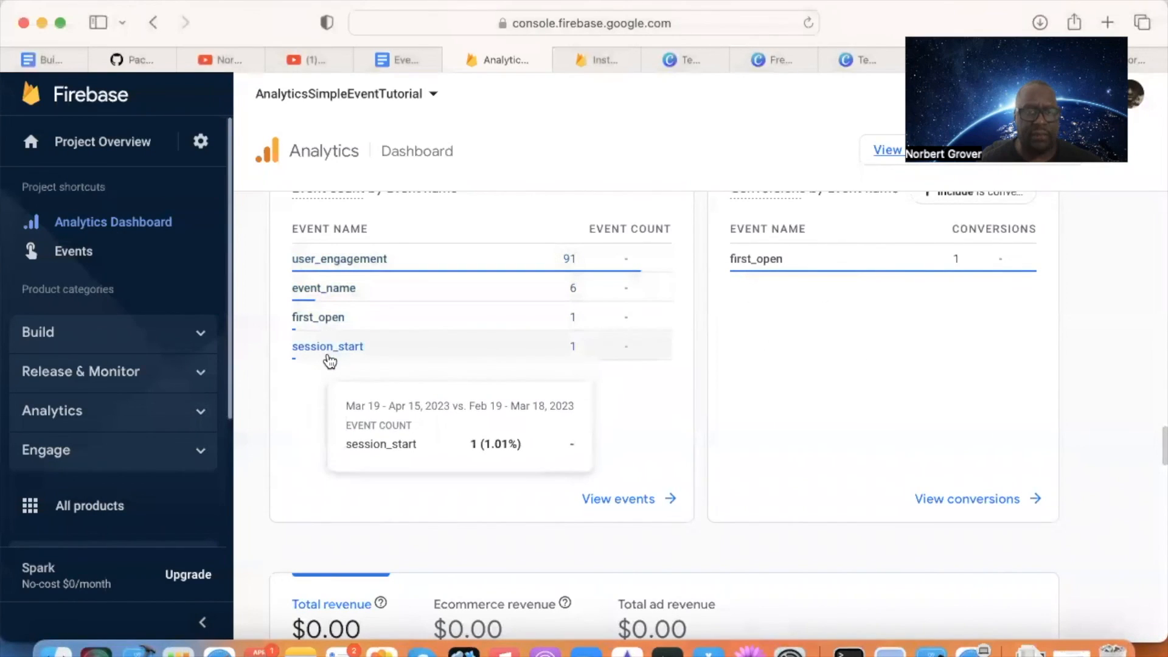
{"action": "mouse_move", "coordinate": [343, 288]}
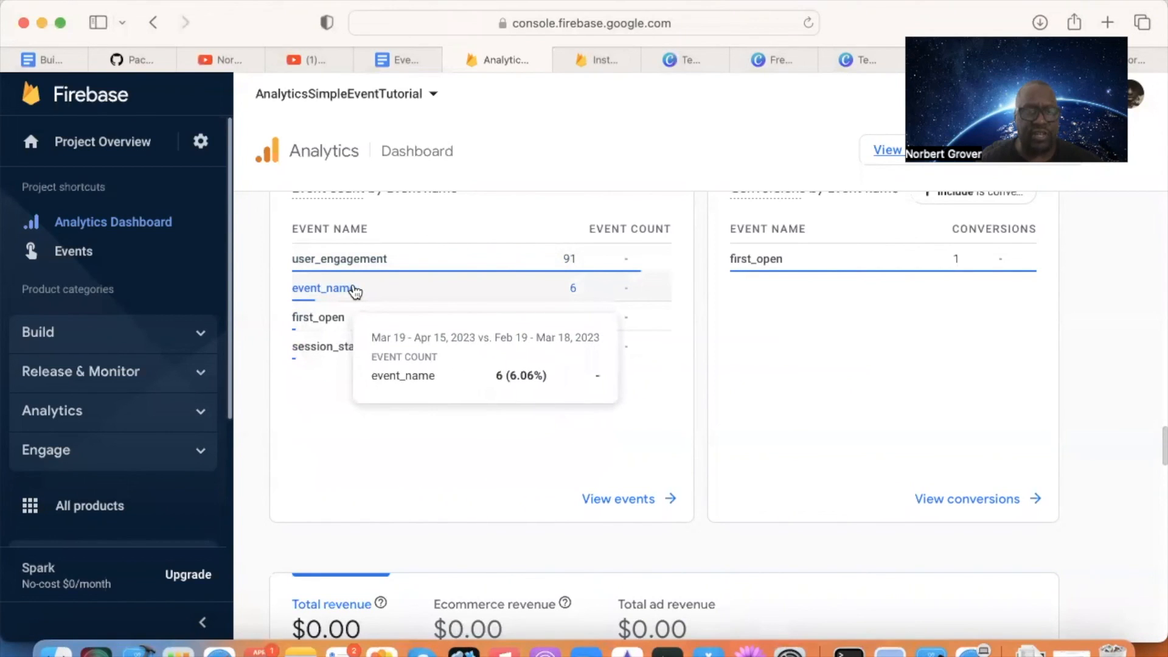
{"action": "mouse_move", "coordinate": [358, 382]}
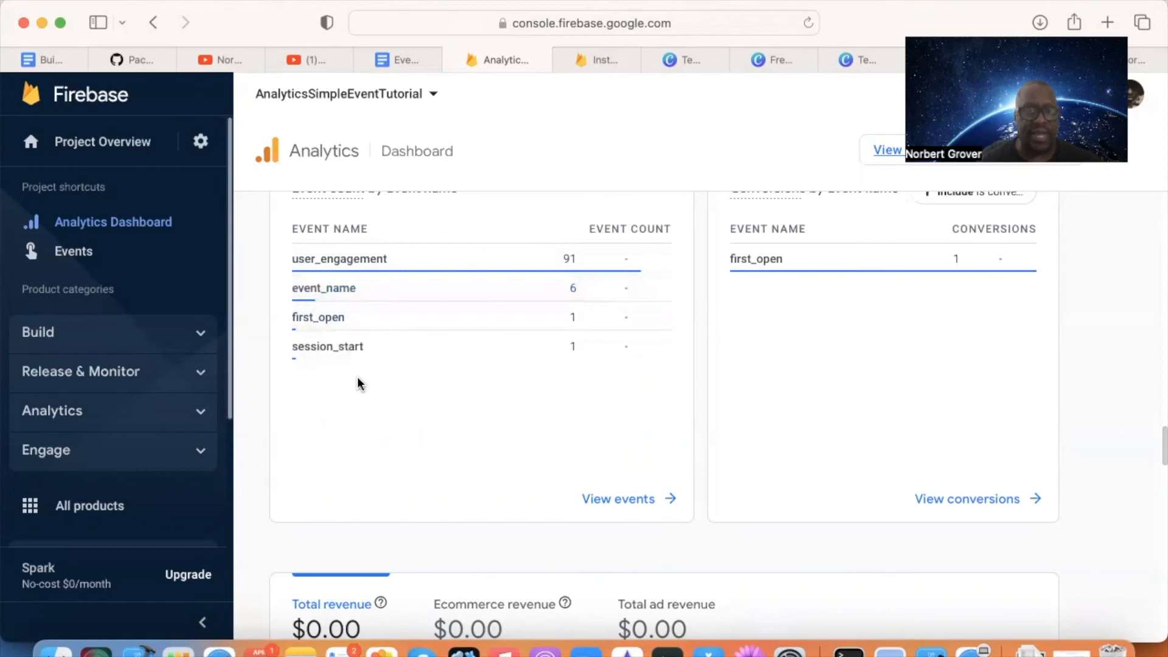
{"action": "mouse_move", "coordinate": [330, 403]}
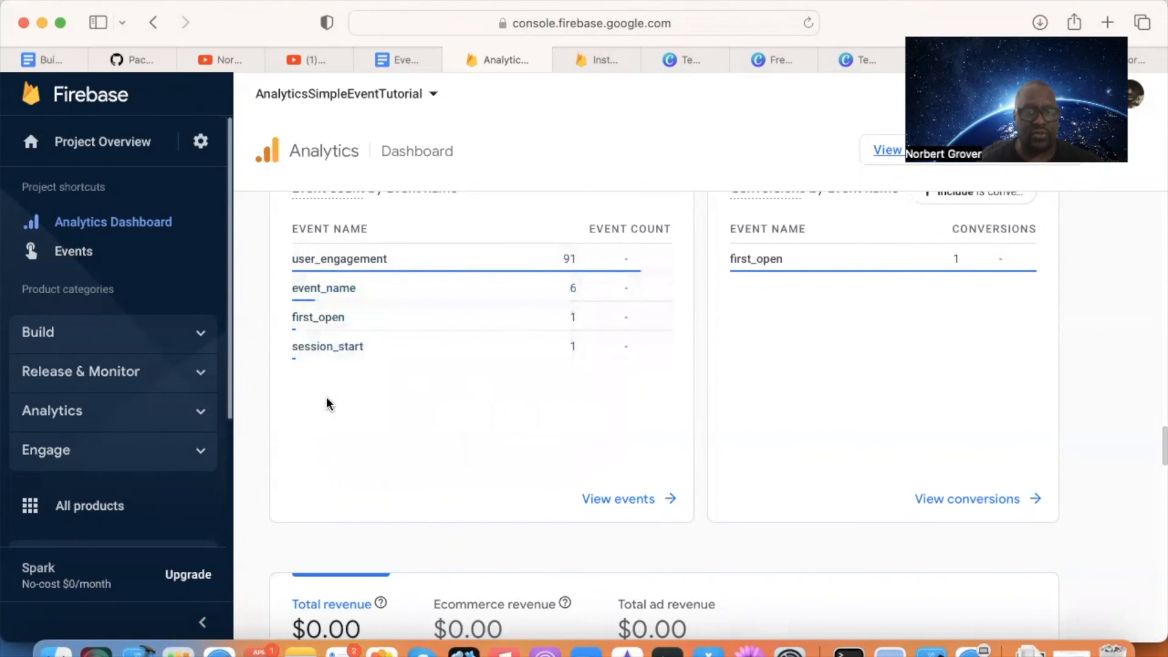
{"action": "mouse_move", "coordinate": [318, 401]}
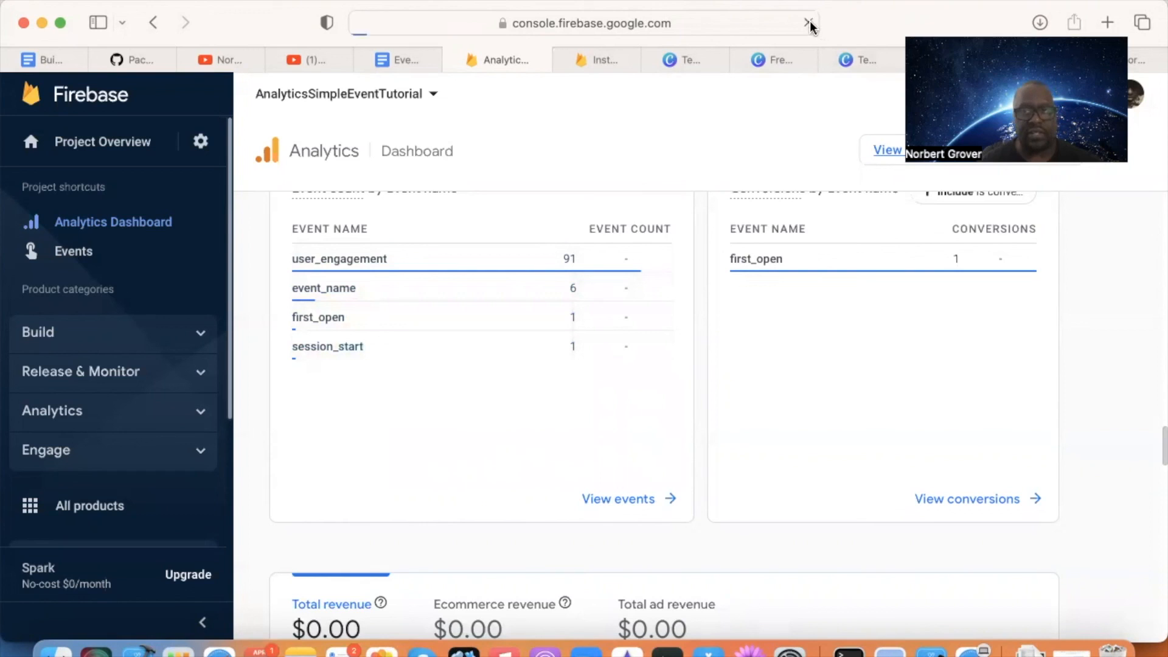
Step: Reload the Firebase Analytics dashboard page to refresh the Event count by Event name card
{"action": "left_click", "coordinate": [809, 23]}
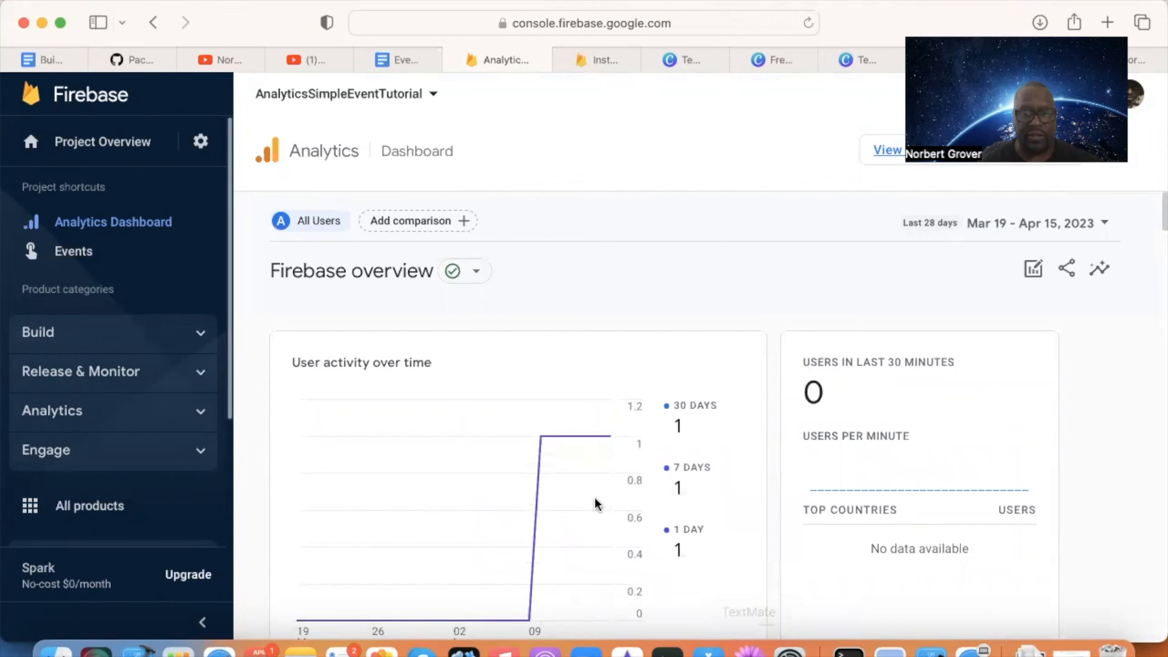
Step: Relaunch the app in the iPhone 14 Pro simulator, replacing the running instance, and tap Here
{"action": "left_click", "coordinate": [137, 650]}
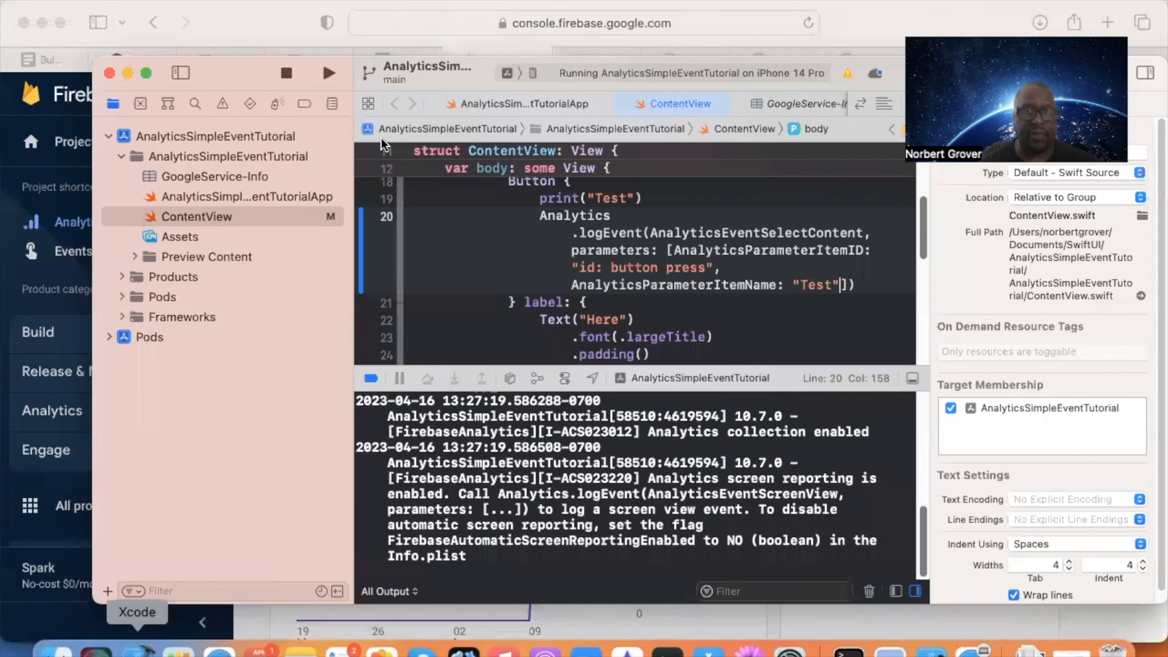
{"action": "left_click", "coordinate": [328, 73]}
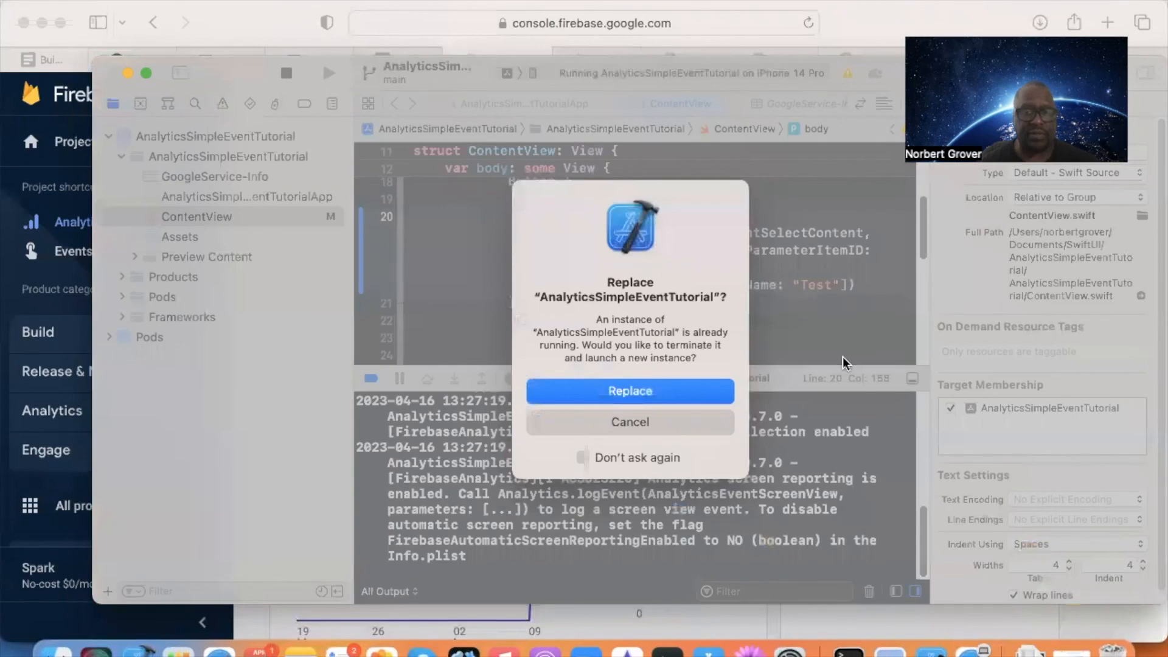
{"action": "left_click", "coordinate": [630, 391]}
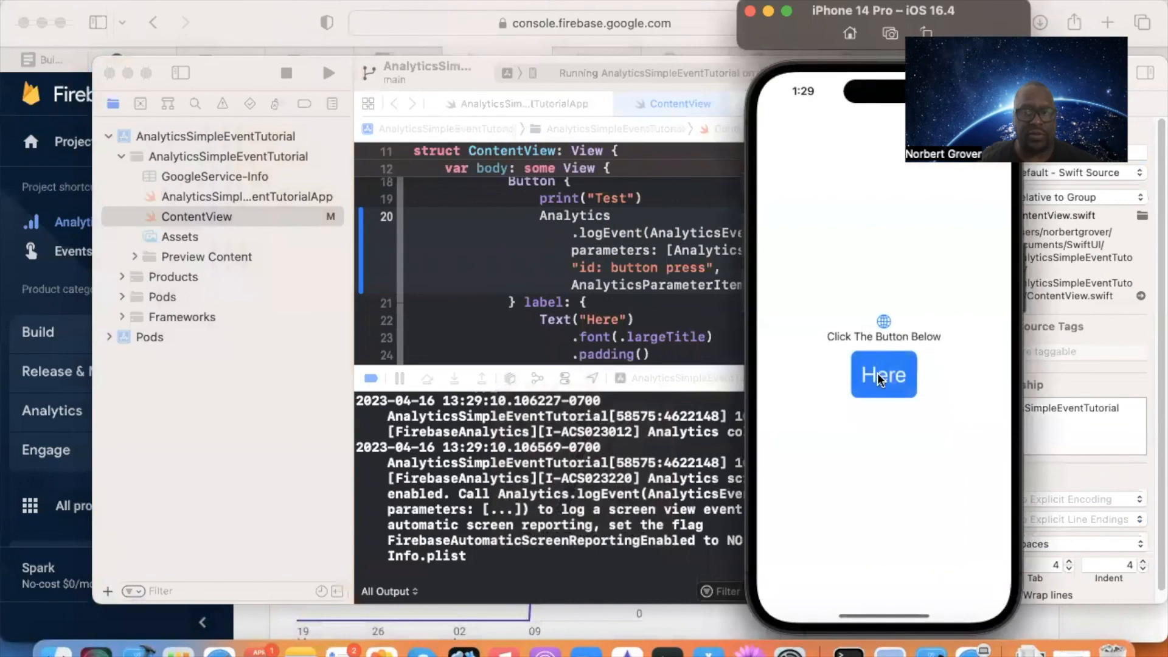
{"action": "left_click", "coordinate": [883, 375]}
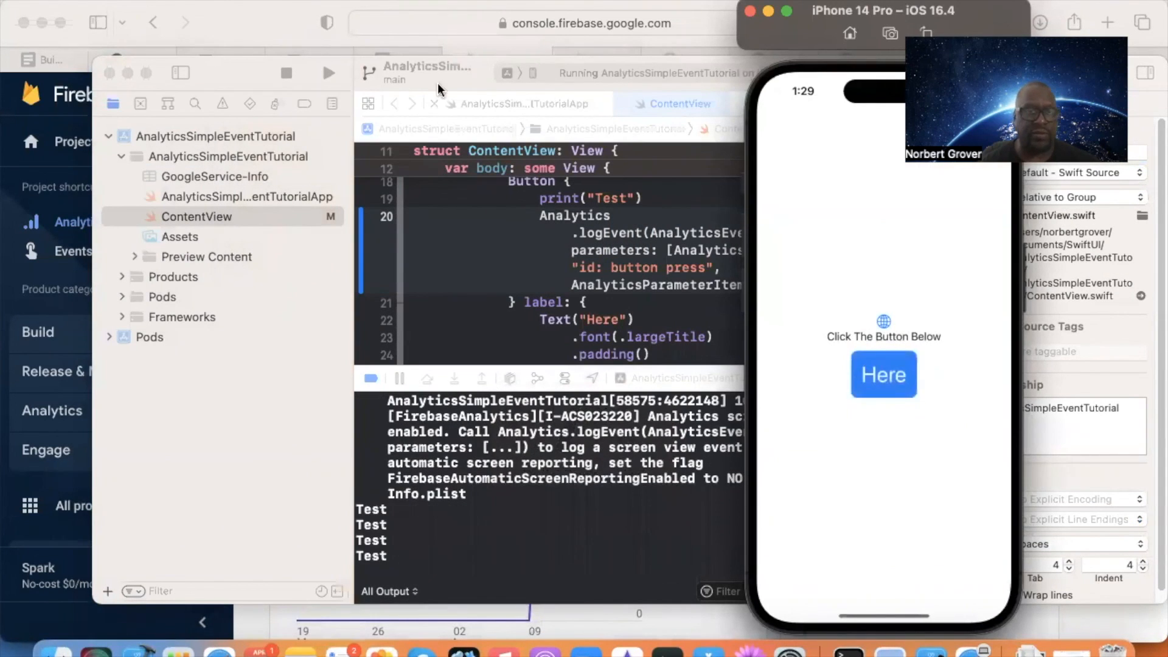
{"action": "mouse_move", "coordinate": [223, 29]}
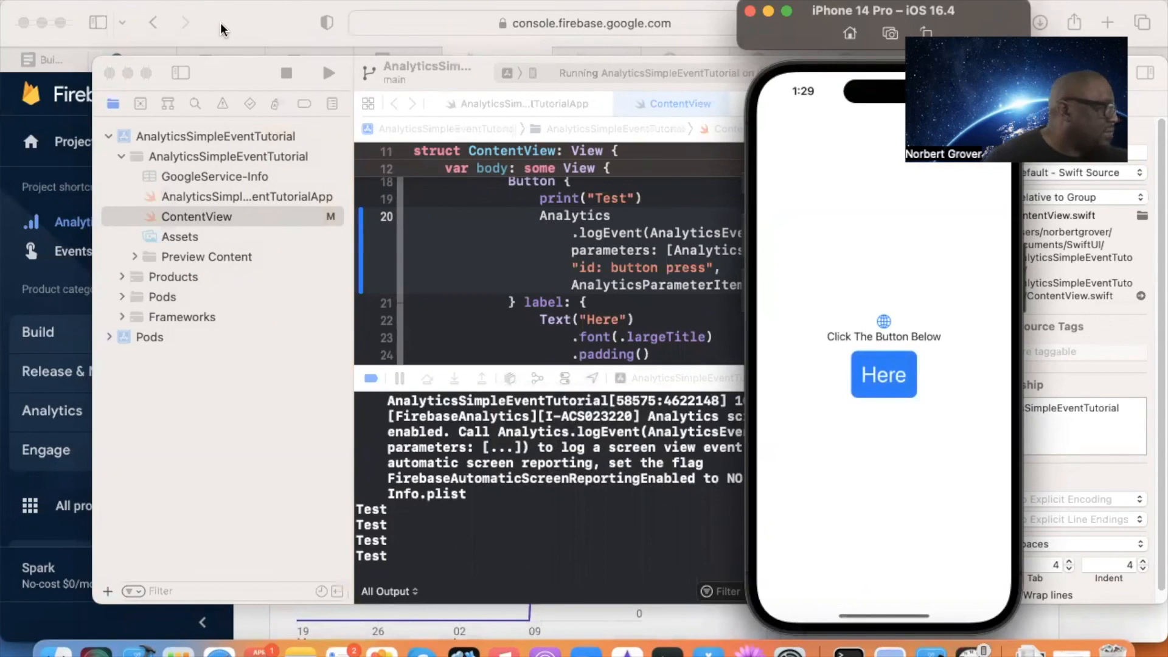
{"action": "mouse_move", "coordinate": [289, 19]}
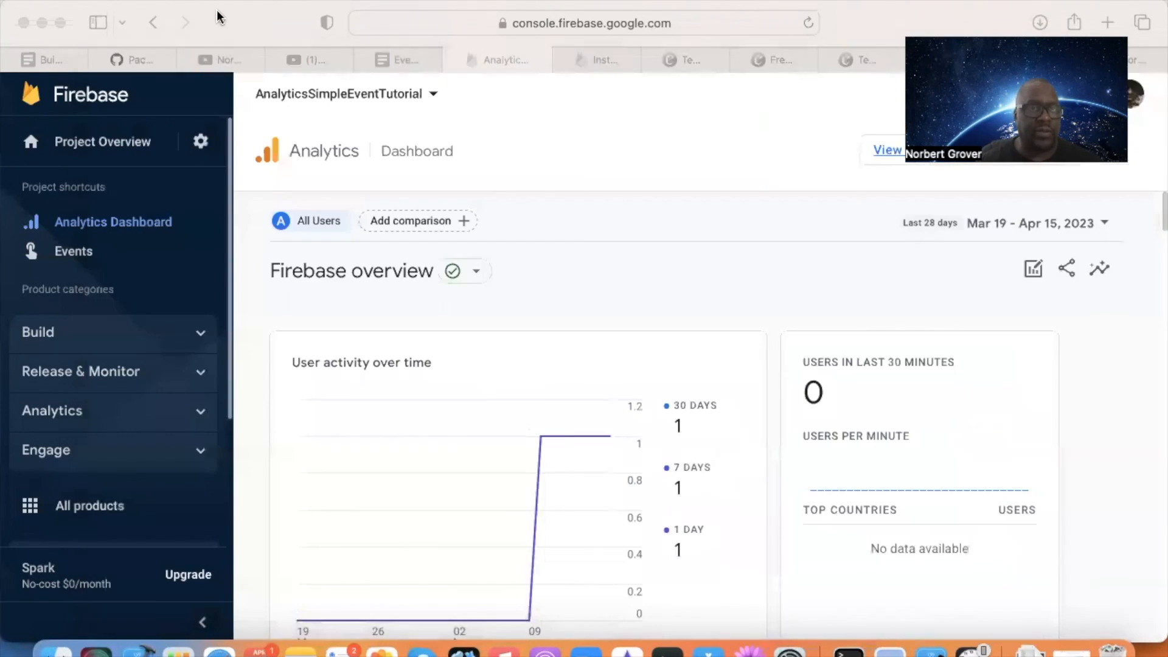
{"action": "scroll", "scroll_direction": "down", "scroll_amount": 3}
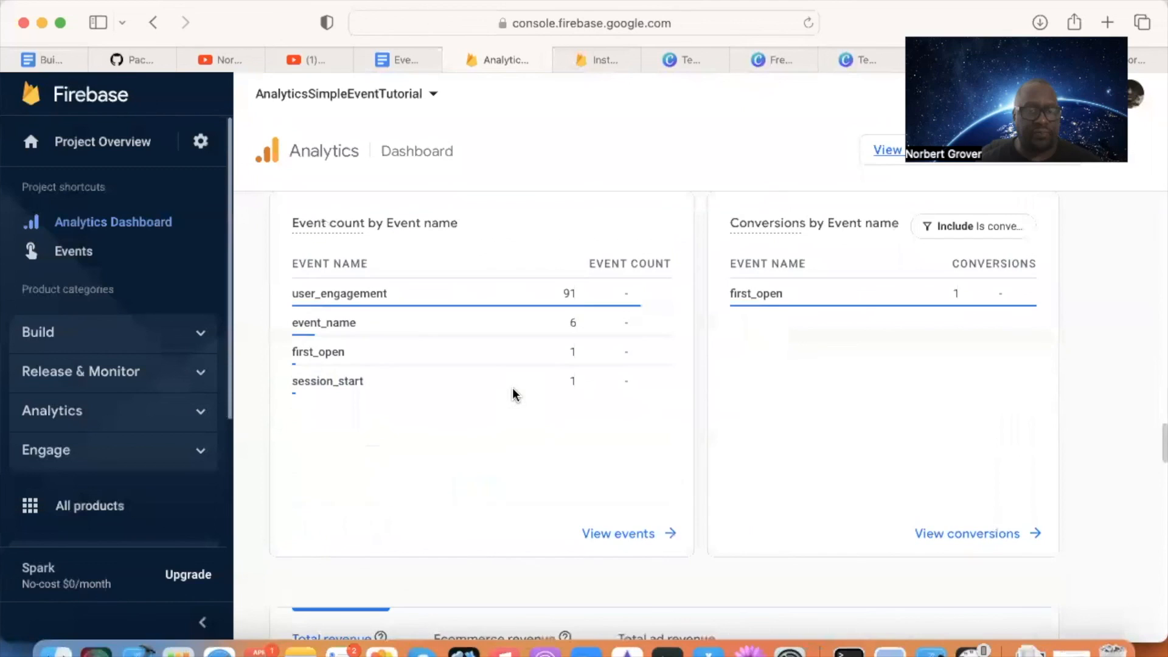
{"action": "mouse_move", "coordinate": [323, 328]}
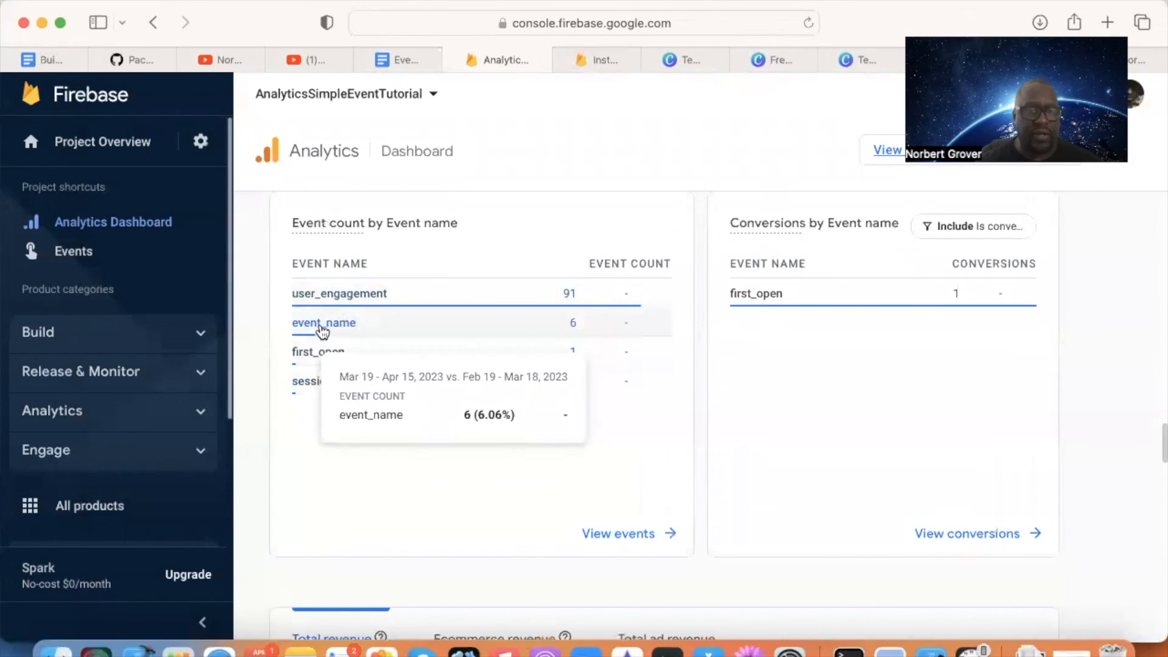
{"action": "mouse_move", "coordinate": [330, 402]}
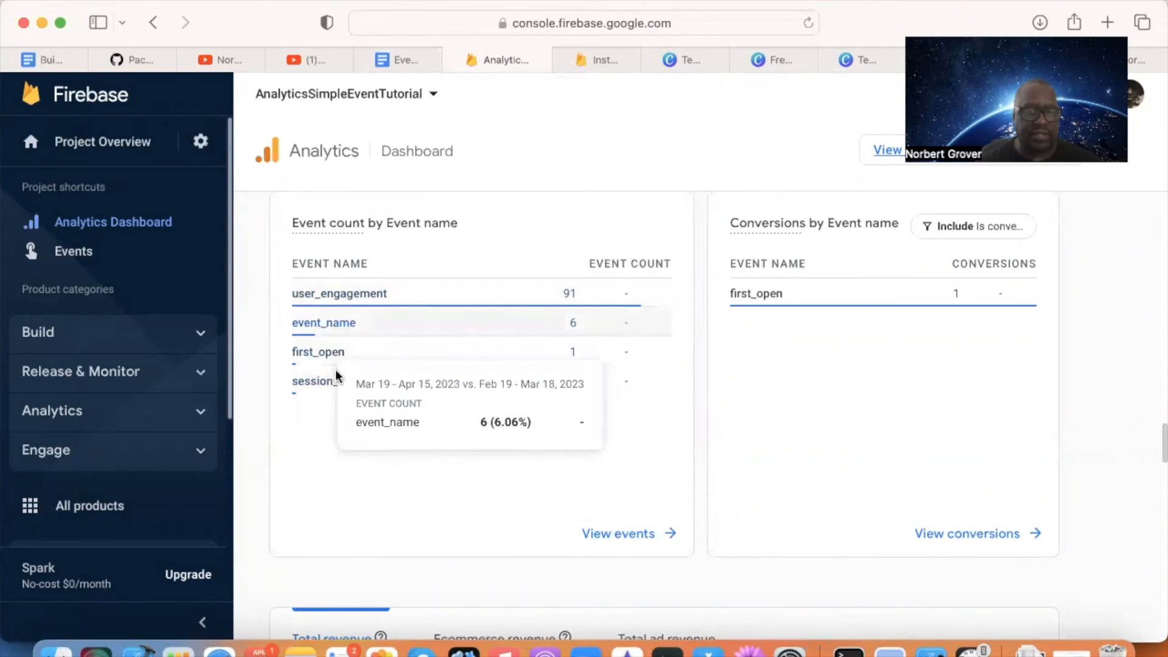
{"action": "mouse_move", "coordinate": [351, 457]}
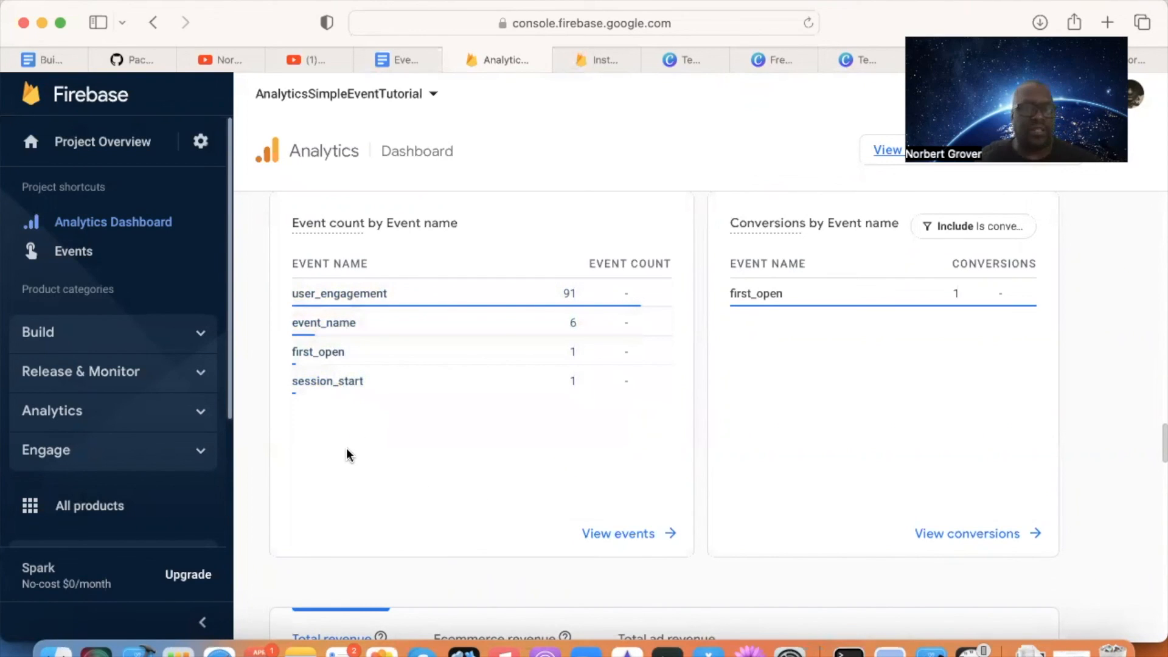
{"action": "mouse_move", "coordinate": [328, 380]}
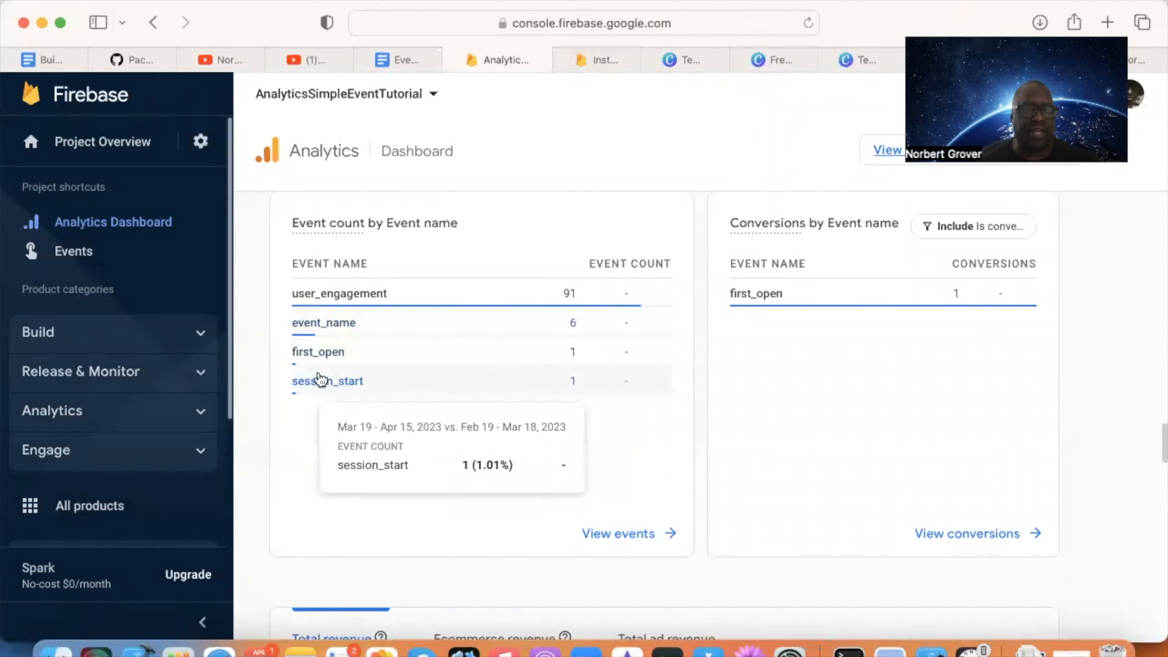
{"action": "mouse_move", "coordinate": [339, 293]}
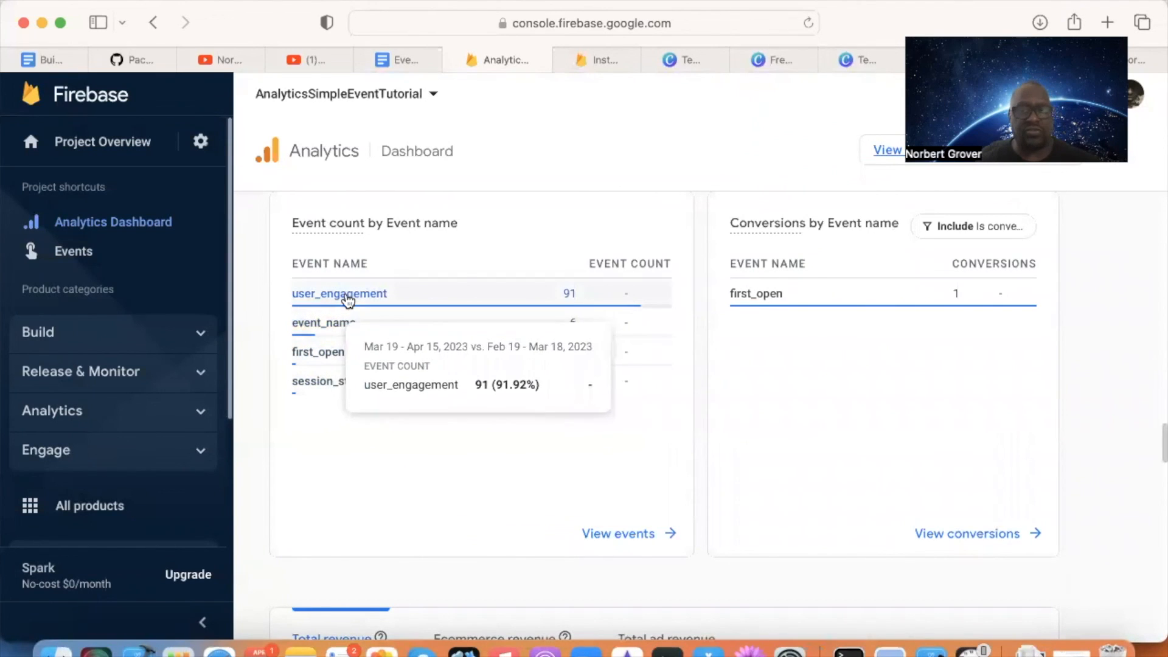
{"action": "mouse_move", "coordinate": [363, 339]}
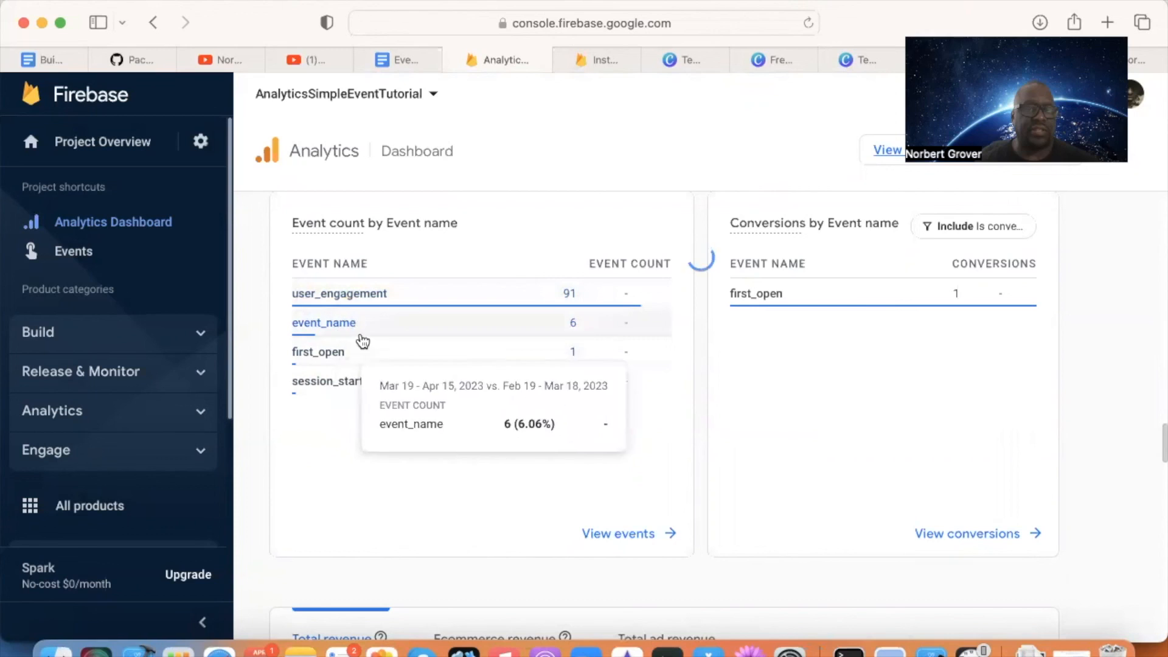
Step: Open the event_name detail report and keep event_name selected in the event dropdown
{"action": "left_click", "coordinate": [323, 322]}
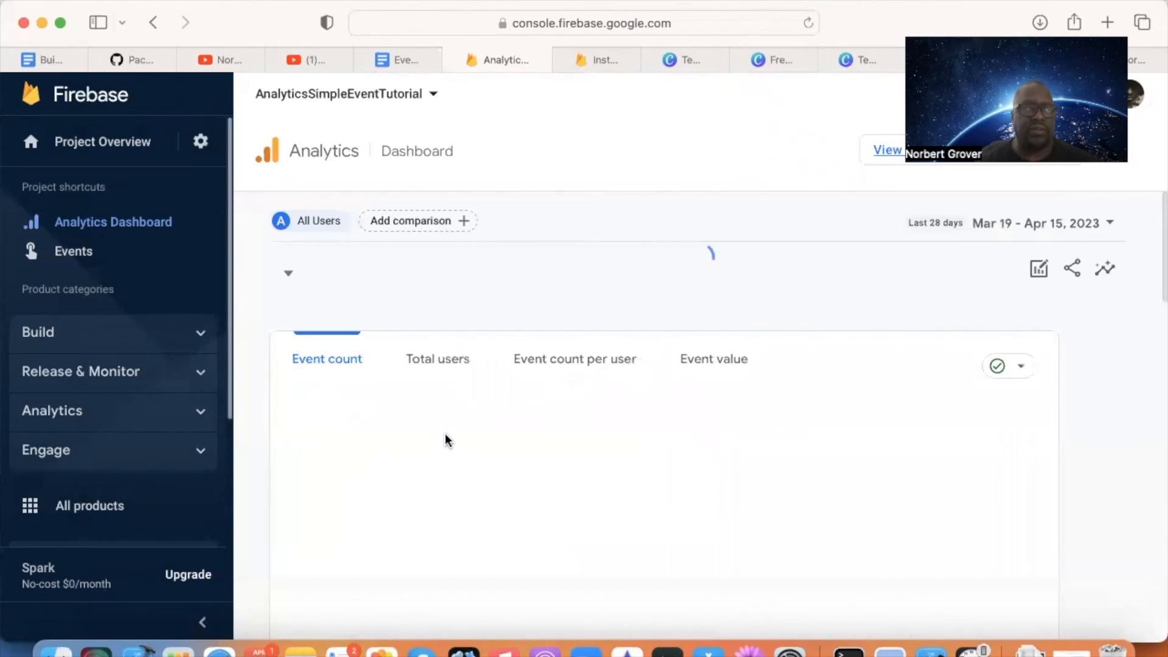
{"action": "scroll", "scroll_direction": "down", "scroll_amount": 3}
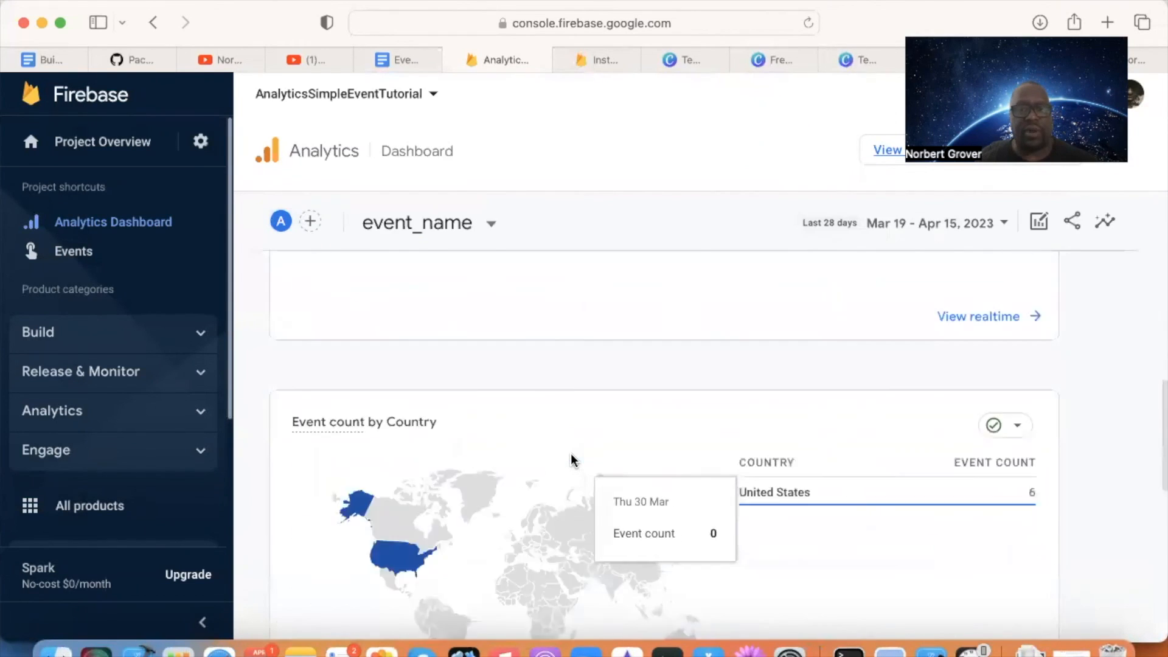
{"action": "scroll", "scroll_direction": "up", "scroll_amount": 3}
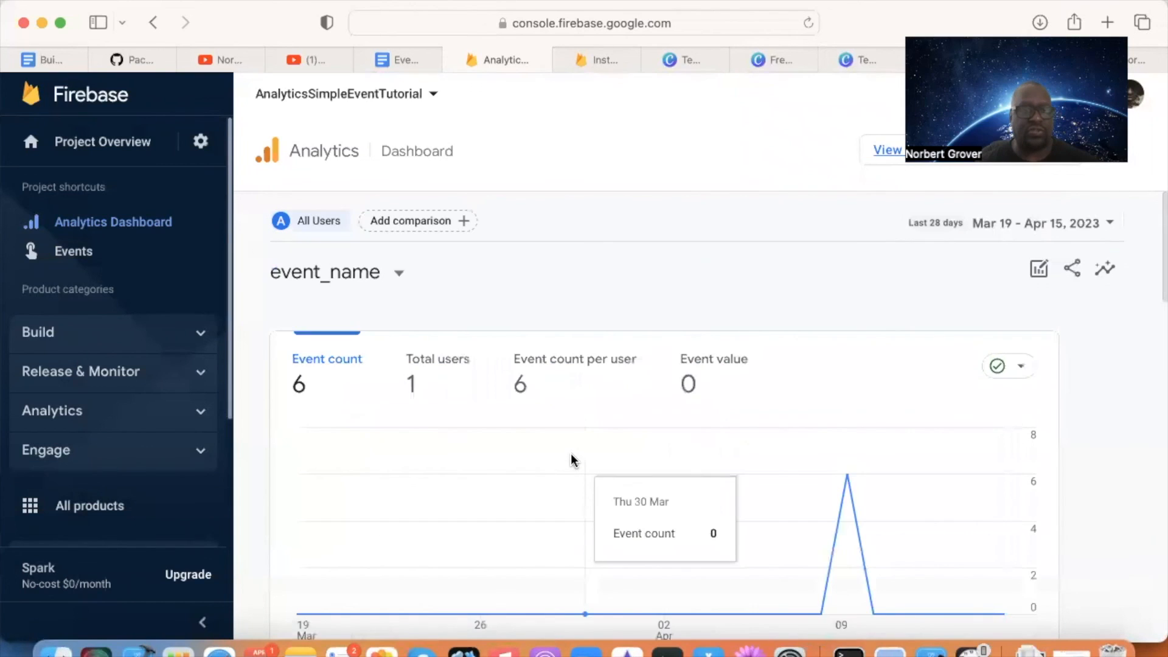
{"action": "mouse_move", "coordinate": [402, 304]}
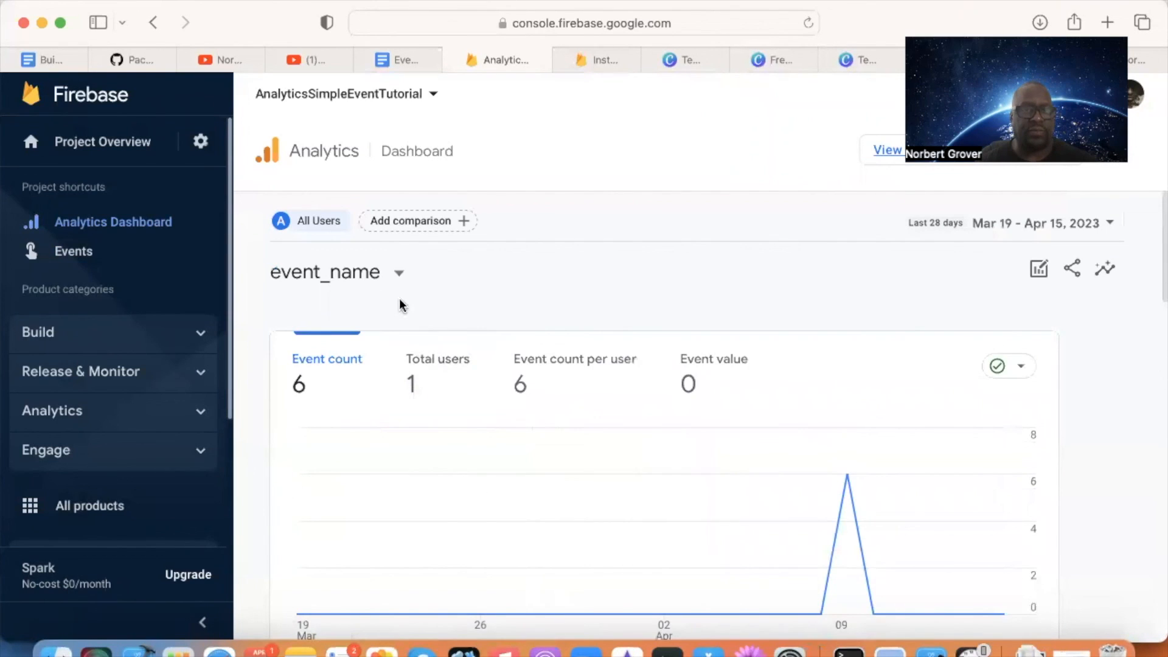
{"action": "left_click", "coordinate": [337, 272]}
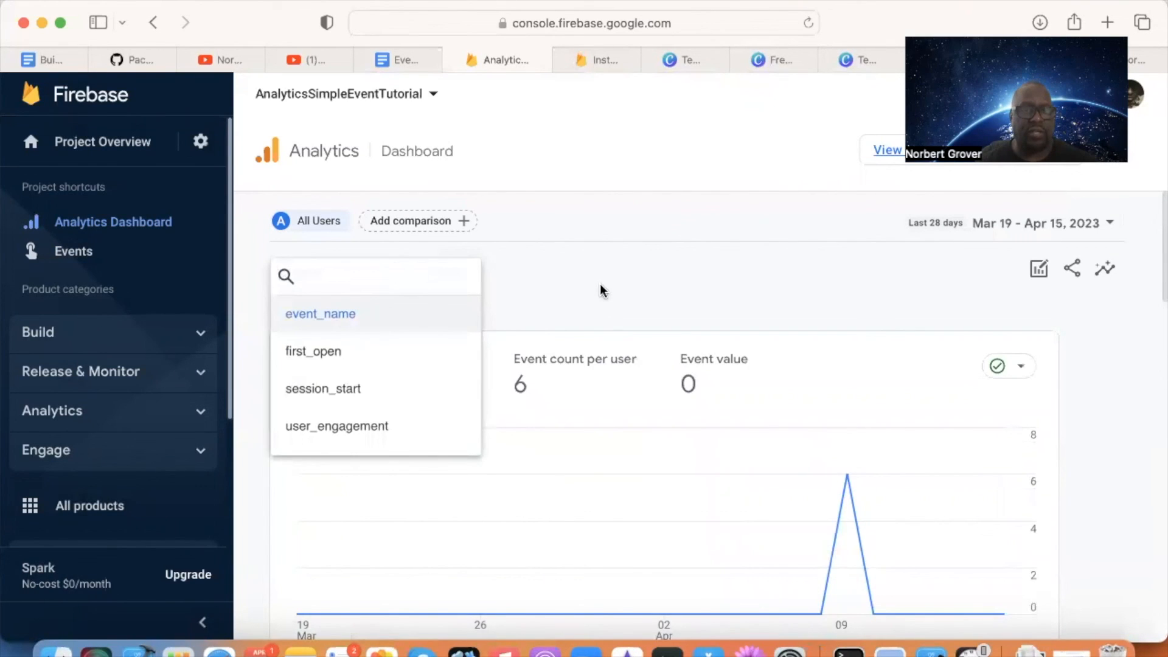
{"action": "left_click", "coordinate": [320, 314]}
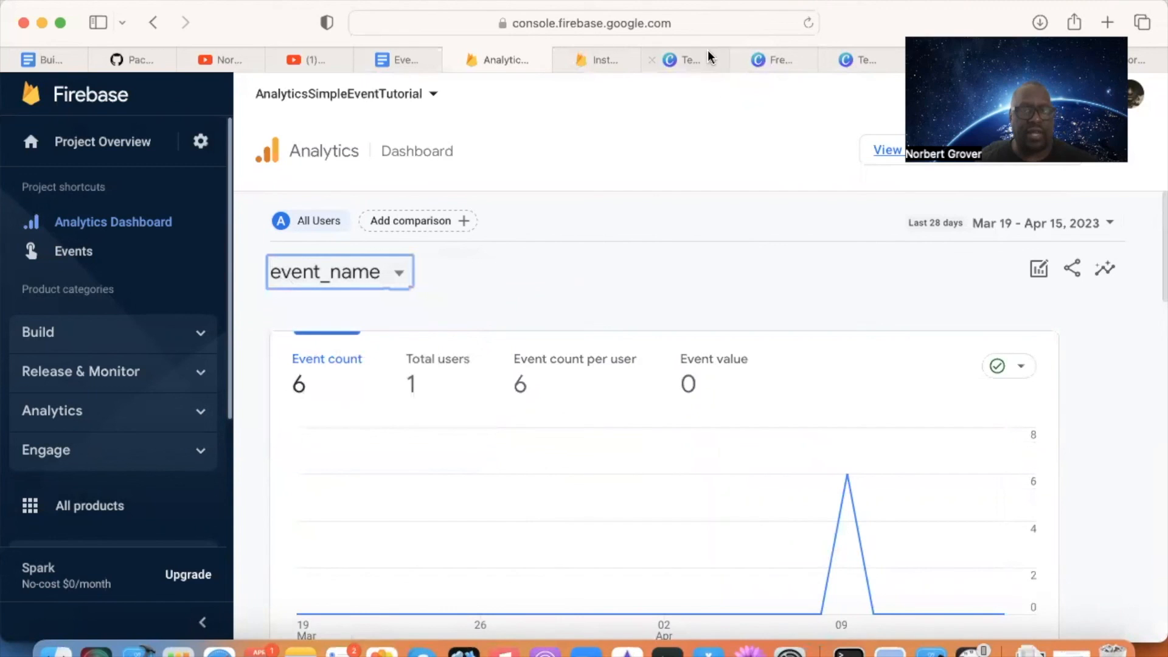